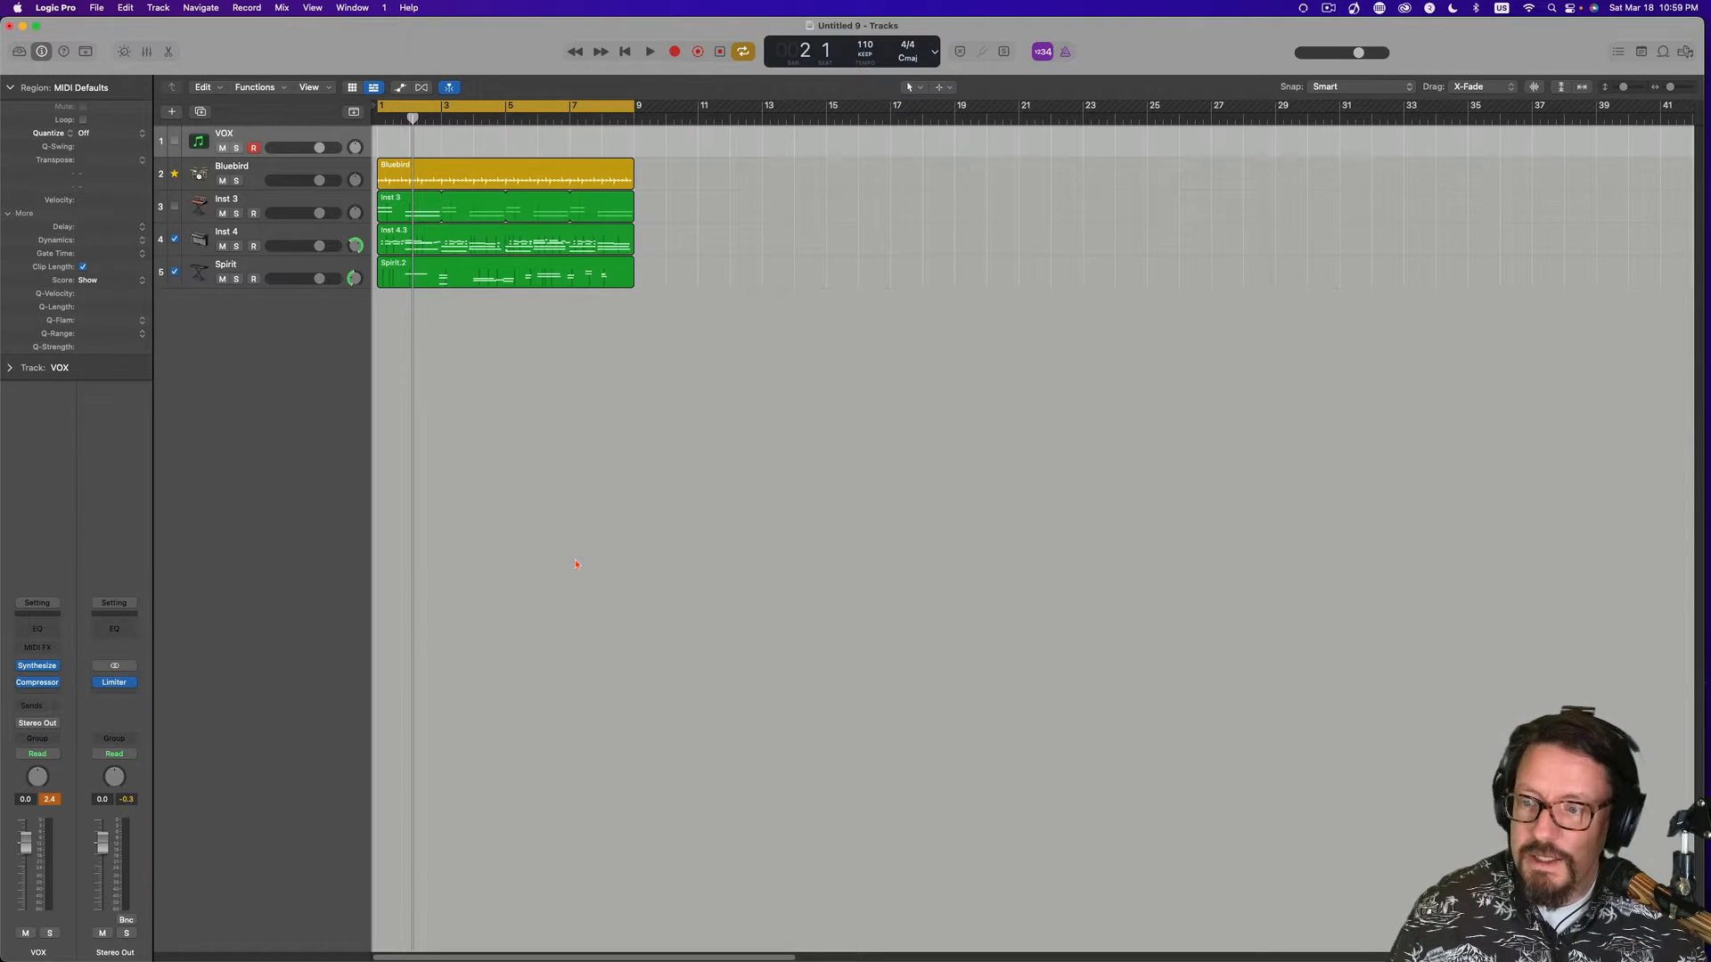
mouse_move(336, 448)
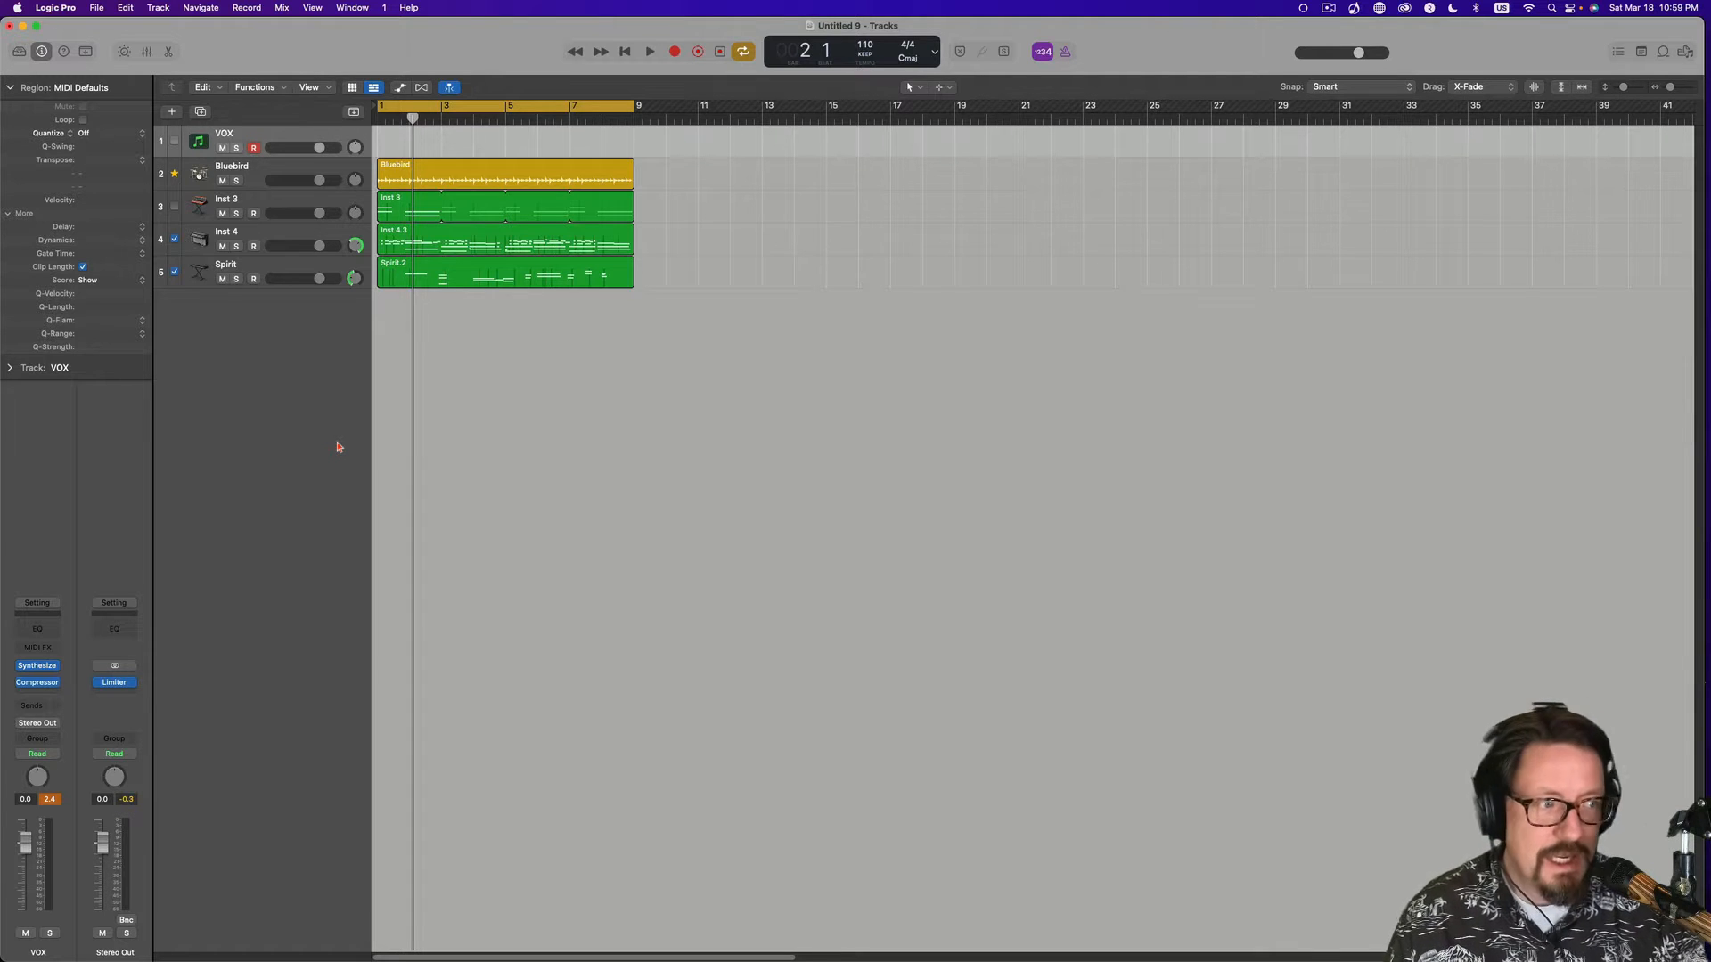
Play the four-track song arrangement briefly, then stop playback.
left_click(648, 52)
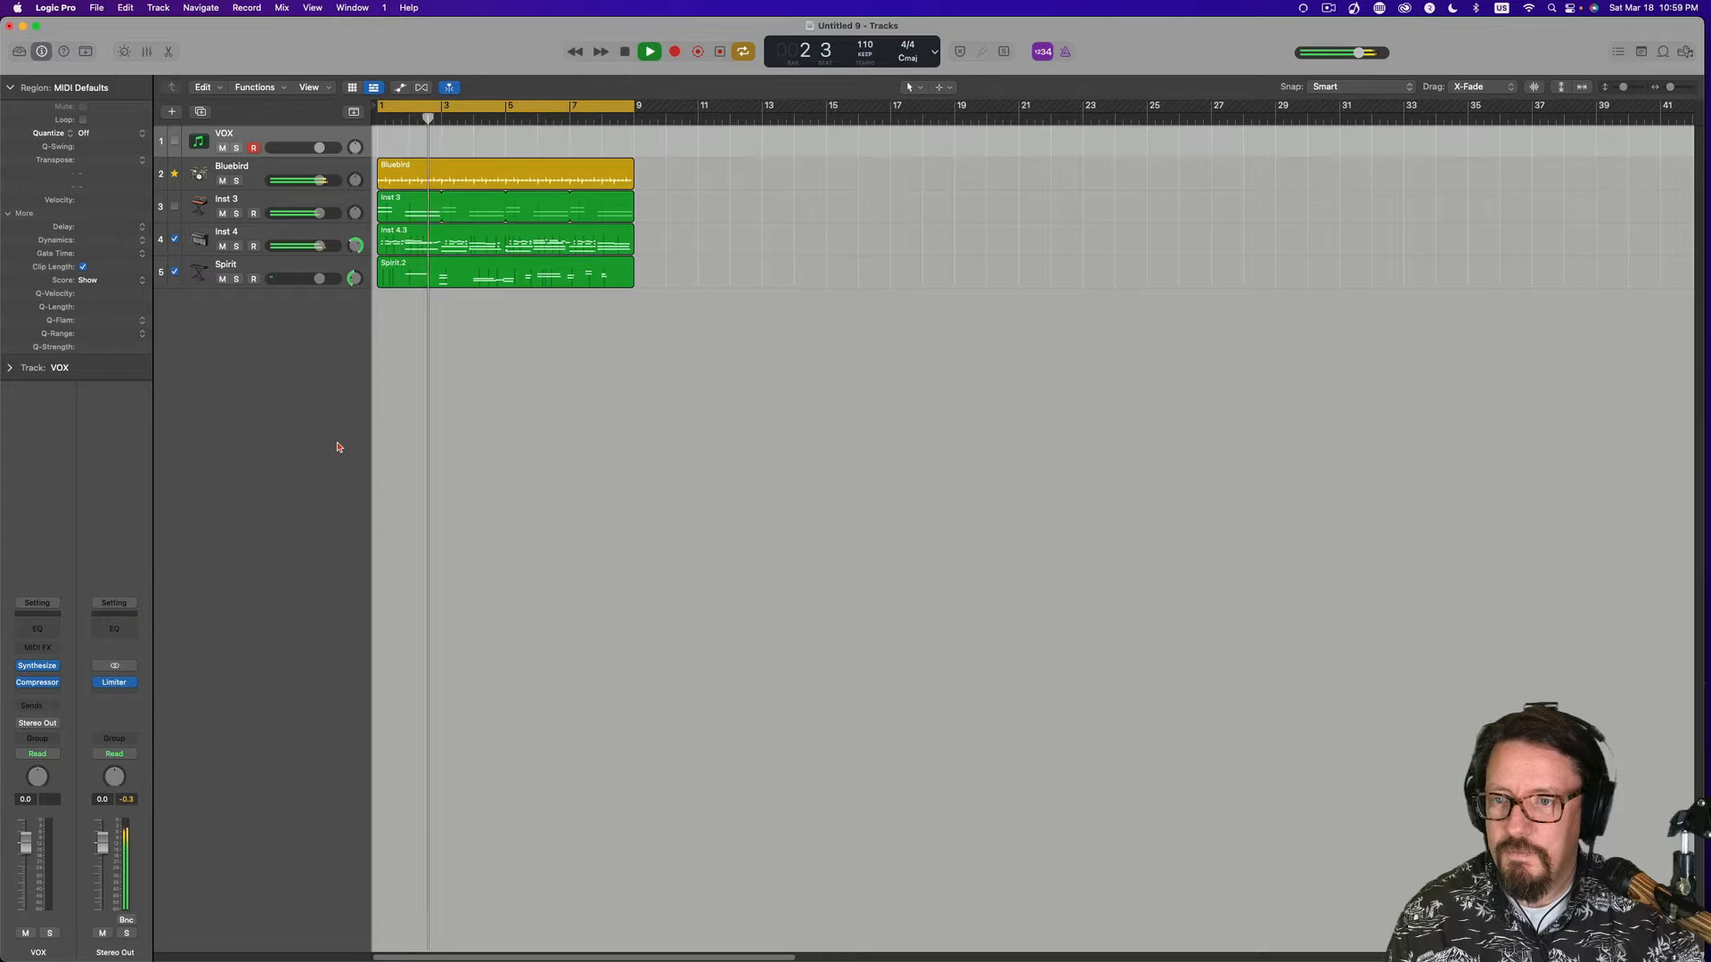
left_click(650, 50)
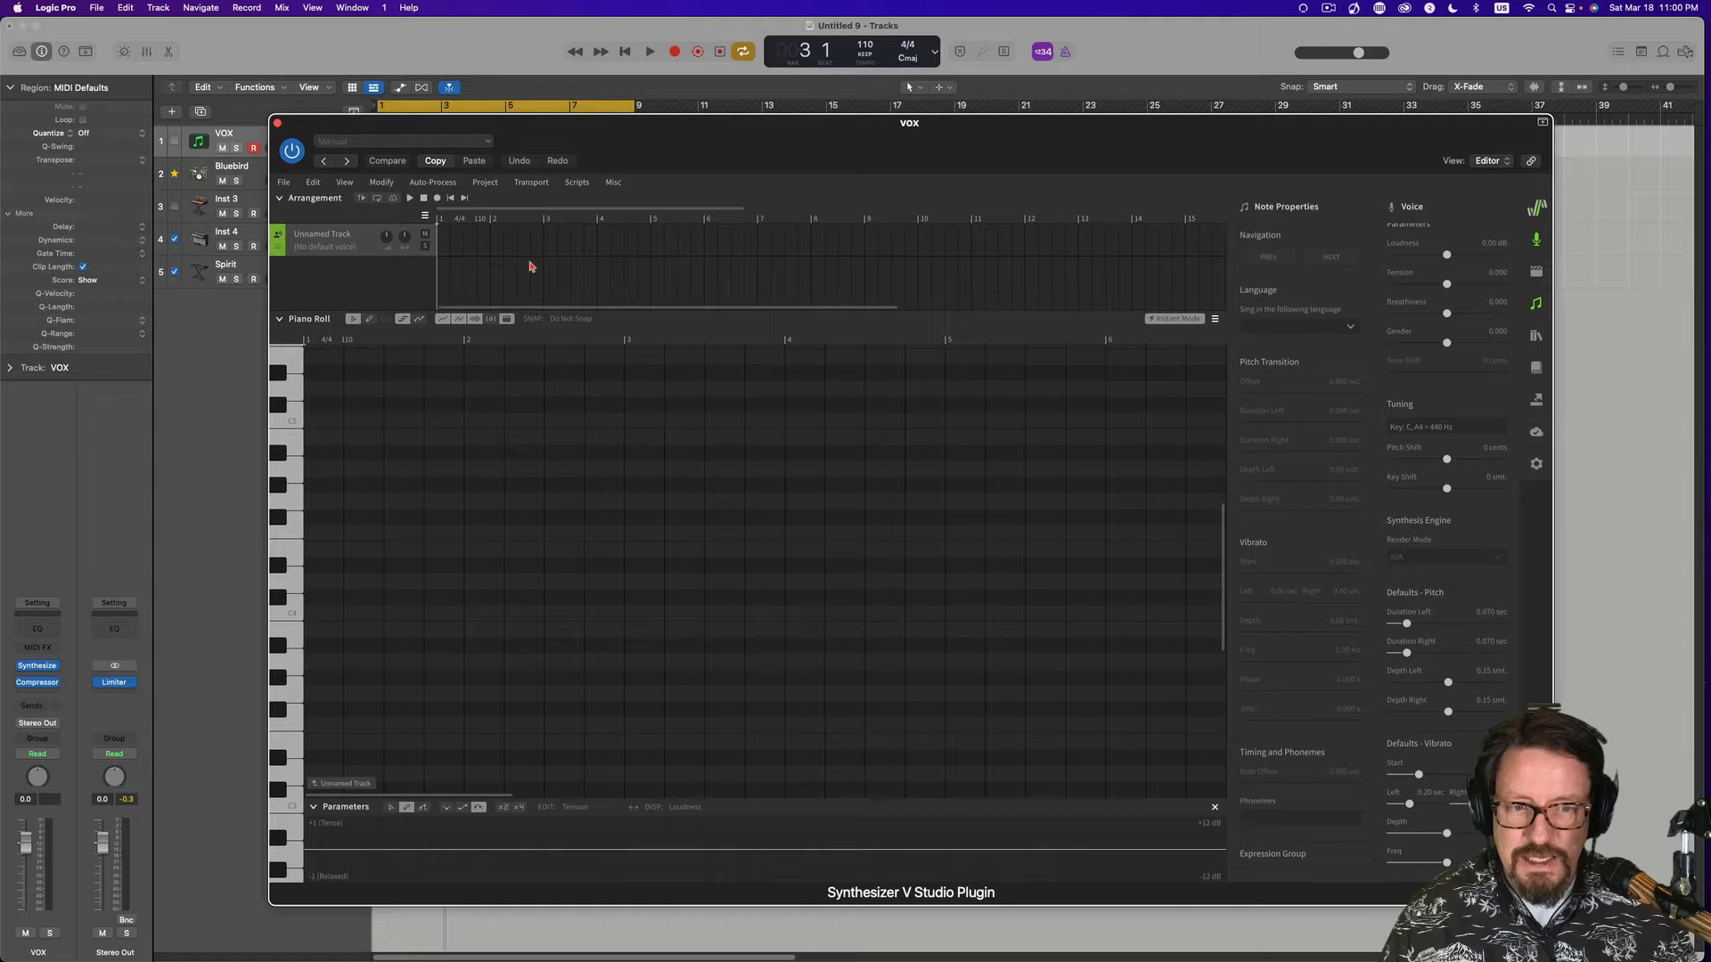
mouse_move(685, 306)
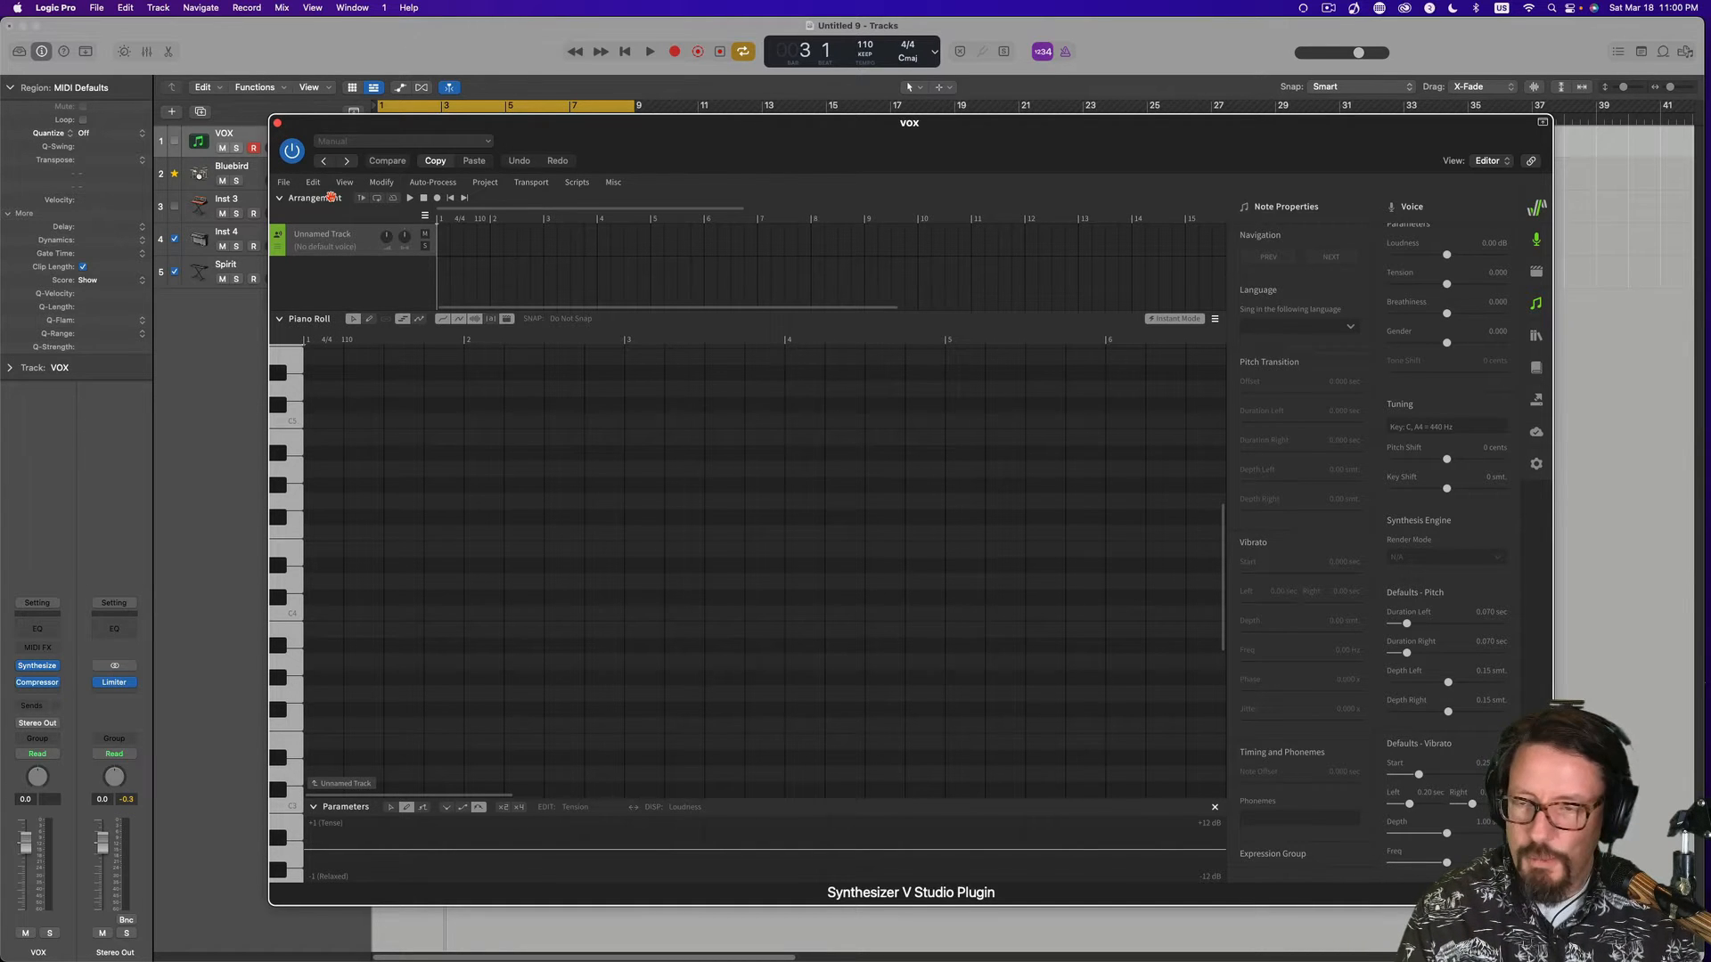
Open the Synthesizer V Studio plugin editor on the VOX channel strip.
left_click(286, 608)
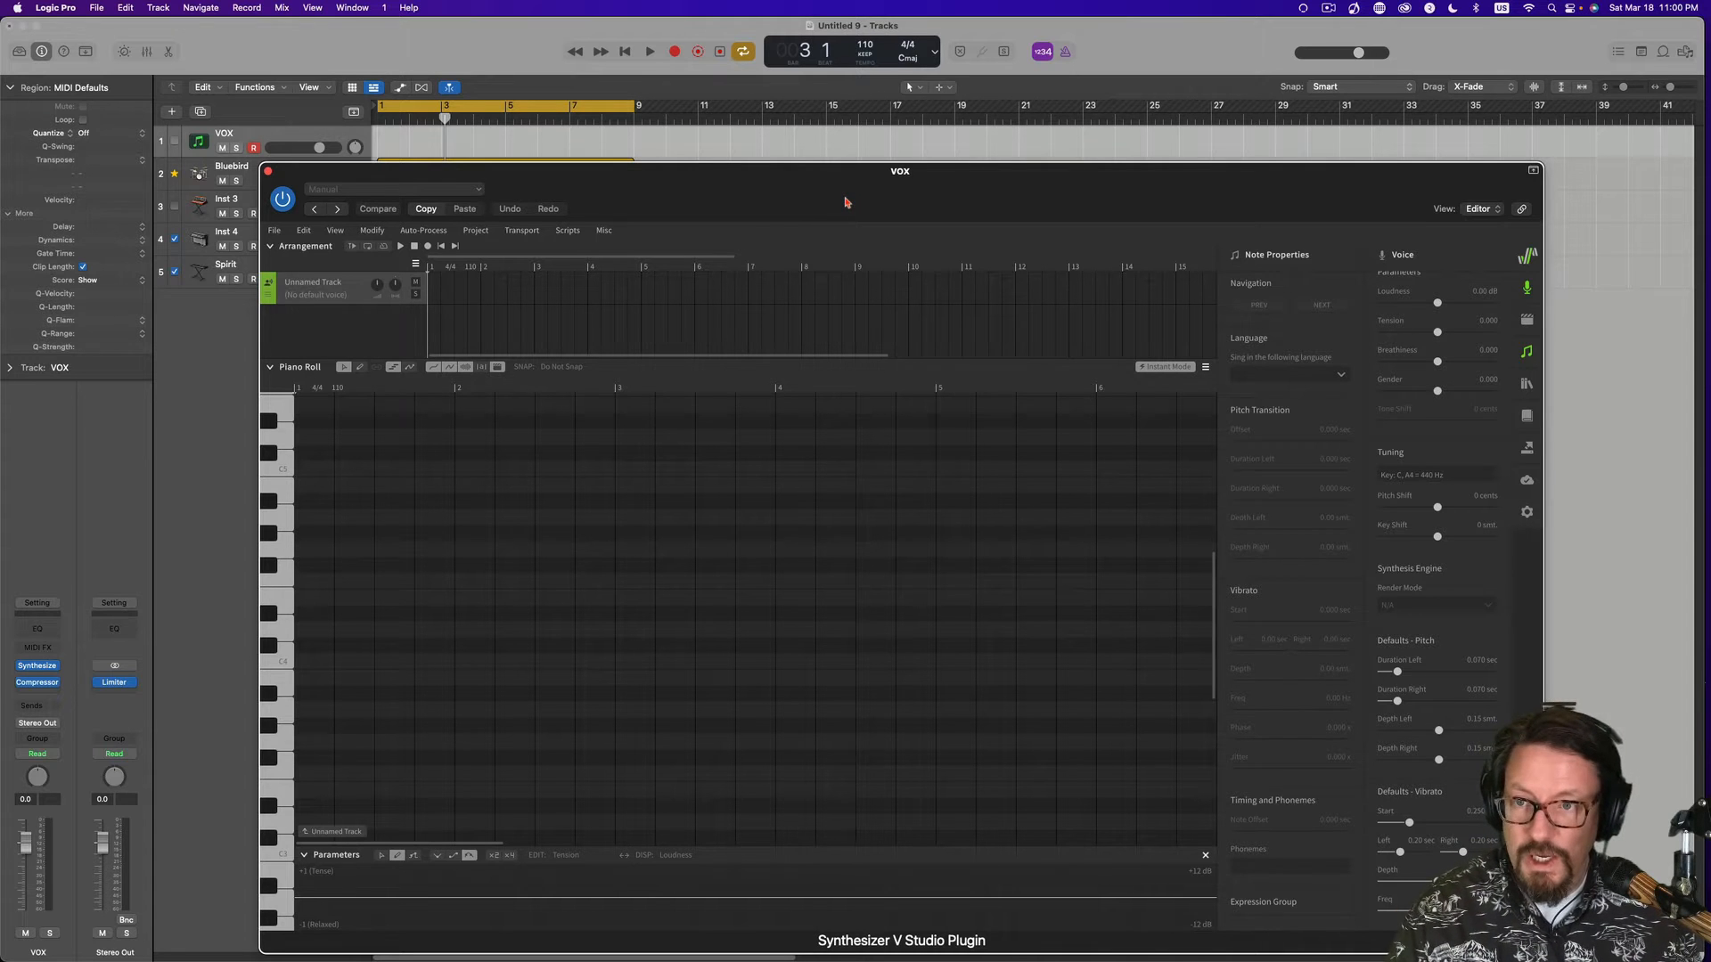
mouse_move(816, 243)
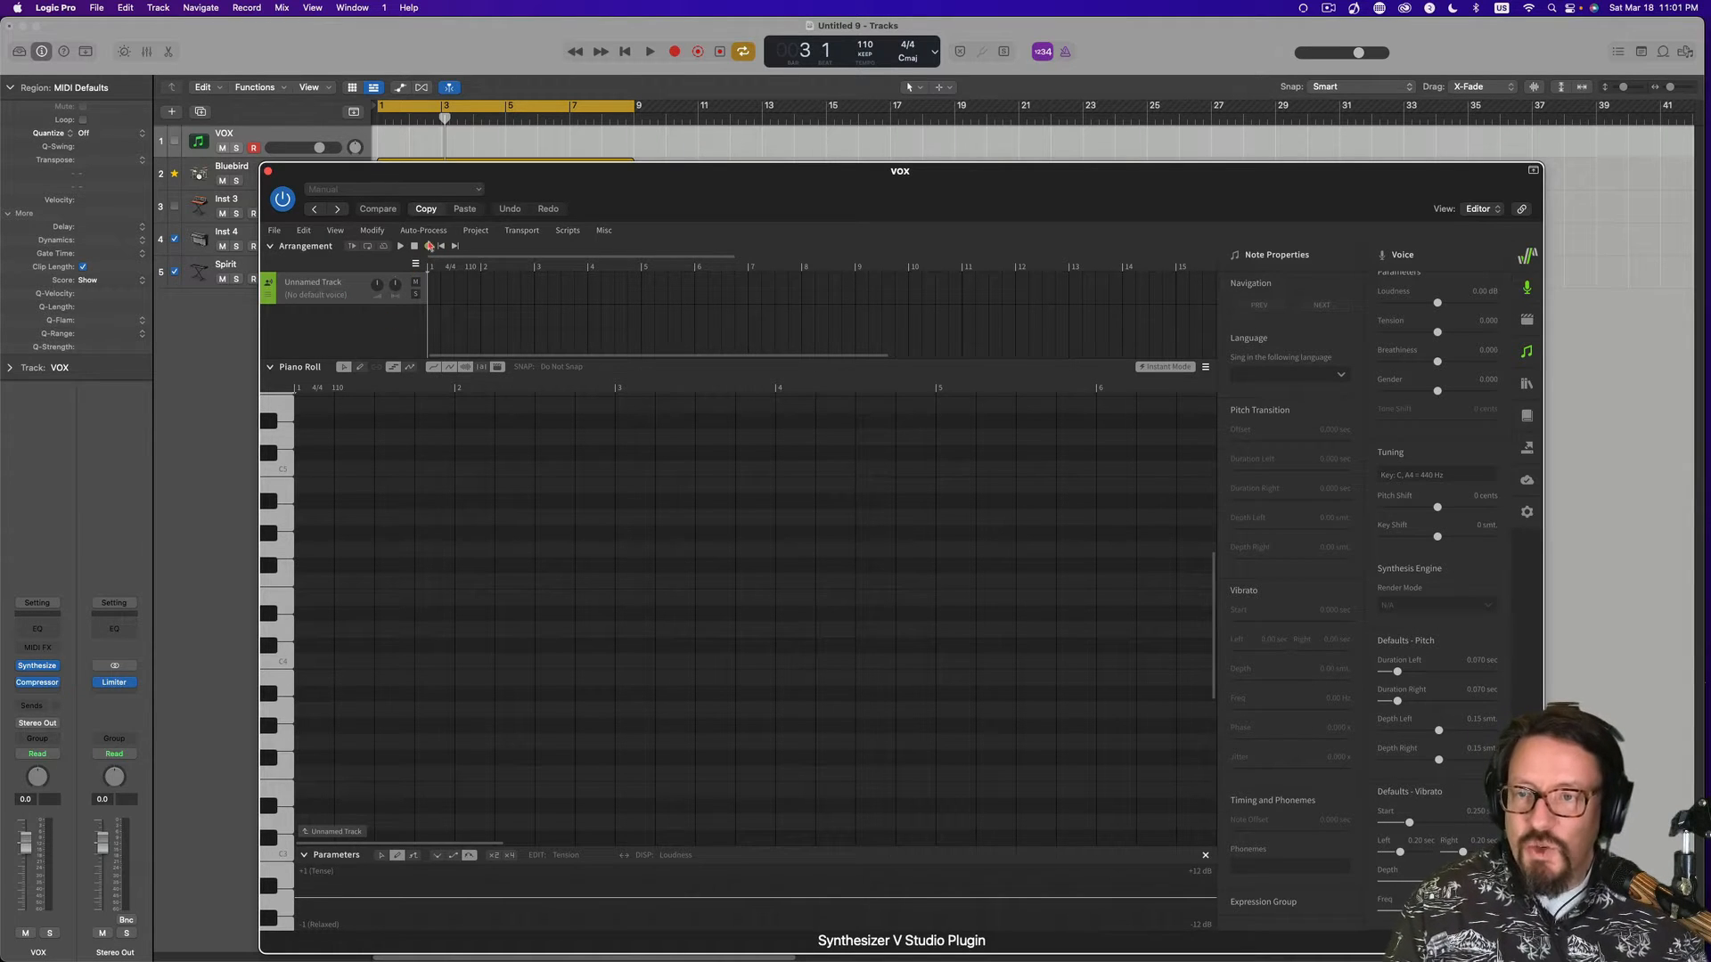
mouse_move(487, 250)
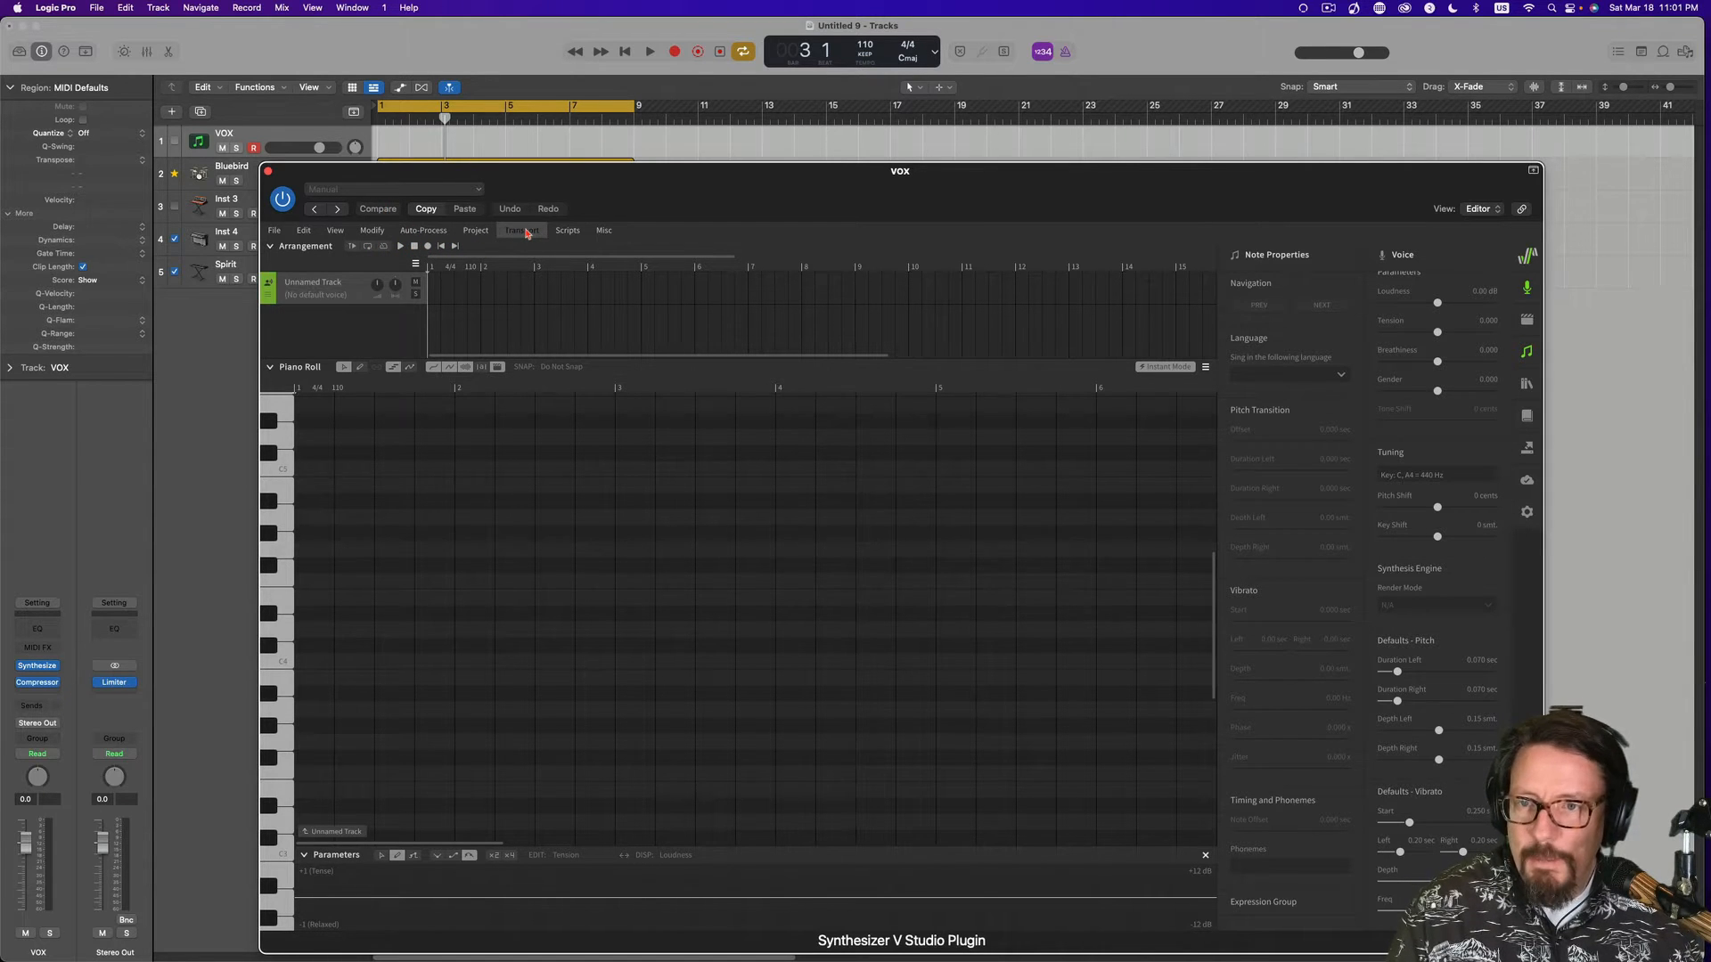
Enable Transport > Record in the plugin to capture incoming MIDI notes.
left_click(521, 230)
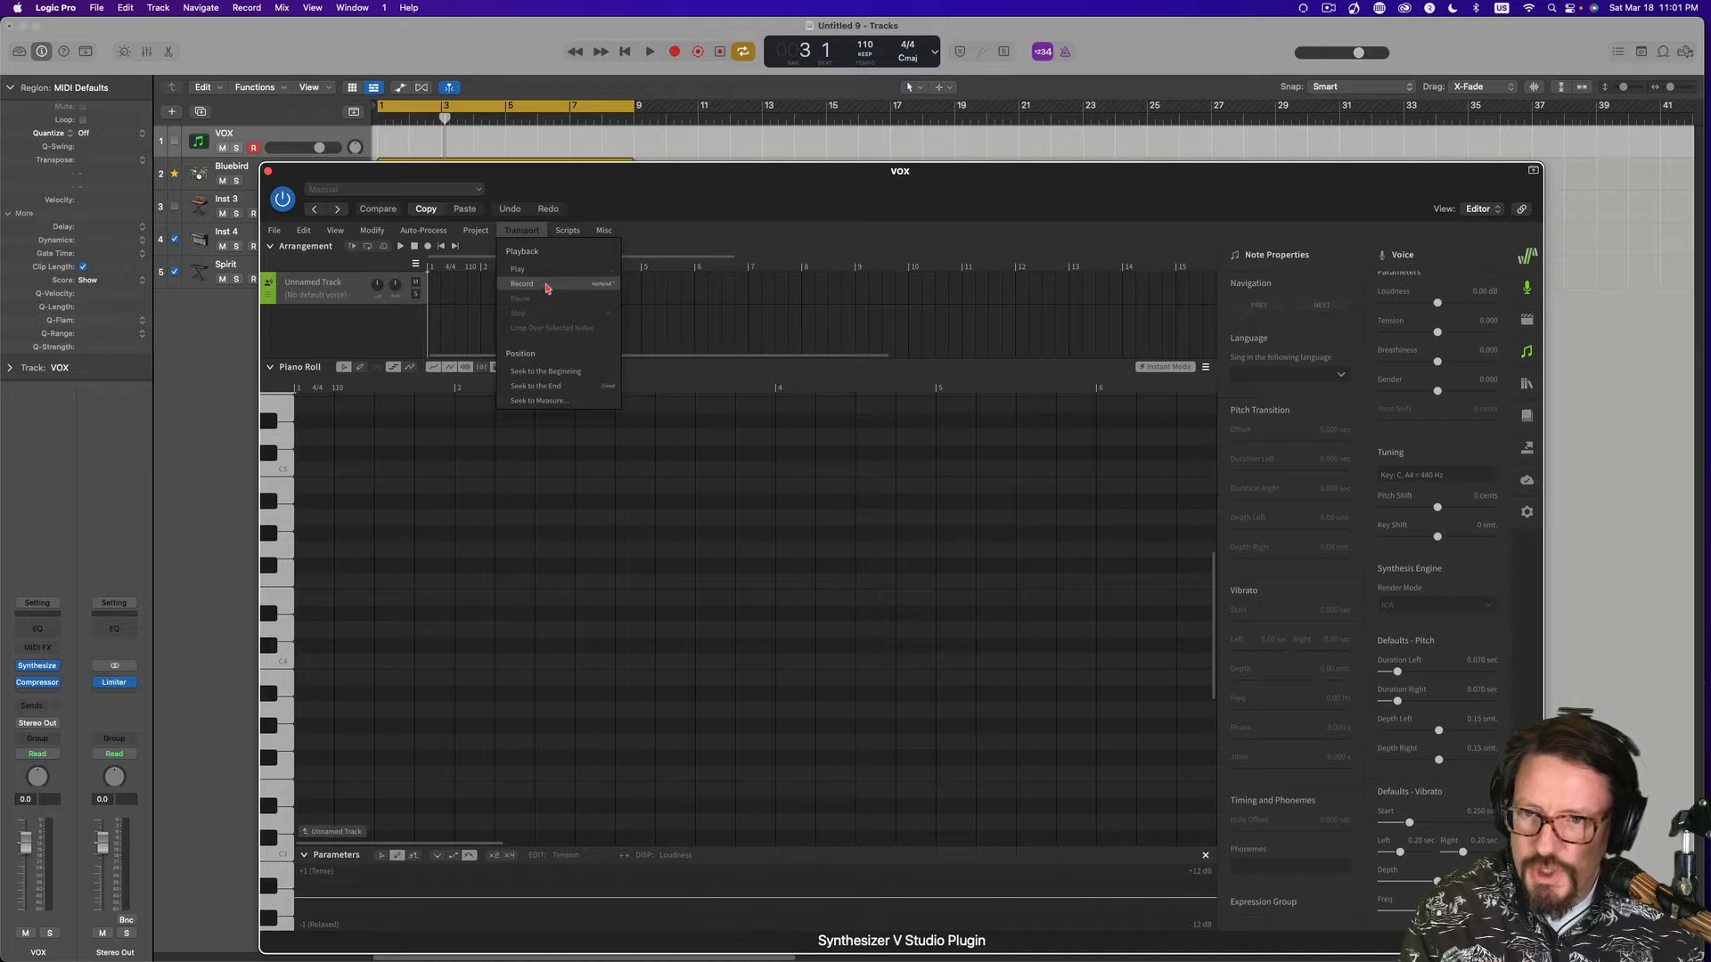
mouse_move(607, 292)
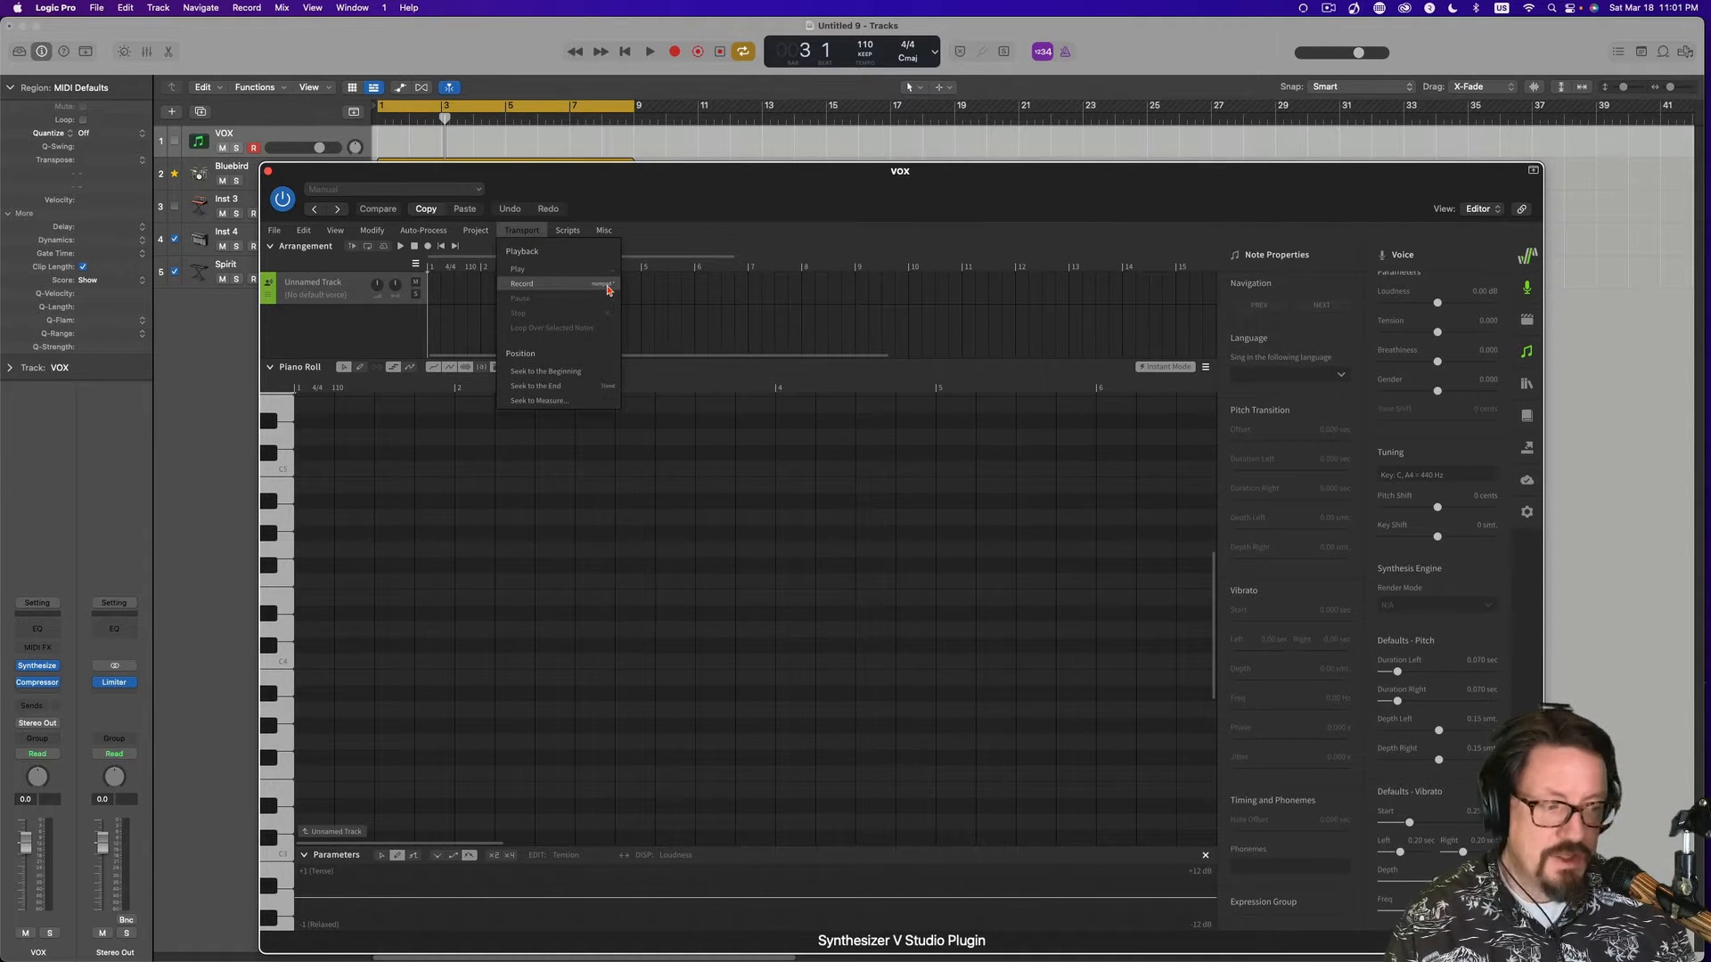
left_click(603, 230)
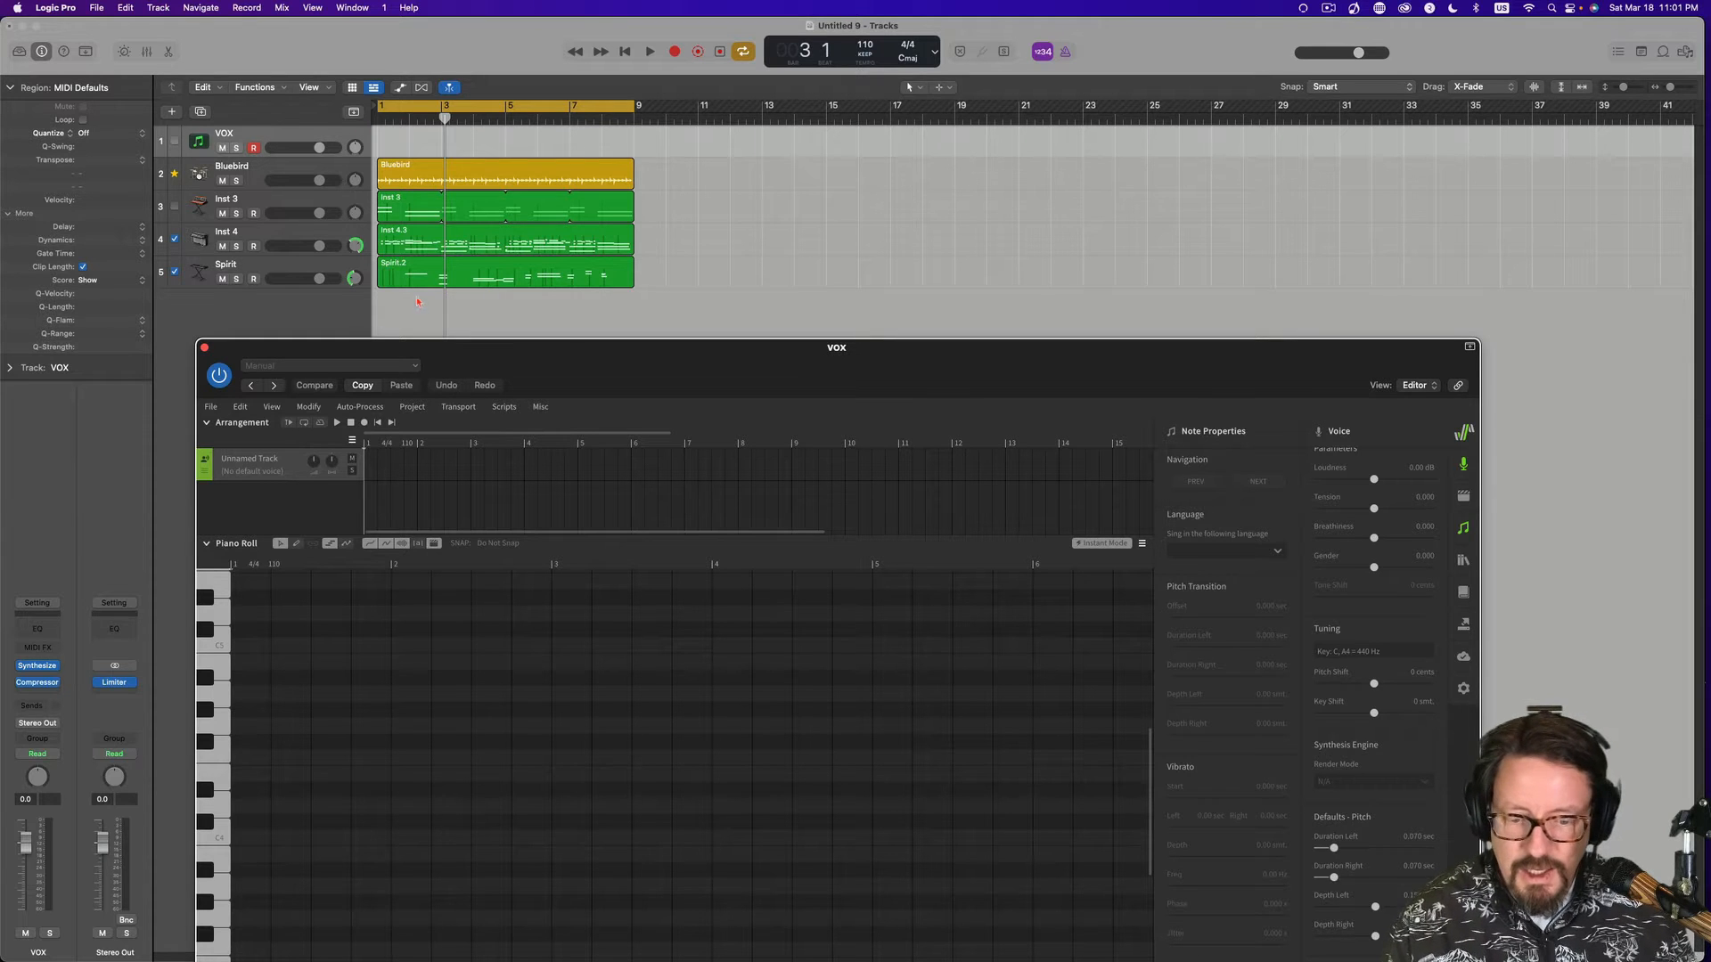
mouse_move(487, 299)
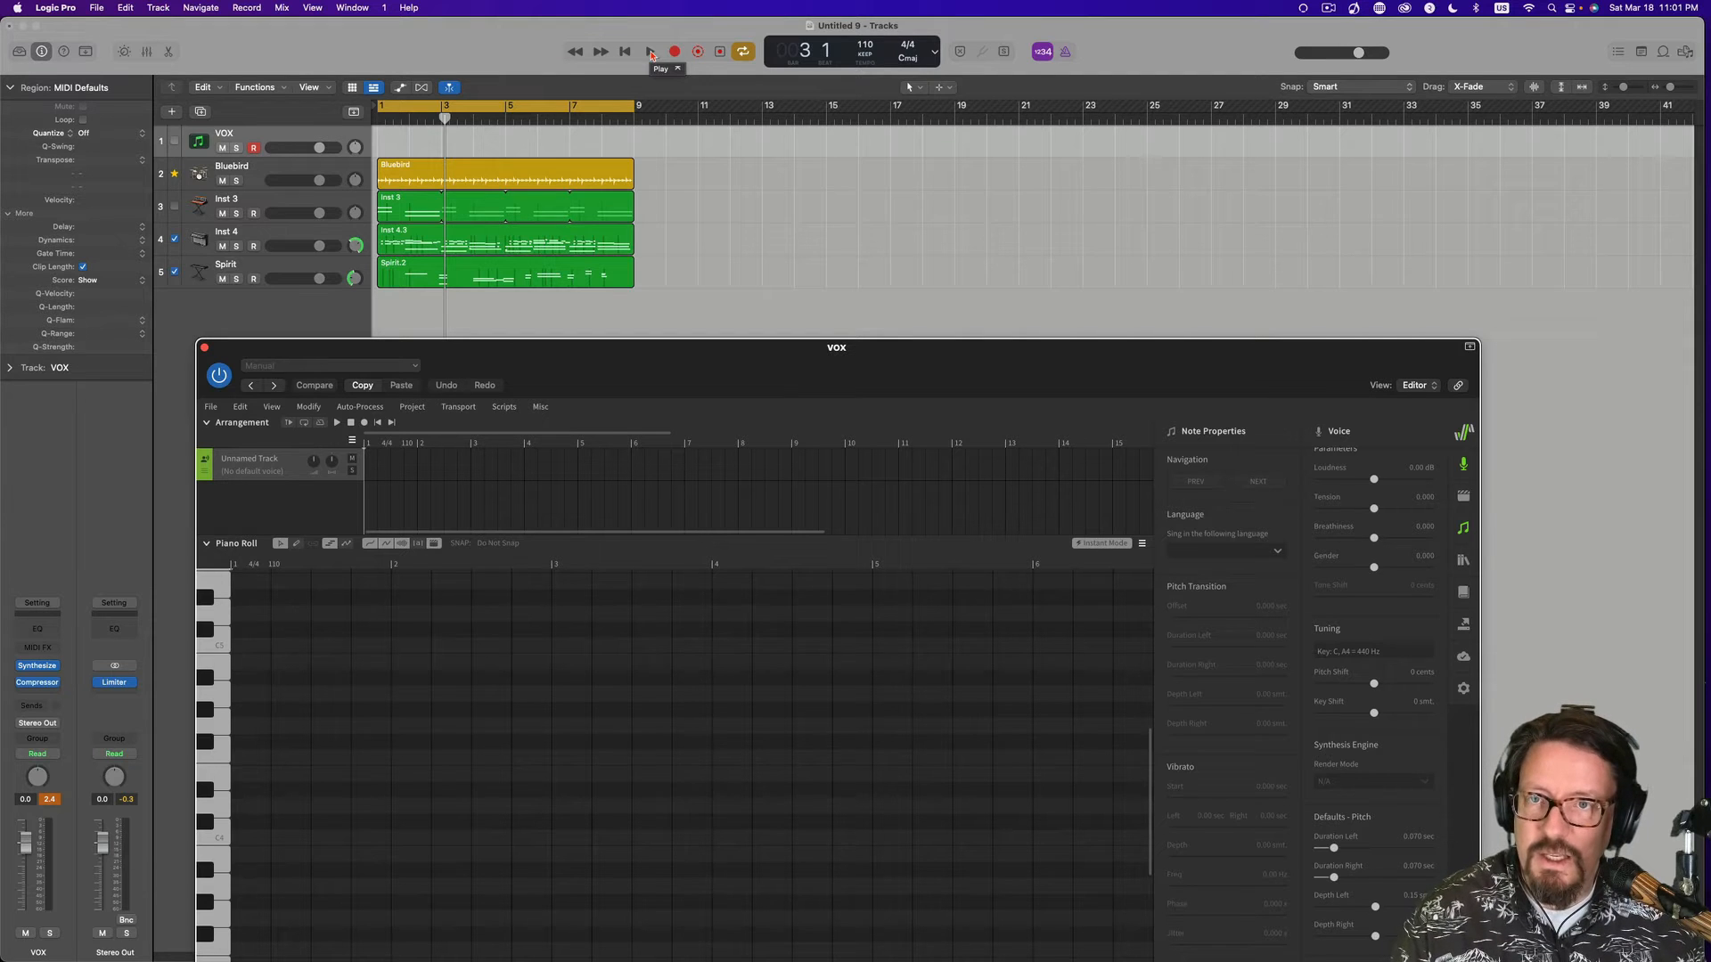
Play the song to record the Bluebird melody into the VOX piano roll, then stop.
left_click(650, 52)
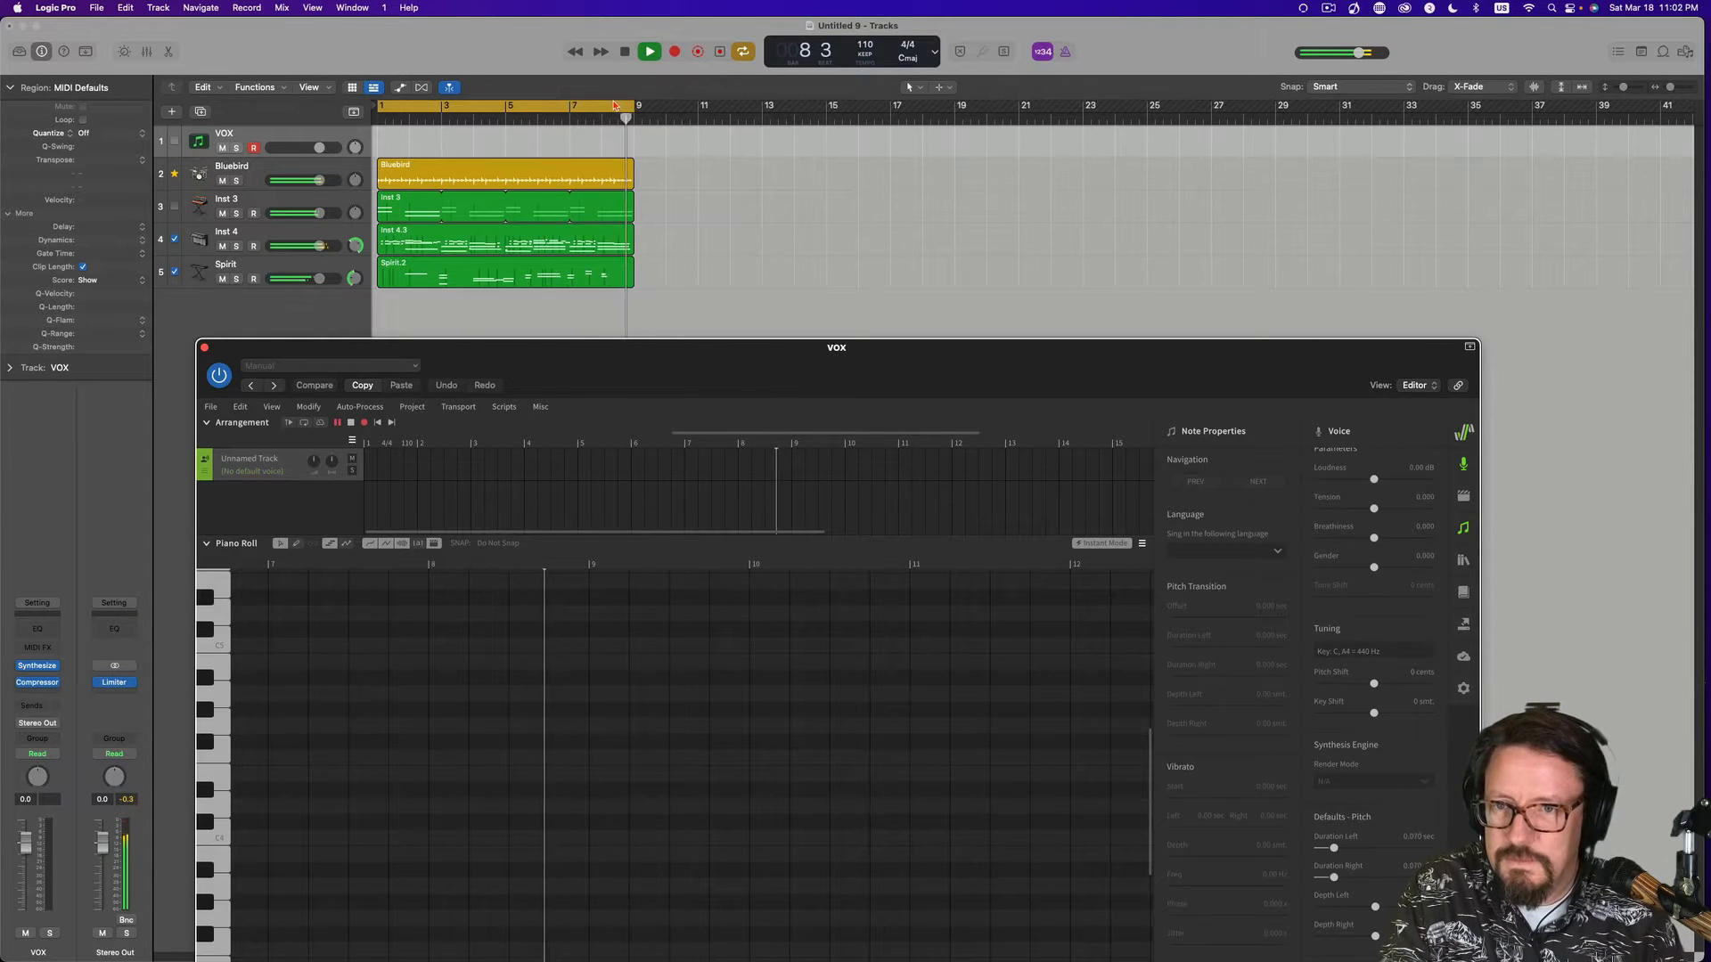
left_click(648, 52)
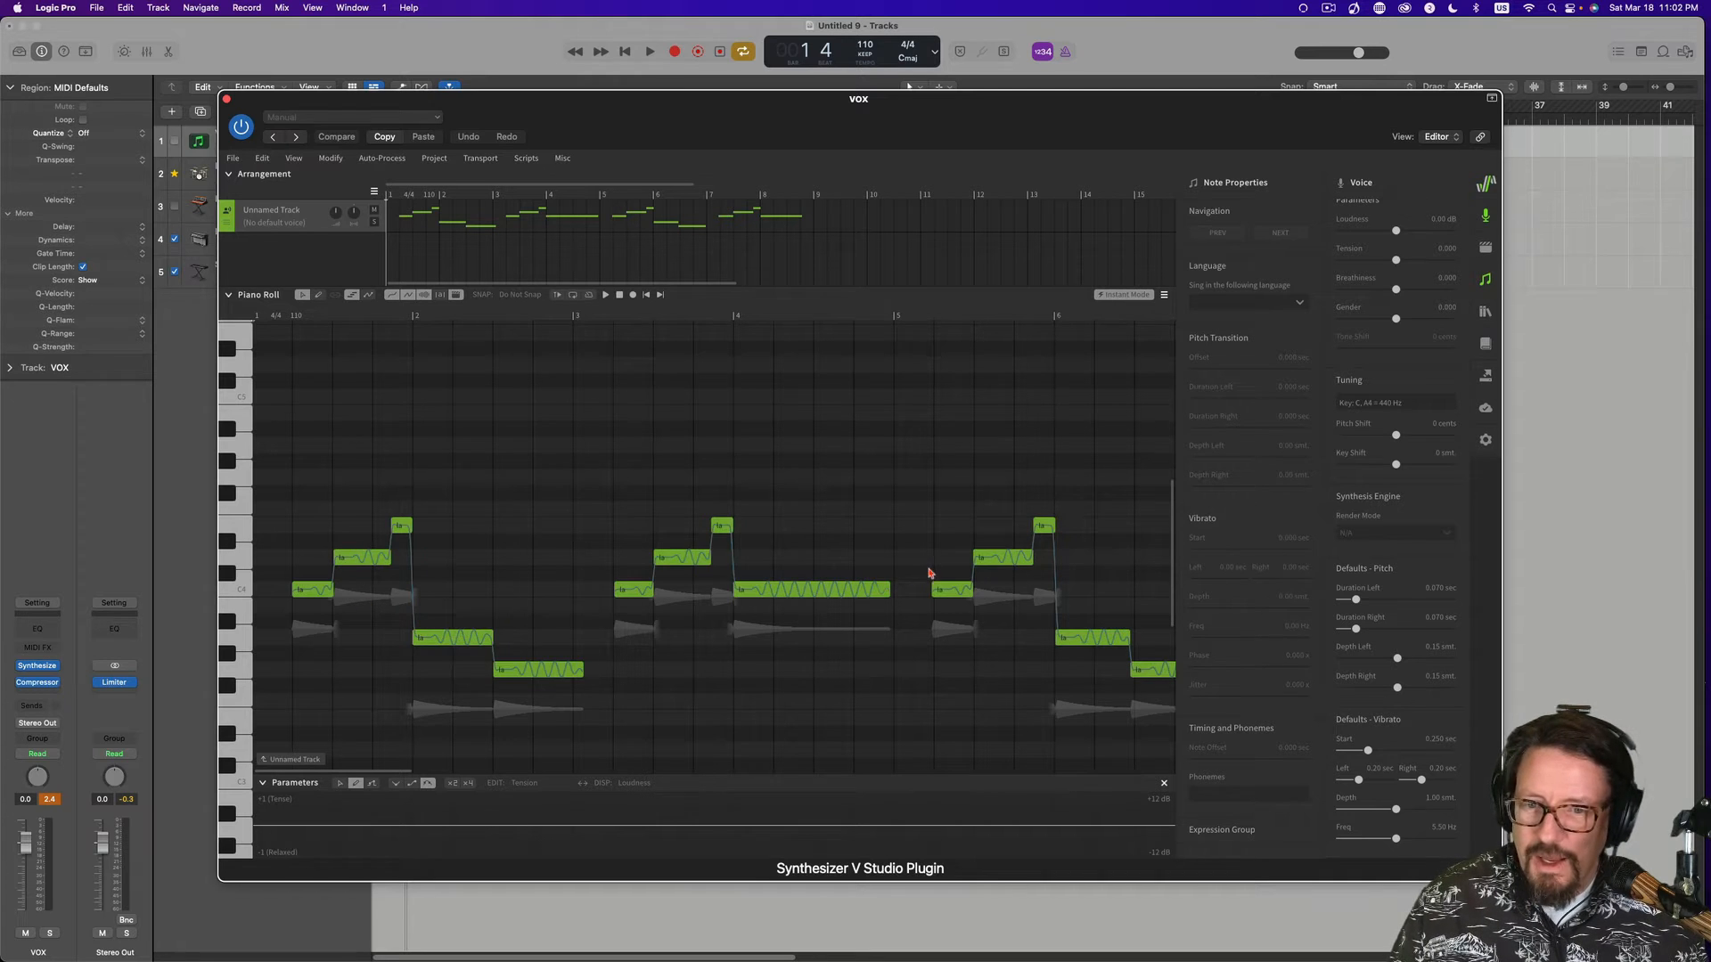
Scroll the piano roll right to view the entire recorded melody.
scroll("right", 3)
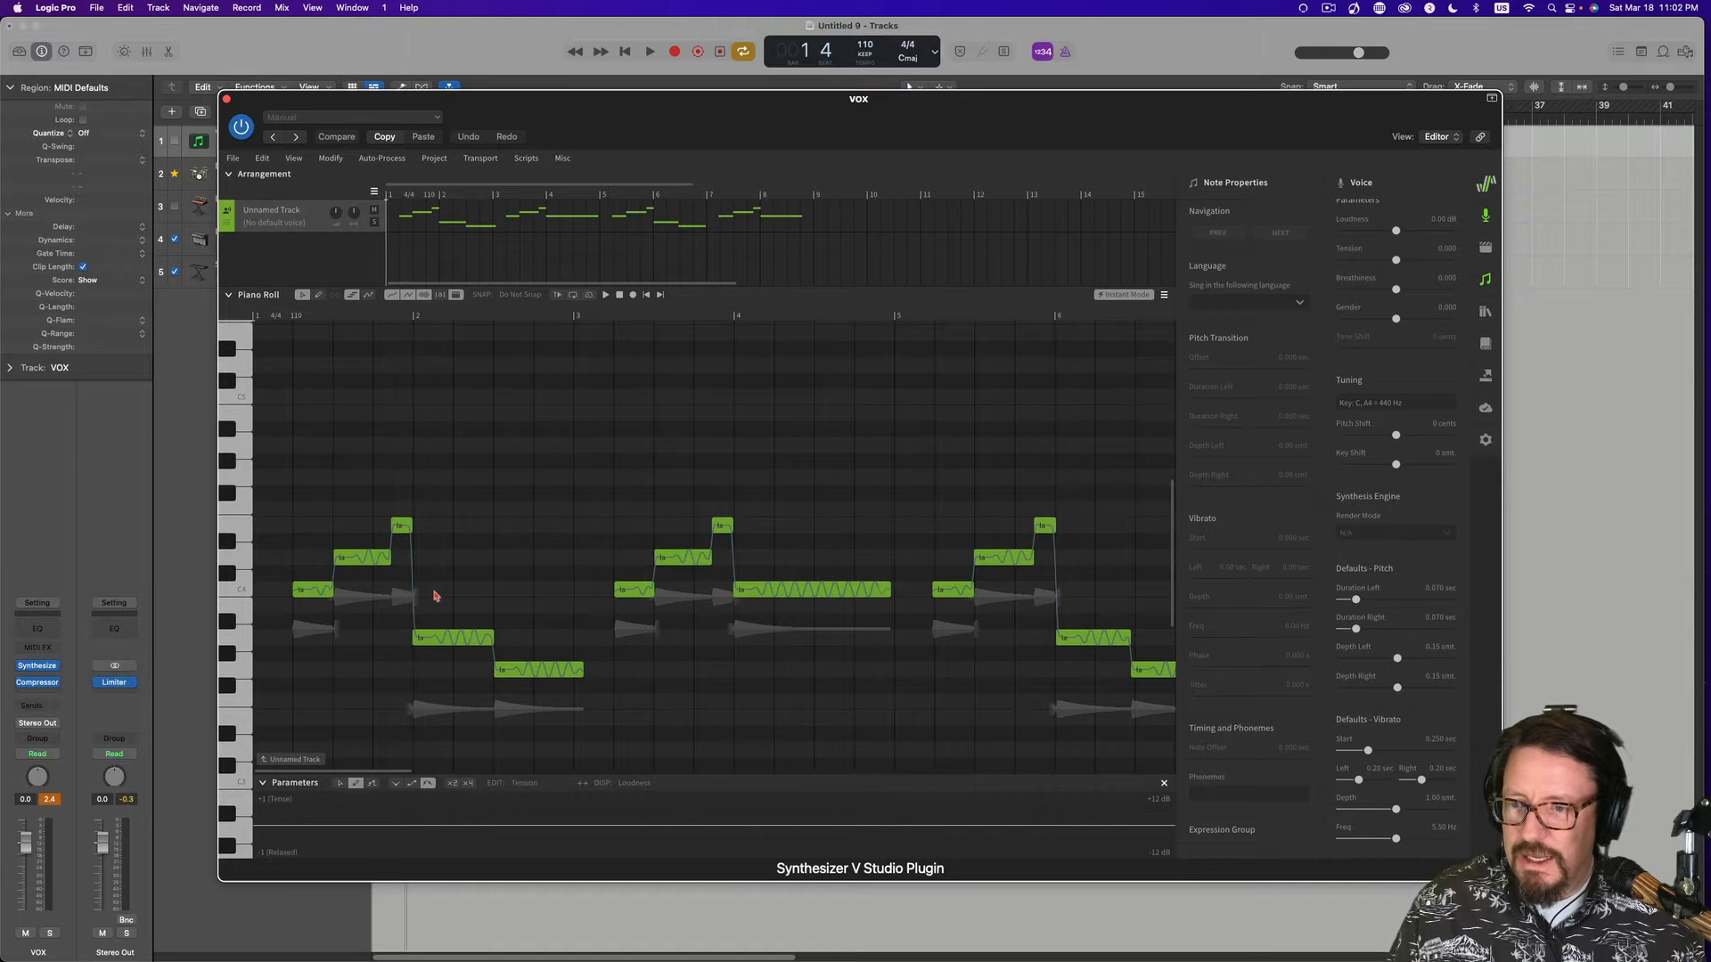
mouse_move(291, 448)
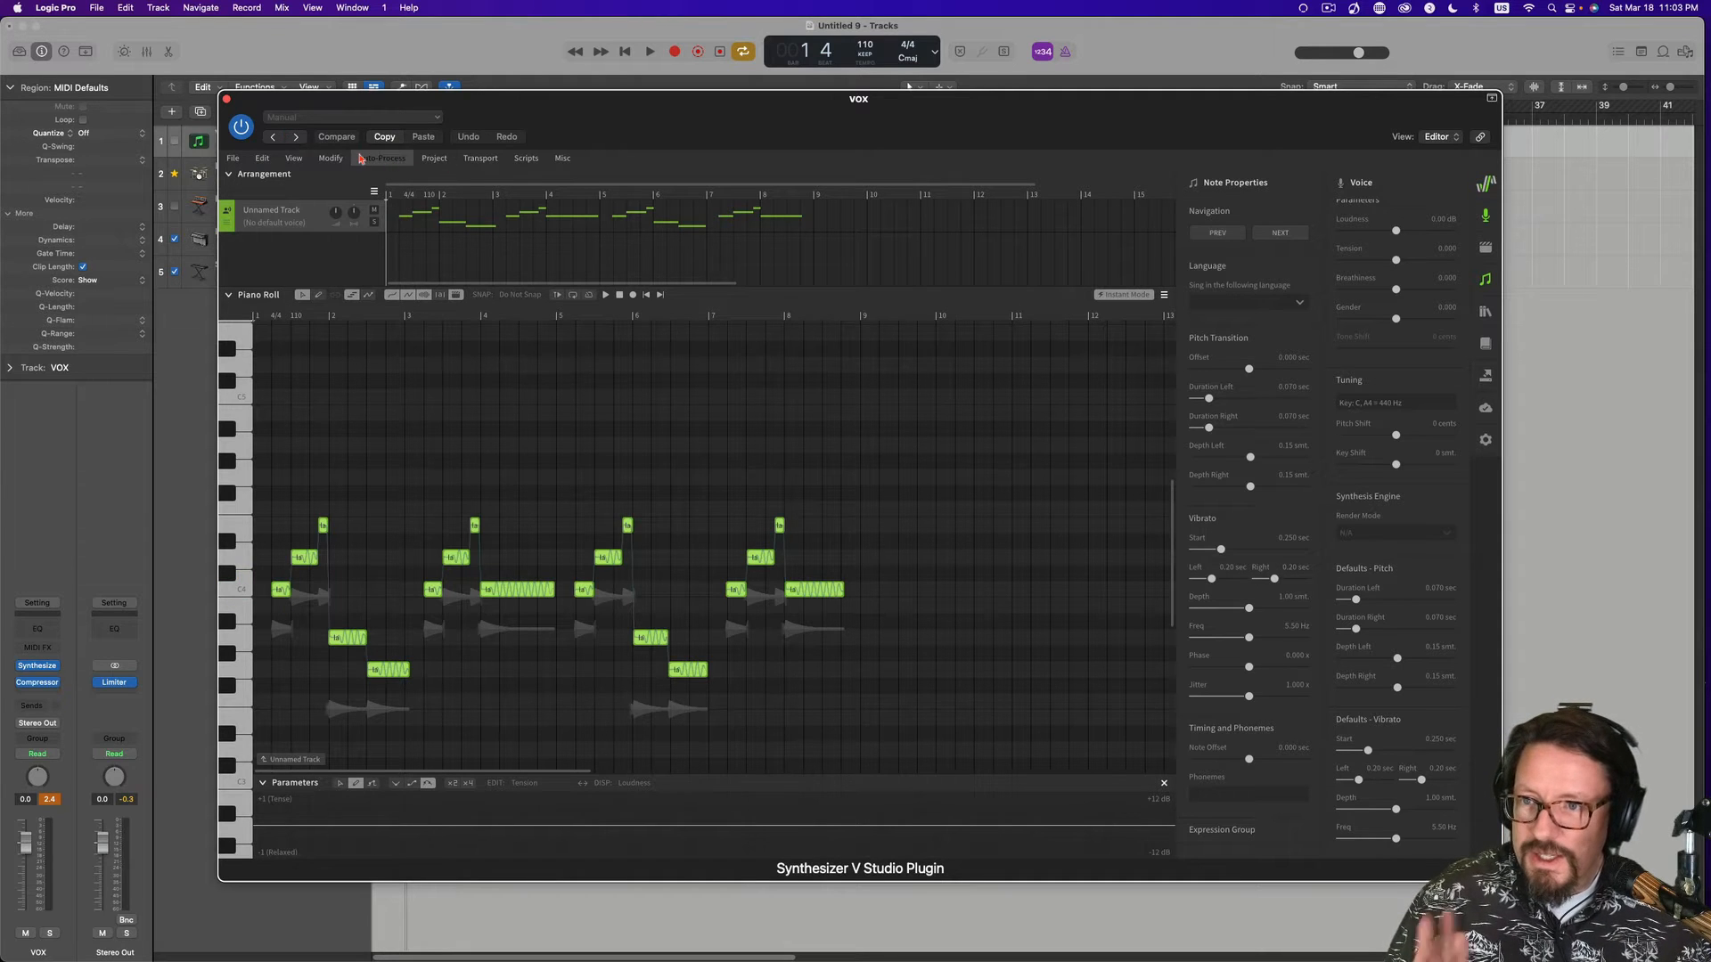
Type the lyrics ('thing', 'We were', 'I', 'you wou…') into Insert Lyrics and apply them.
left_click(331, 157)
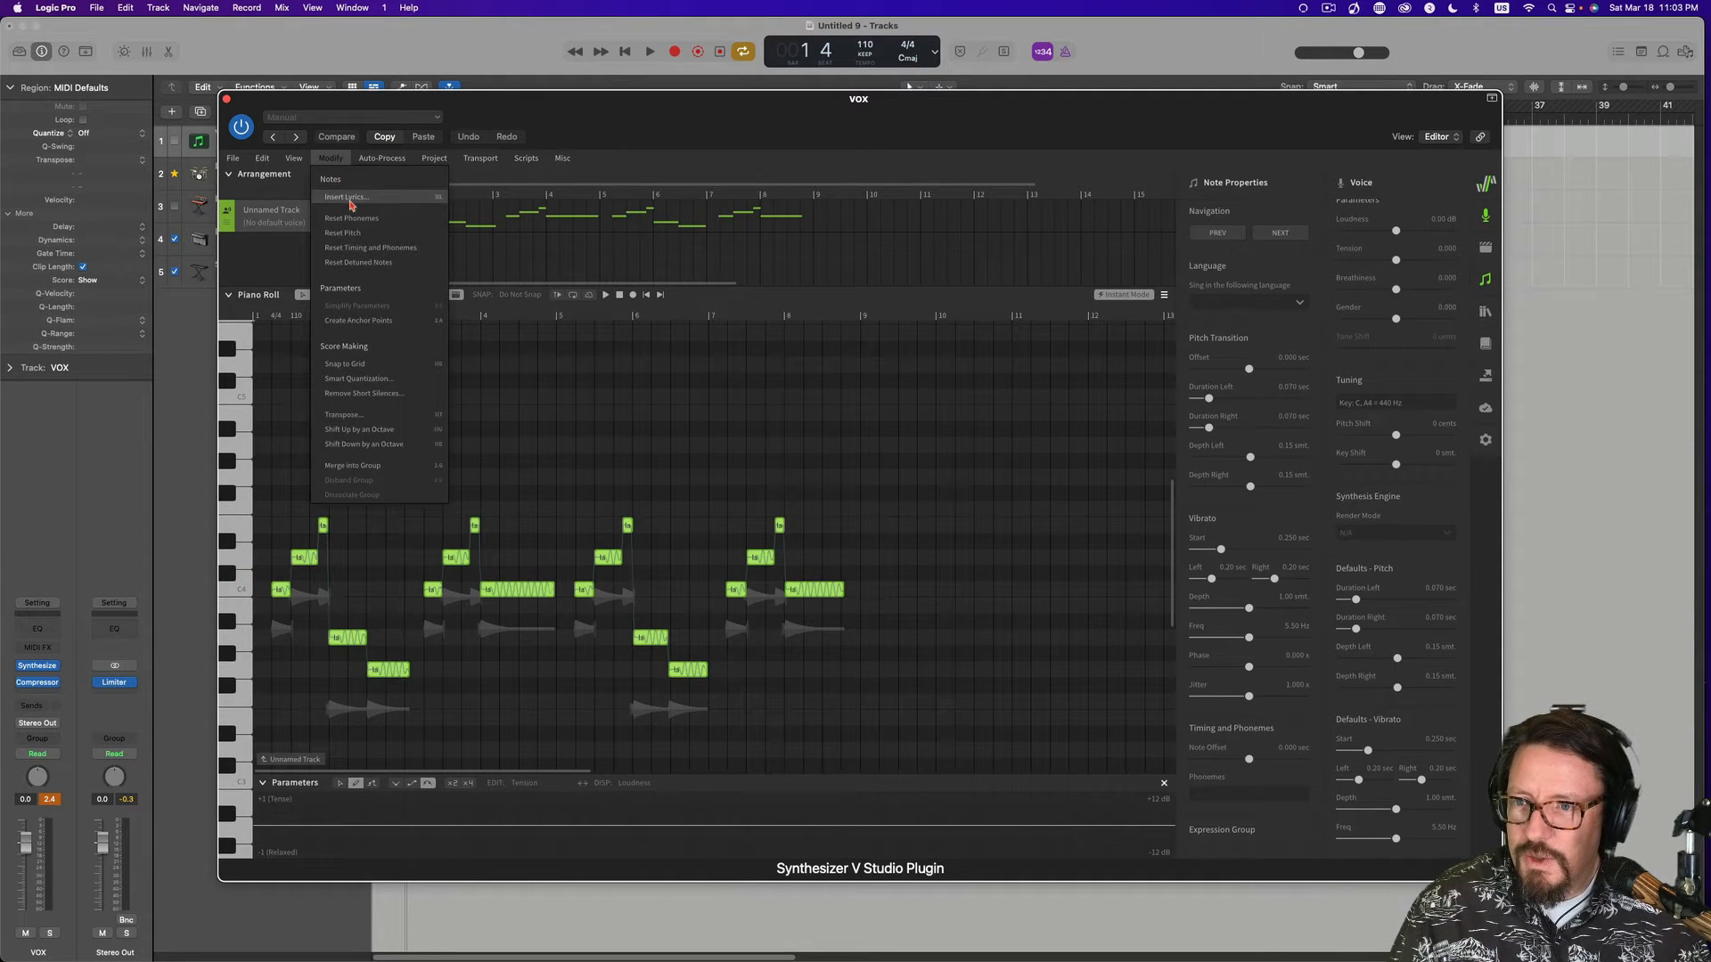
left_click(347, 198)
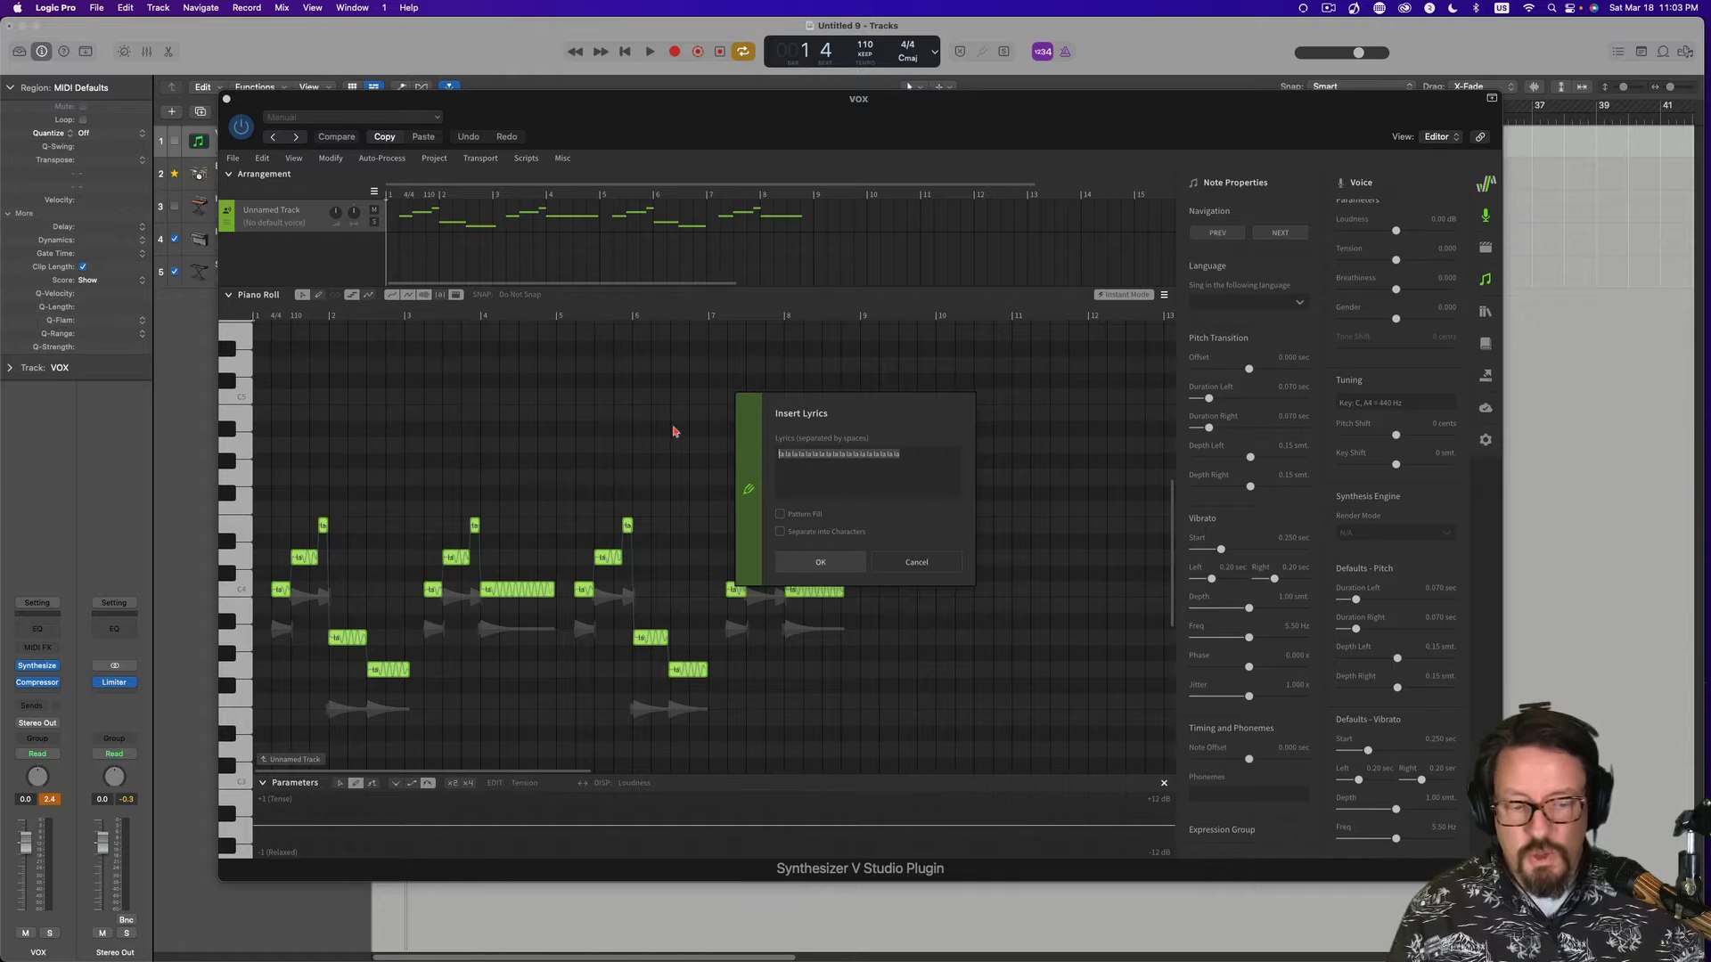
mouse_move(606, 427)
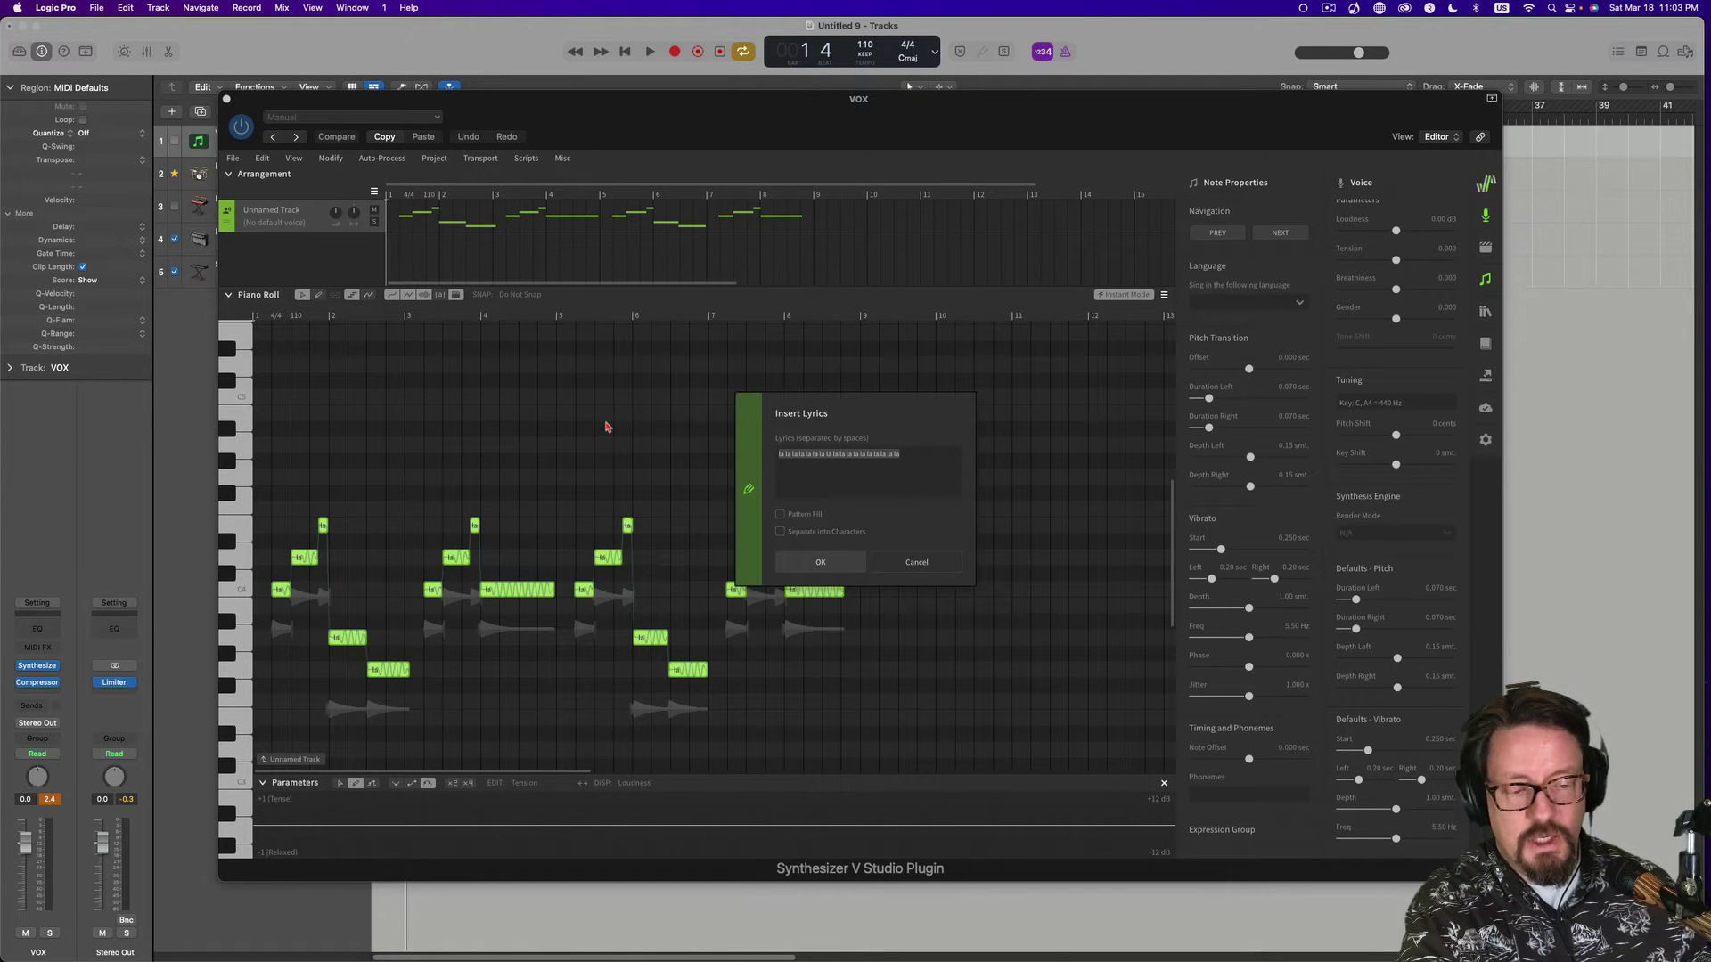
mouse_move(700, 458)
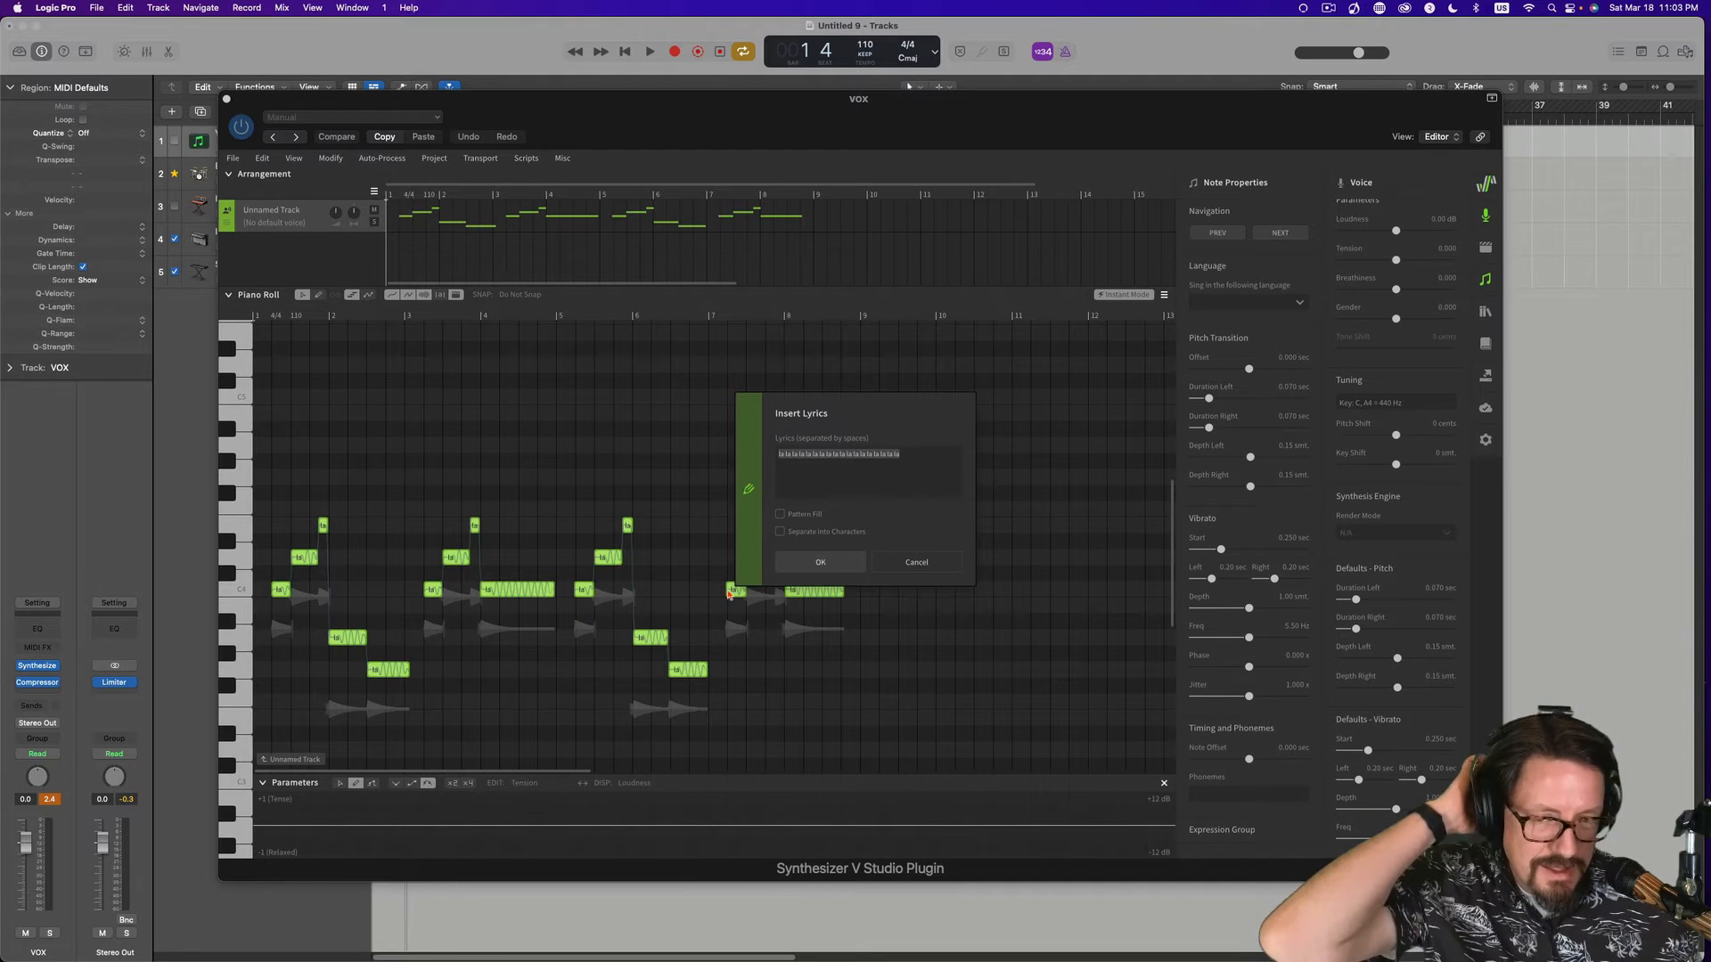
mouse_move(621, 516)
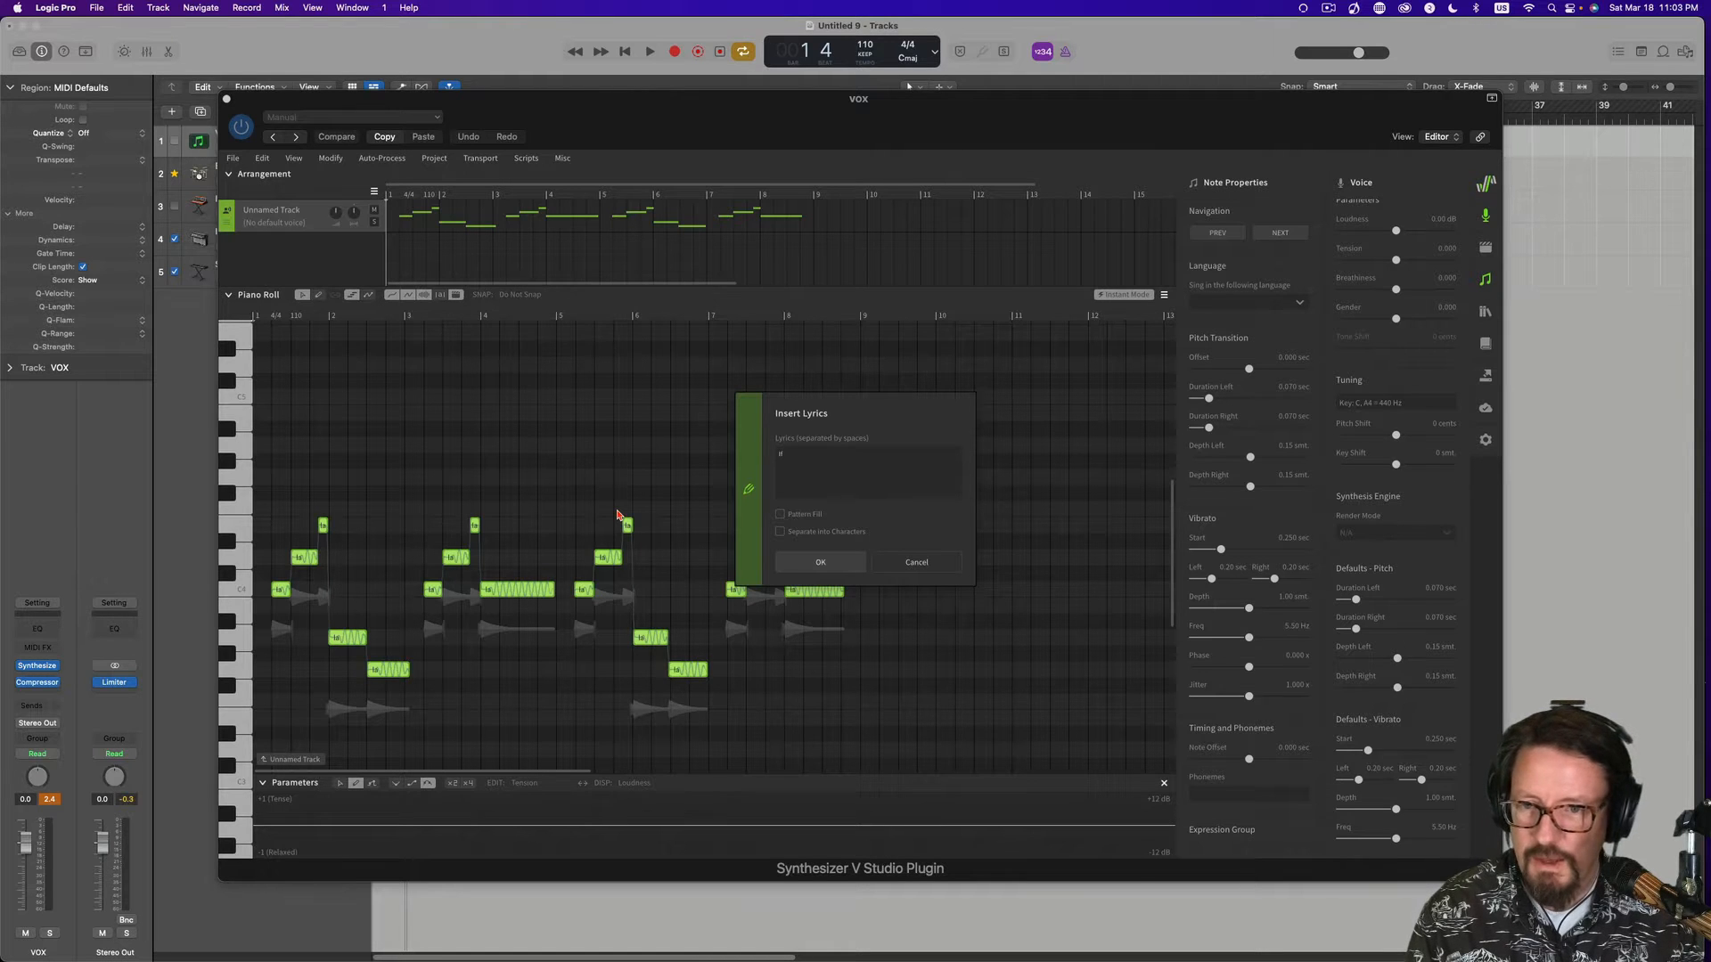
type("id no")
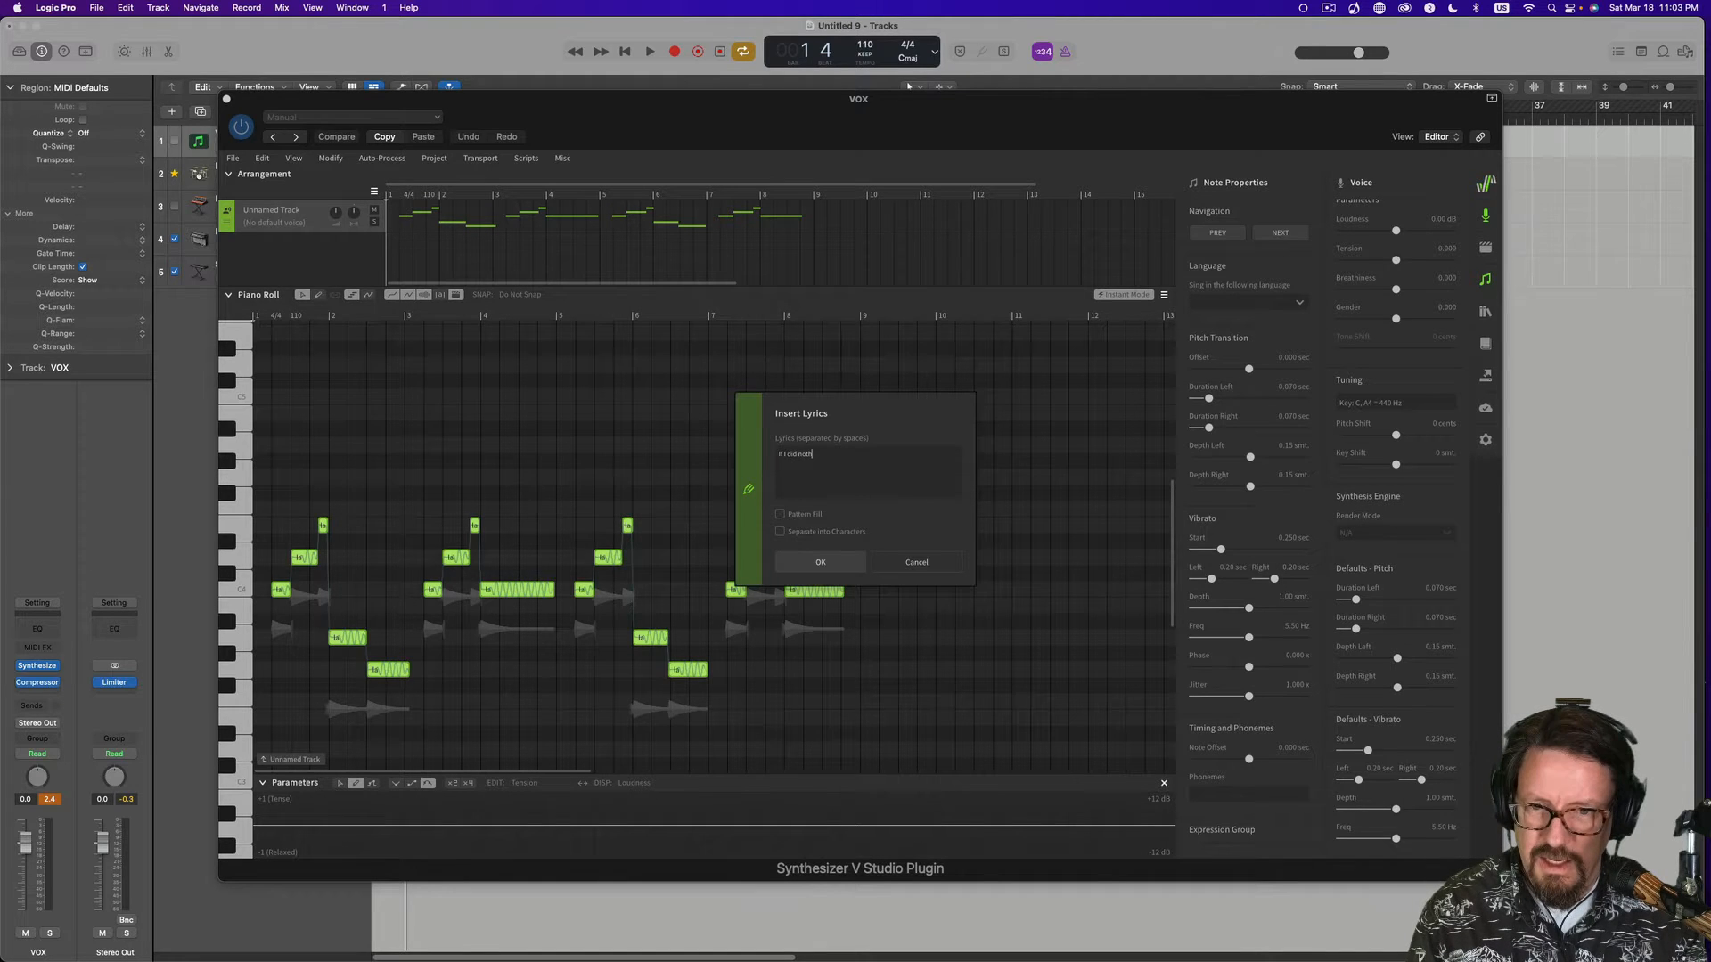
type("thing If")
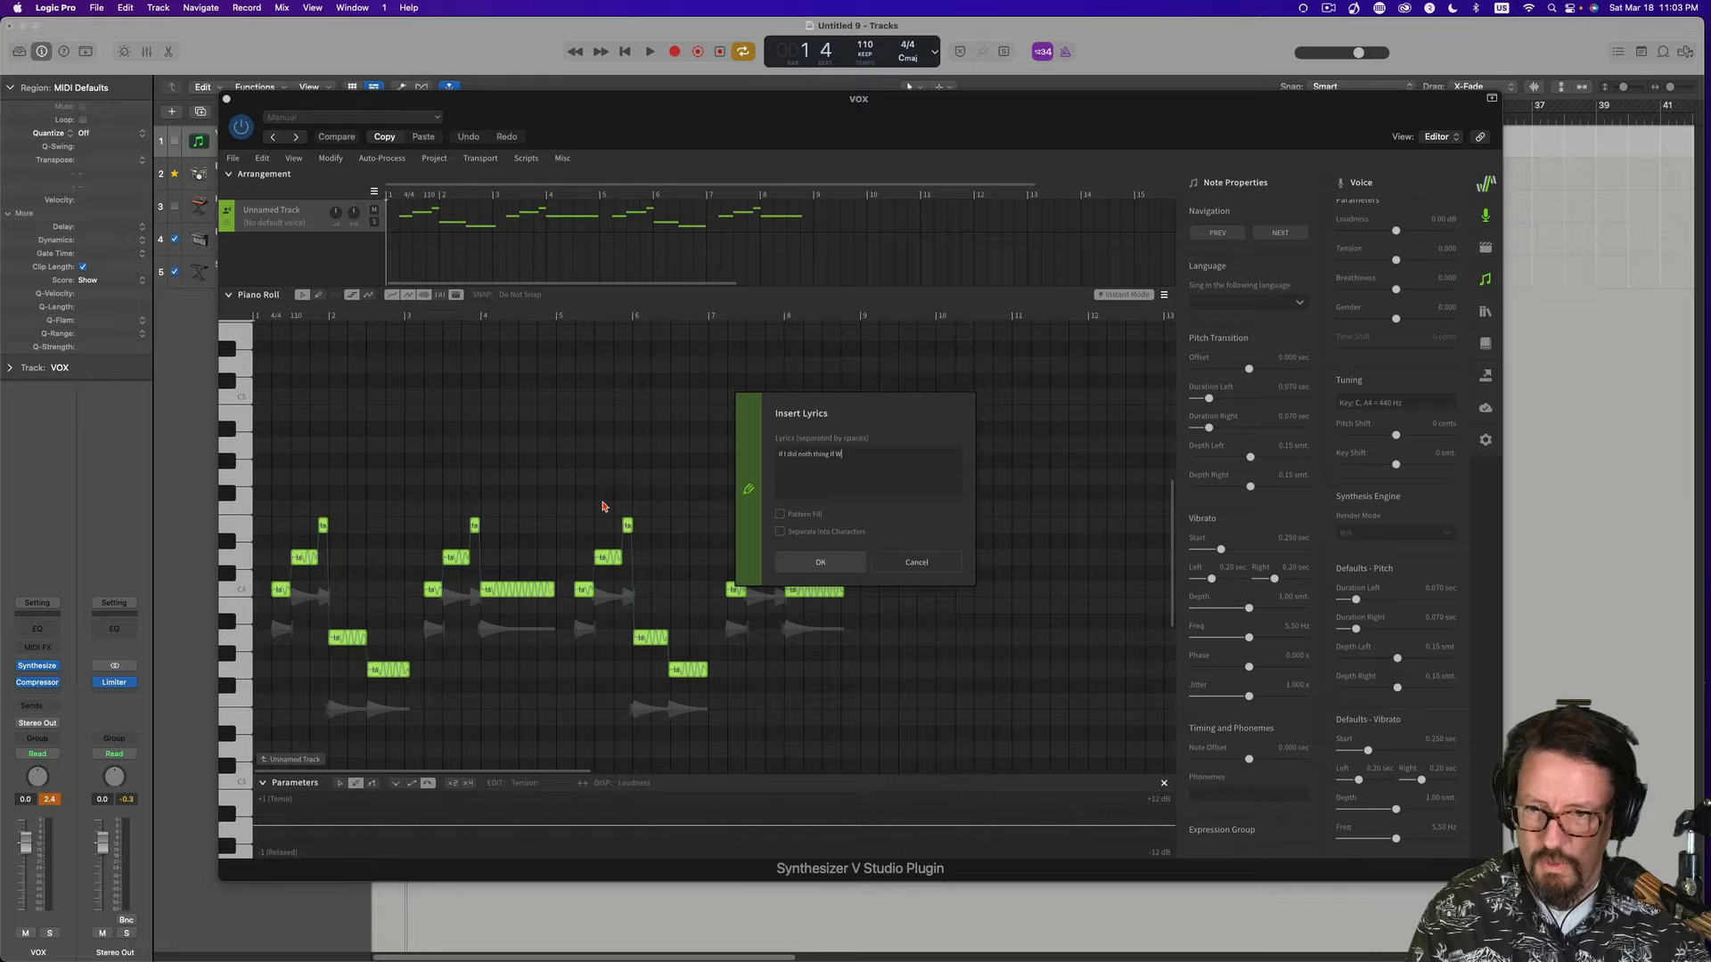
type("We were fine")
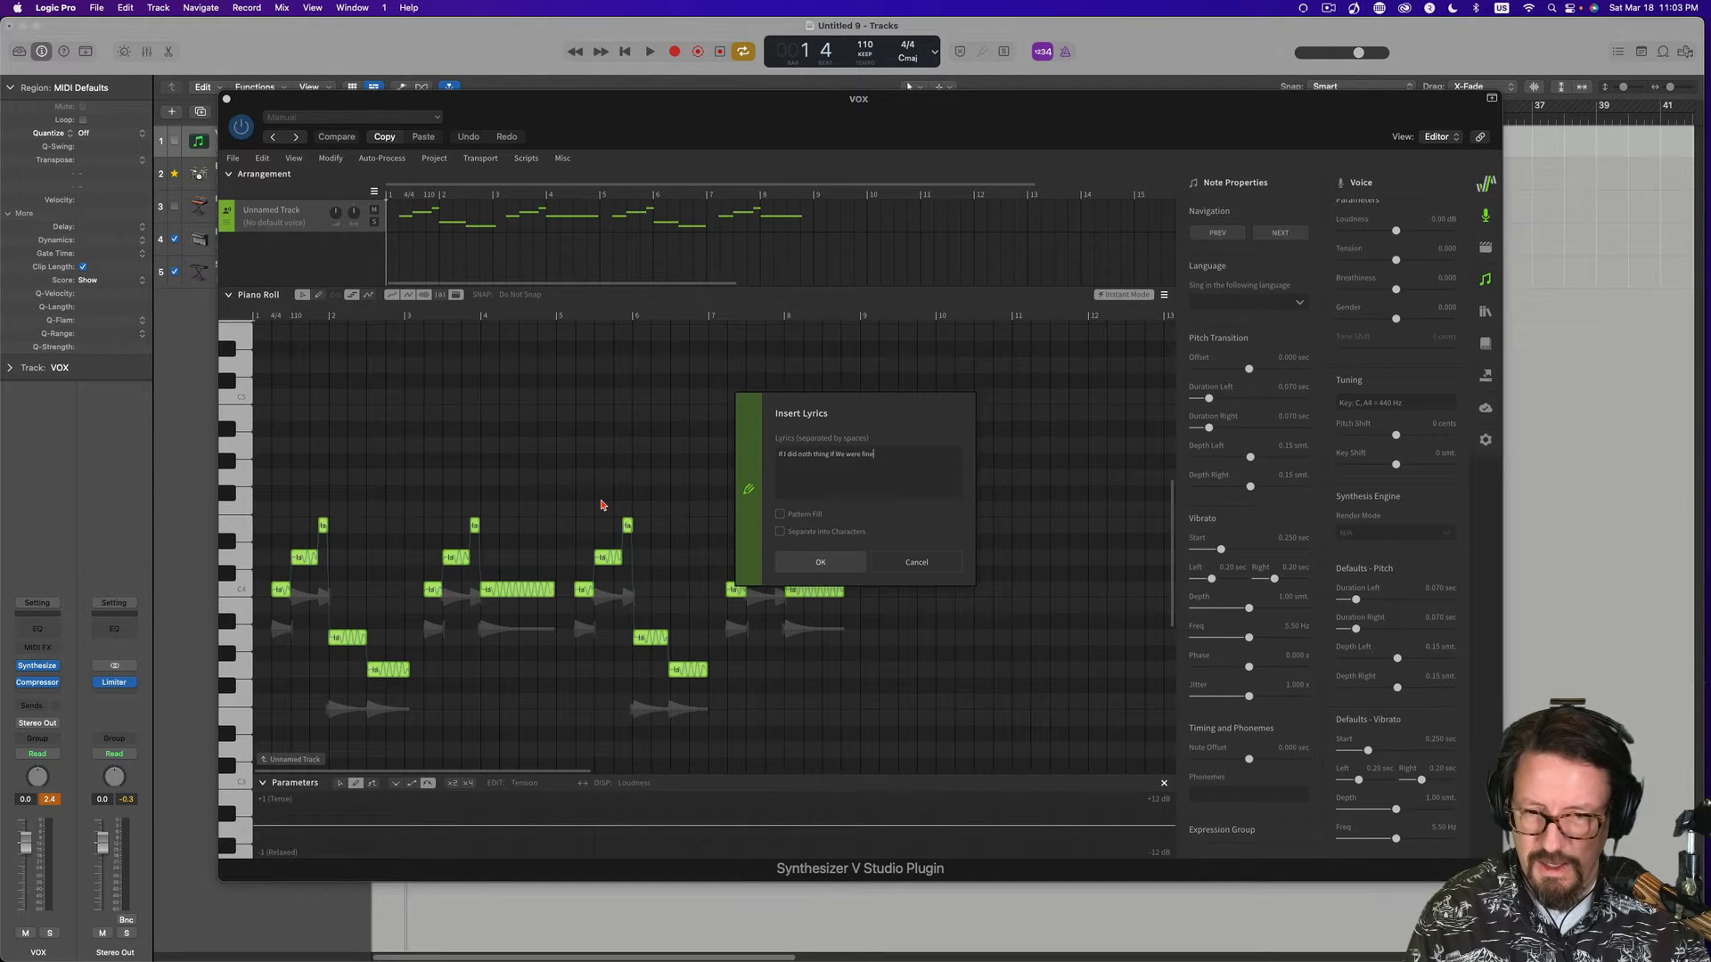
type("I know that")
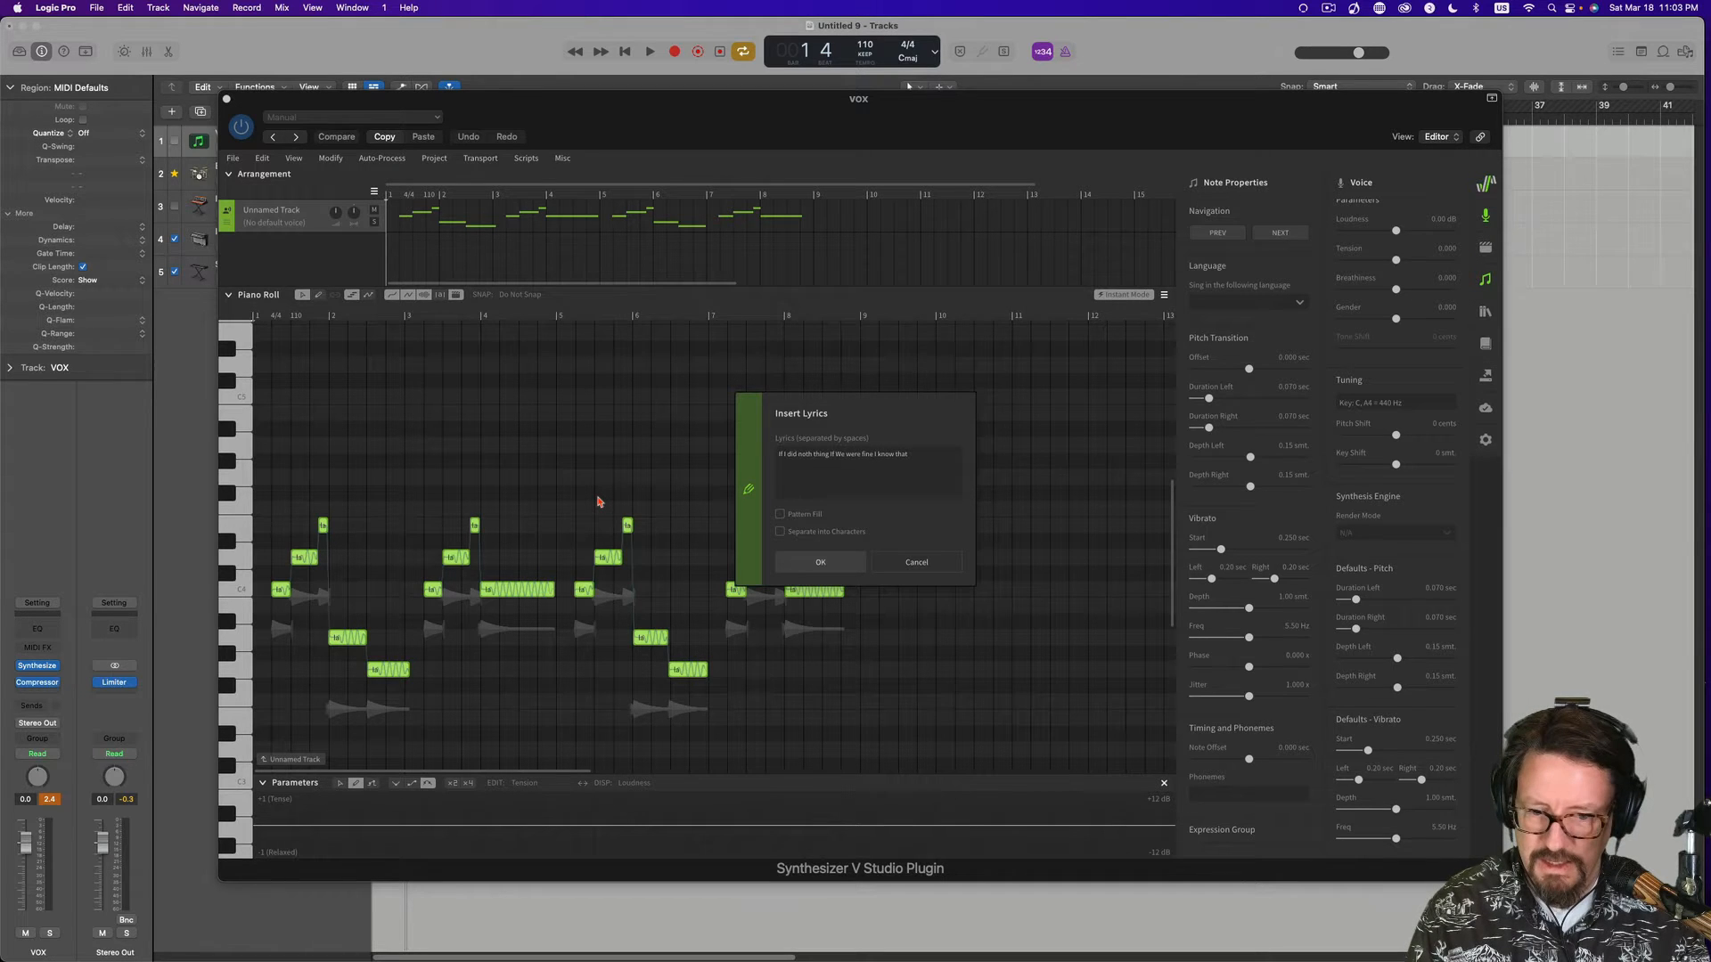
type("you would")
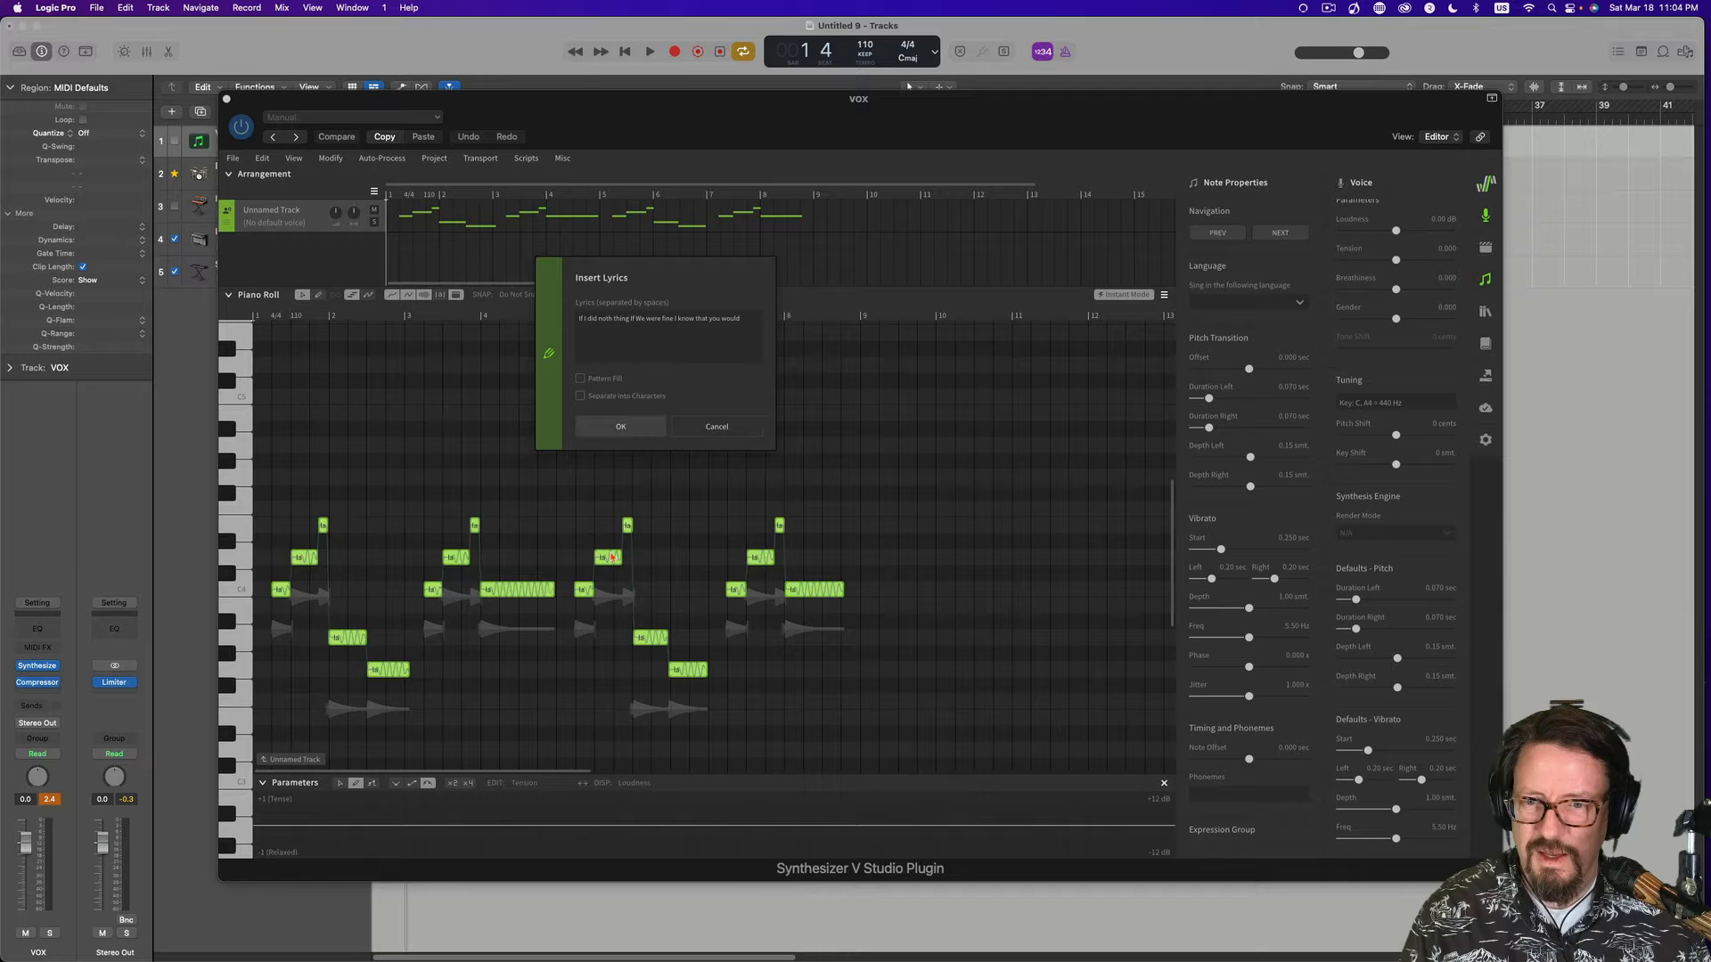
mouse_move(309, 575)
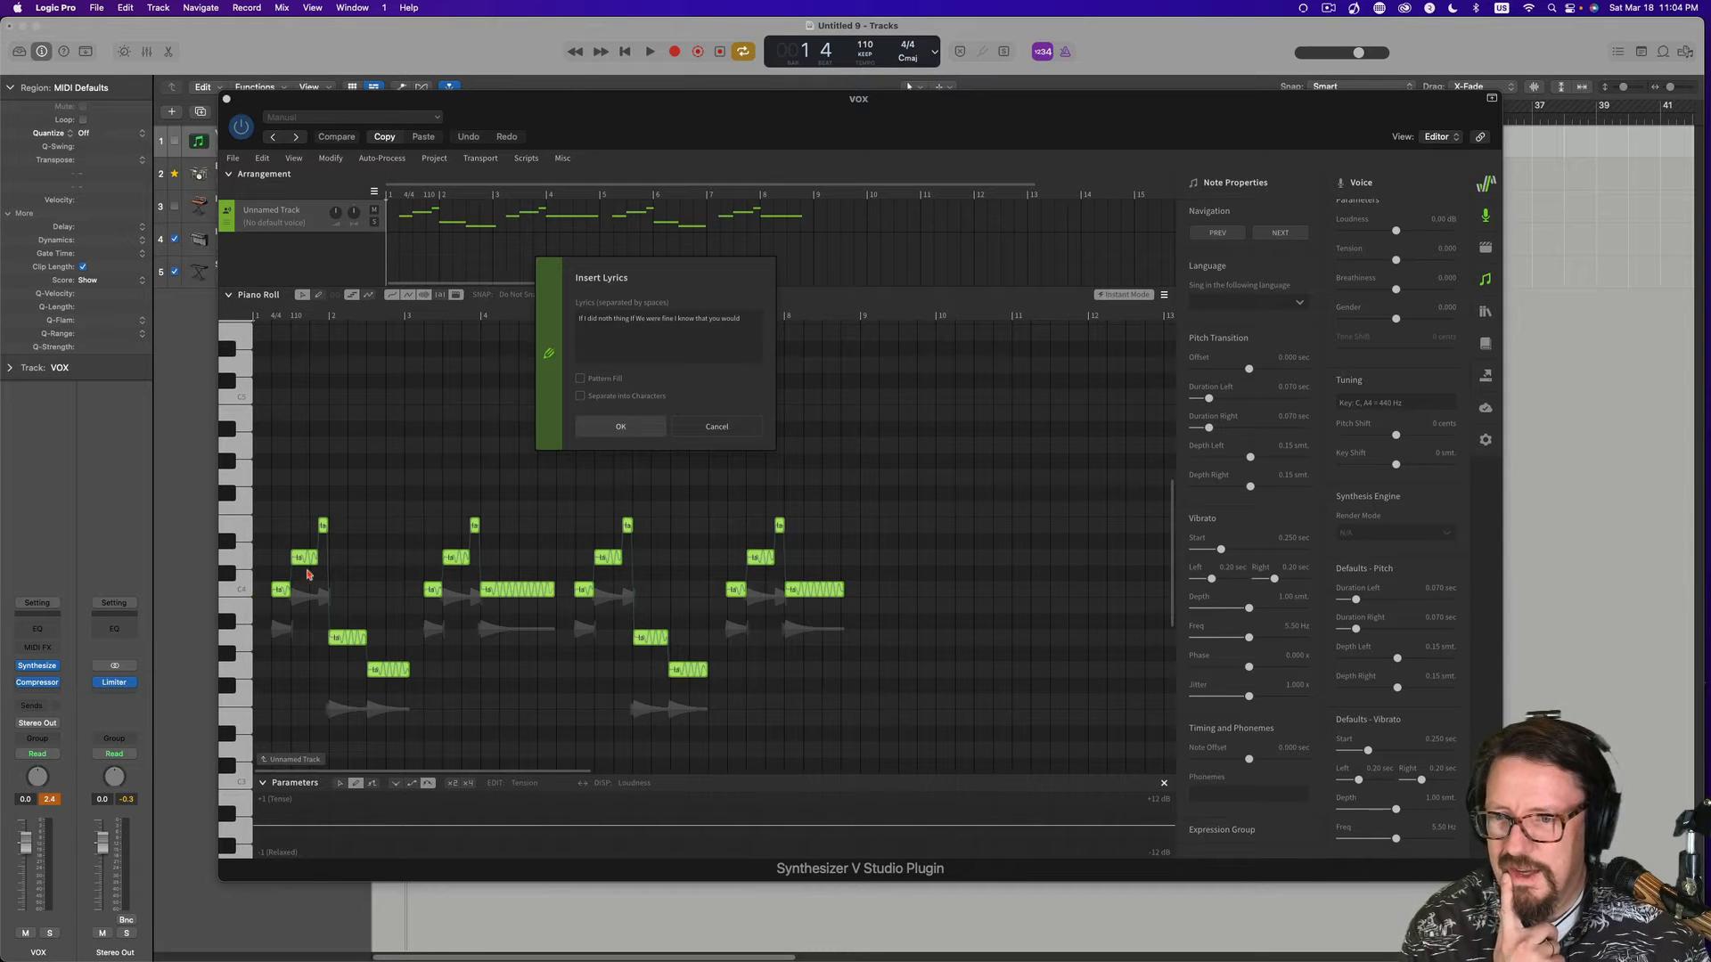
mouse_move(655, 511)
type(" see that I'm mine")
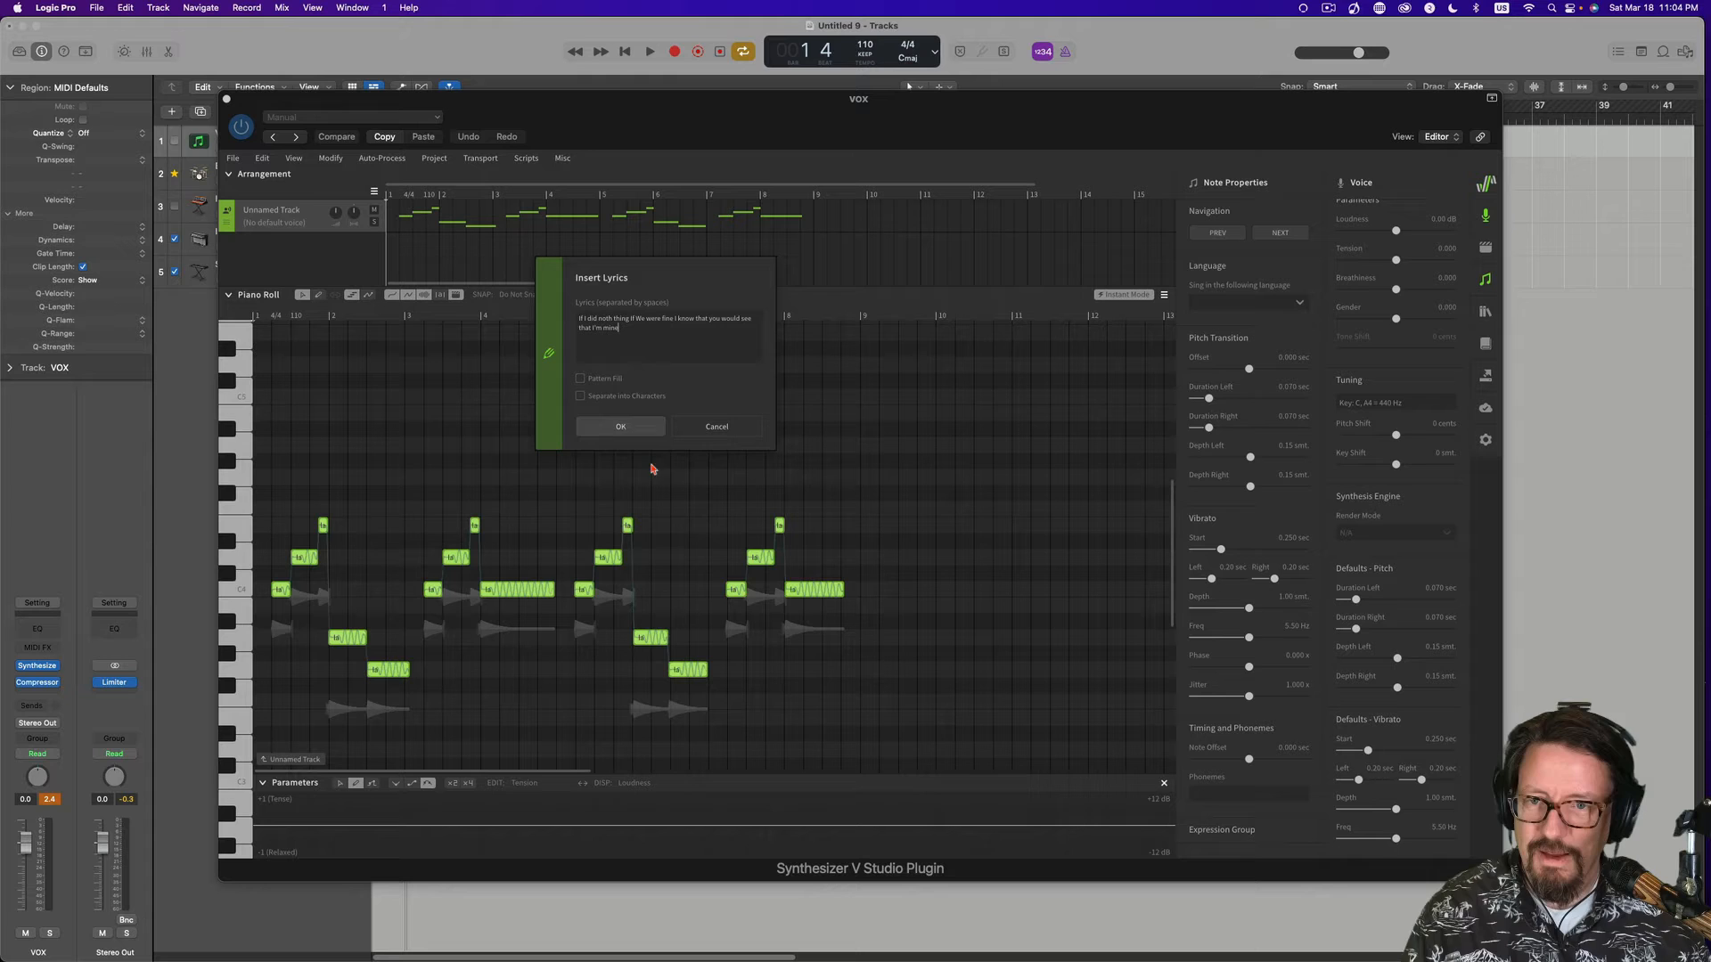
left_click(621, 426)
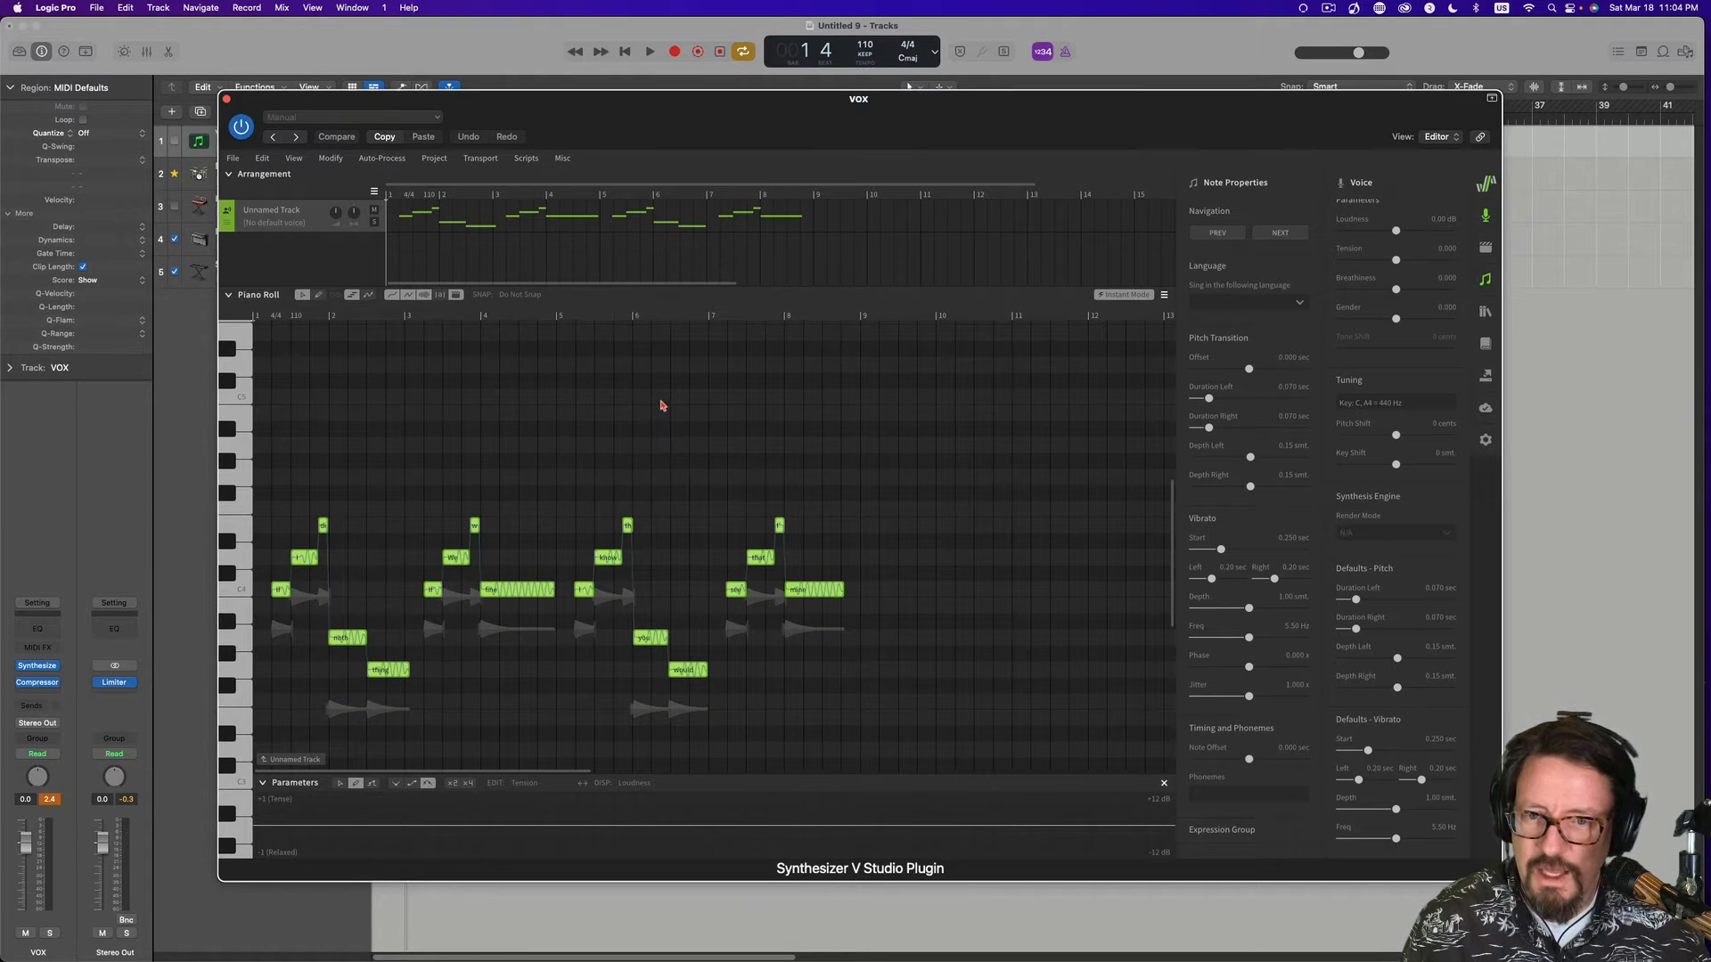
mouse_move(455, 532)
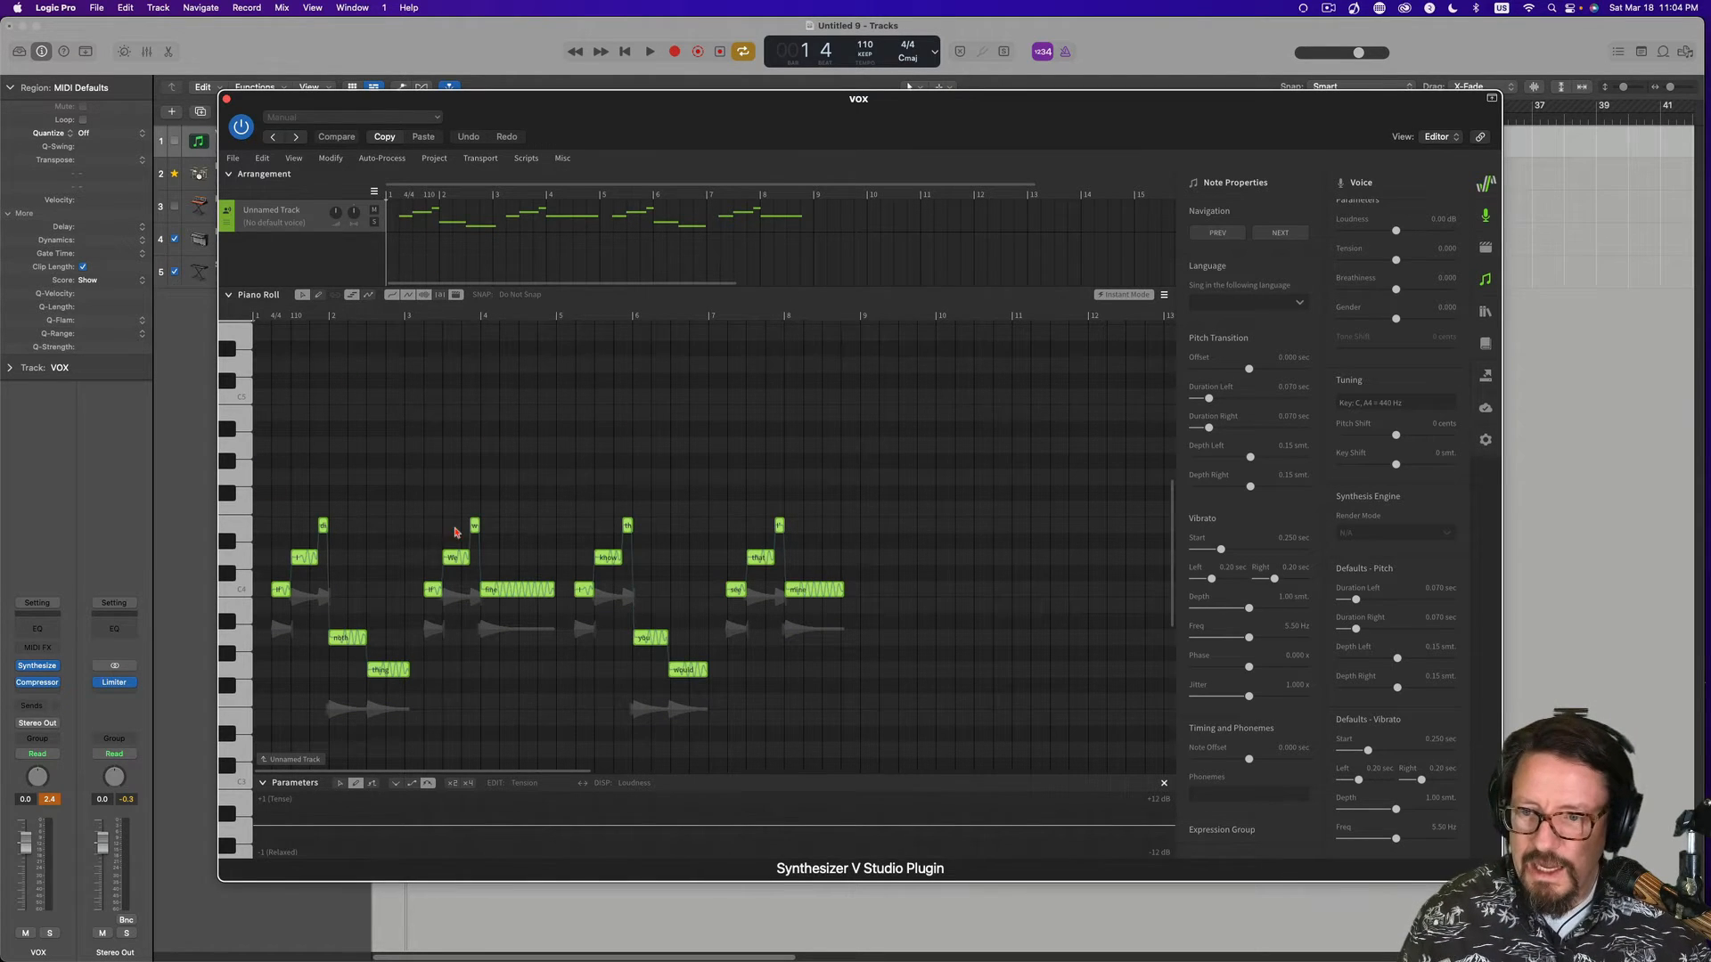
Assign the Kevin voice to the vocal track and play back the sung melody.
left_click(273, 215)
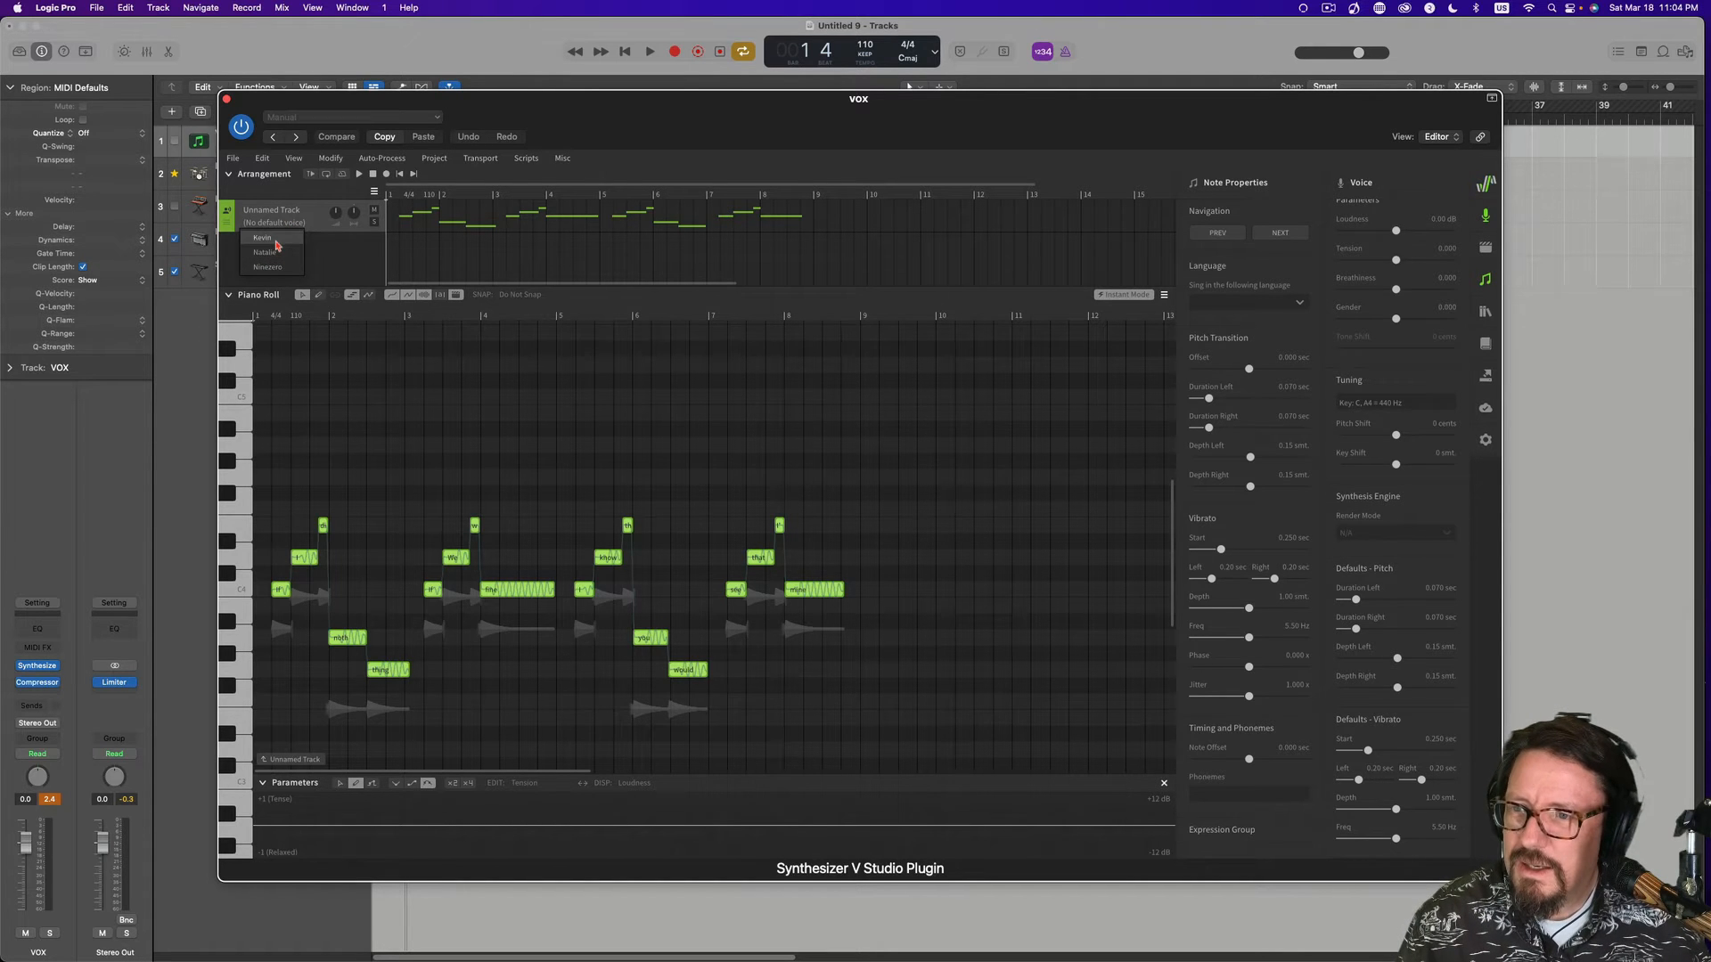
left_click(262, 237)
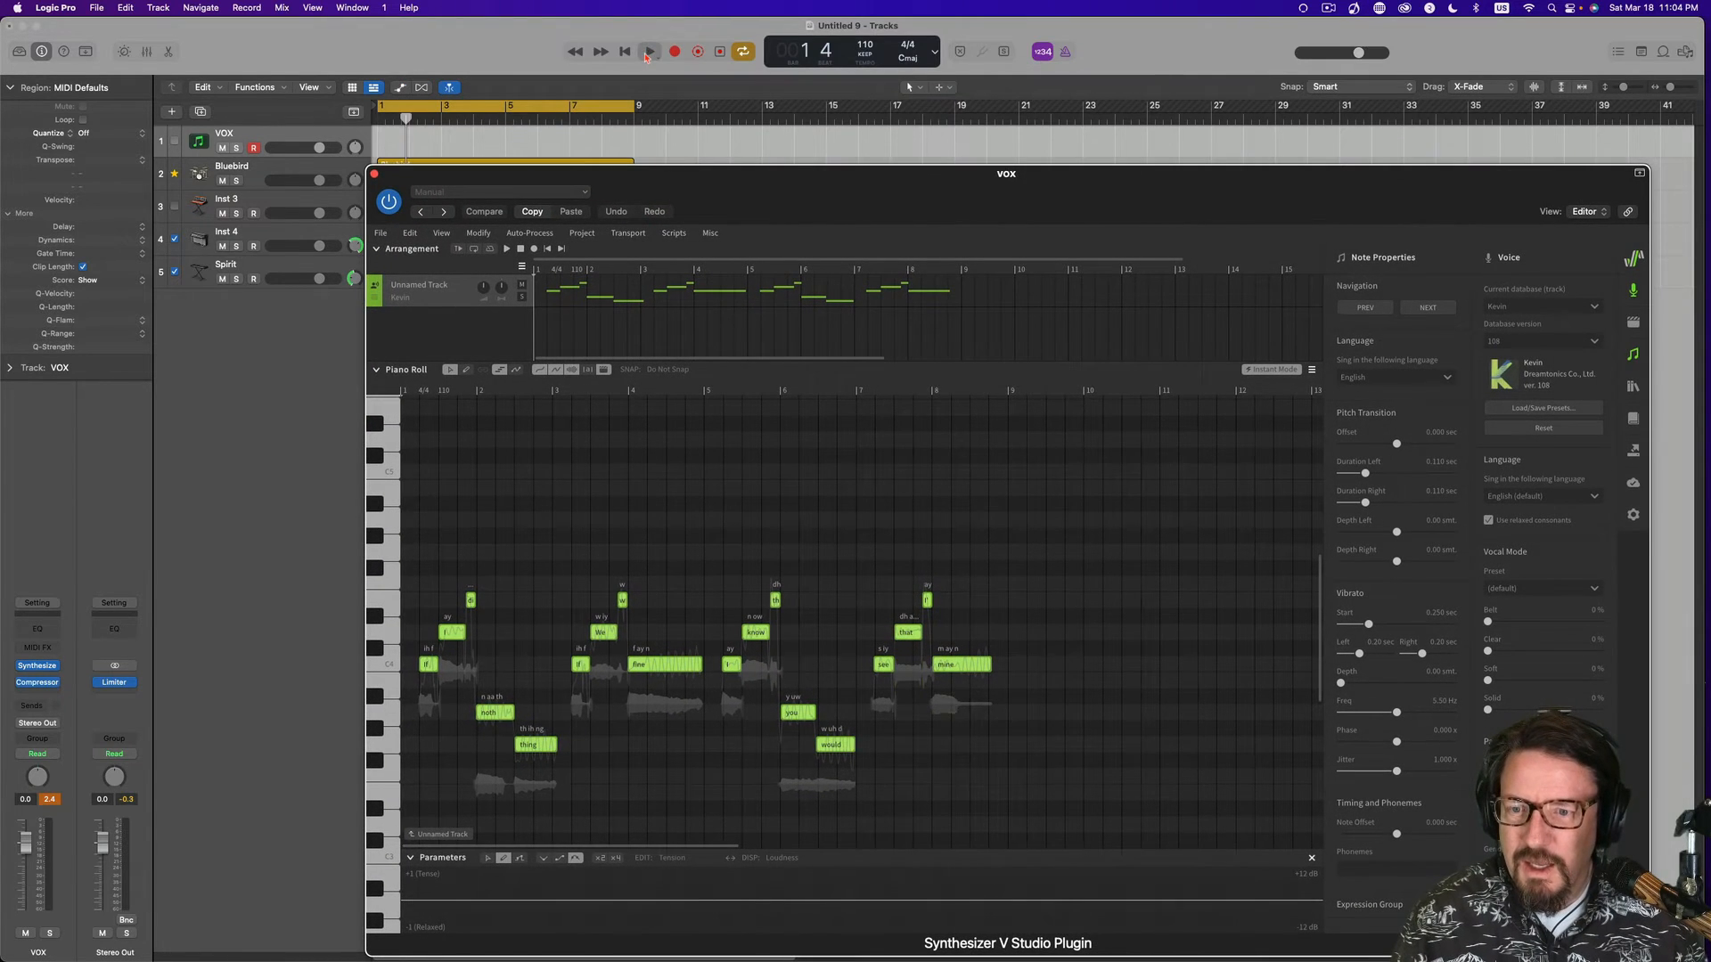
left_click(648, 52)
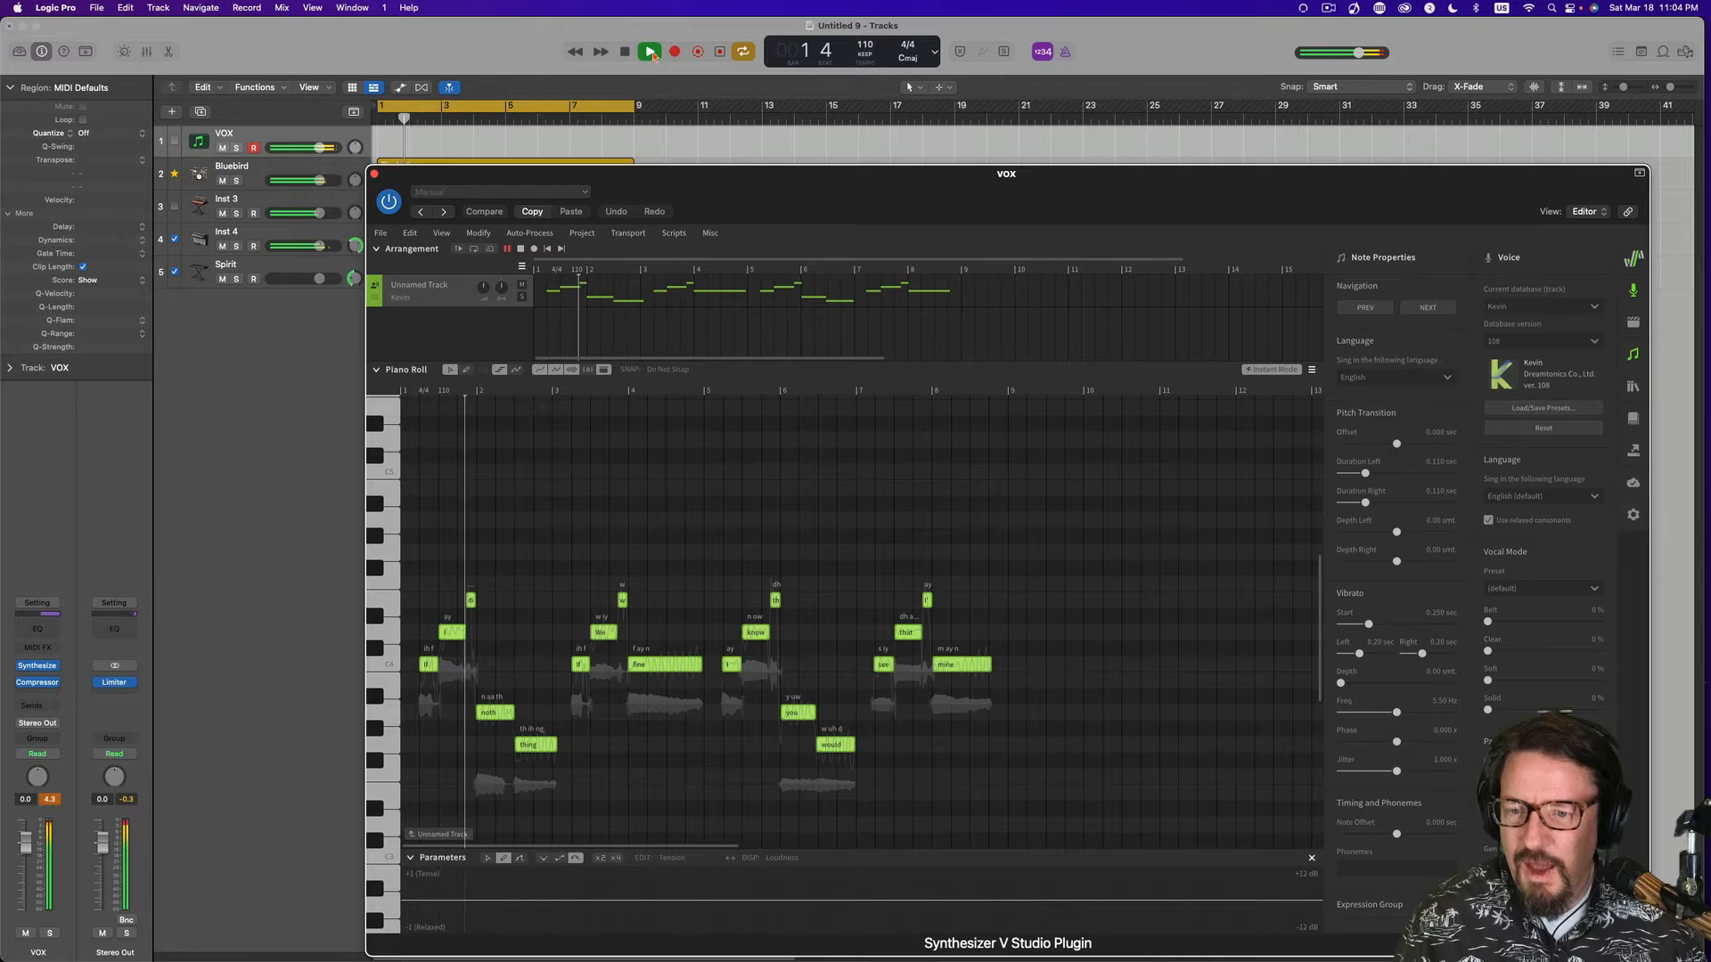
left_click(650, 51)
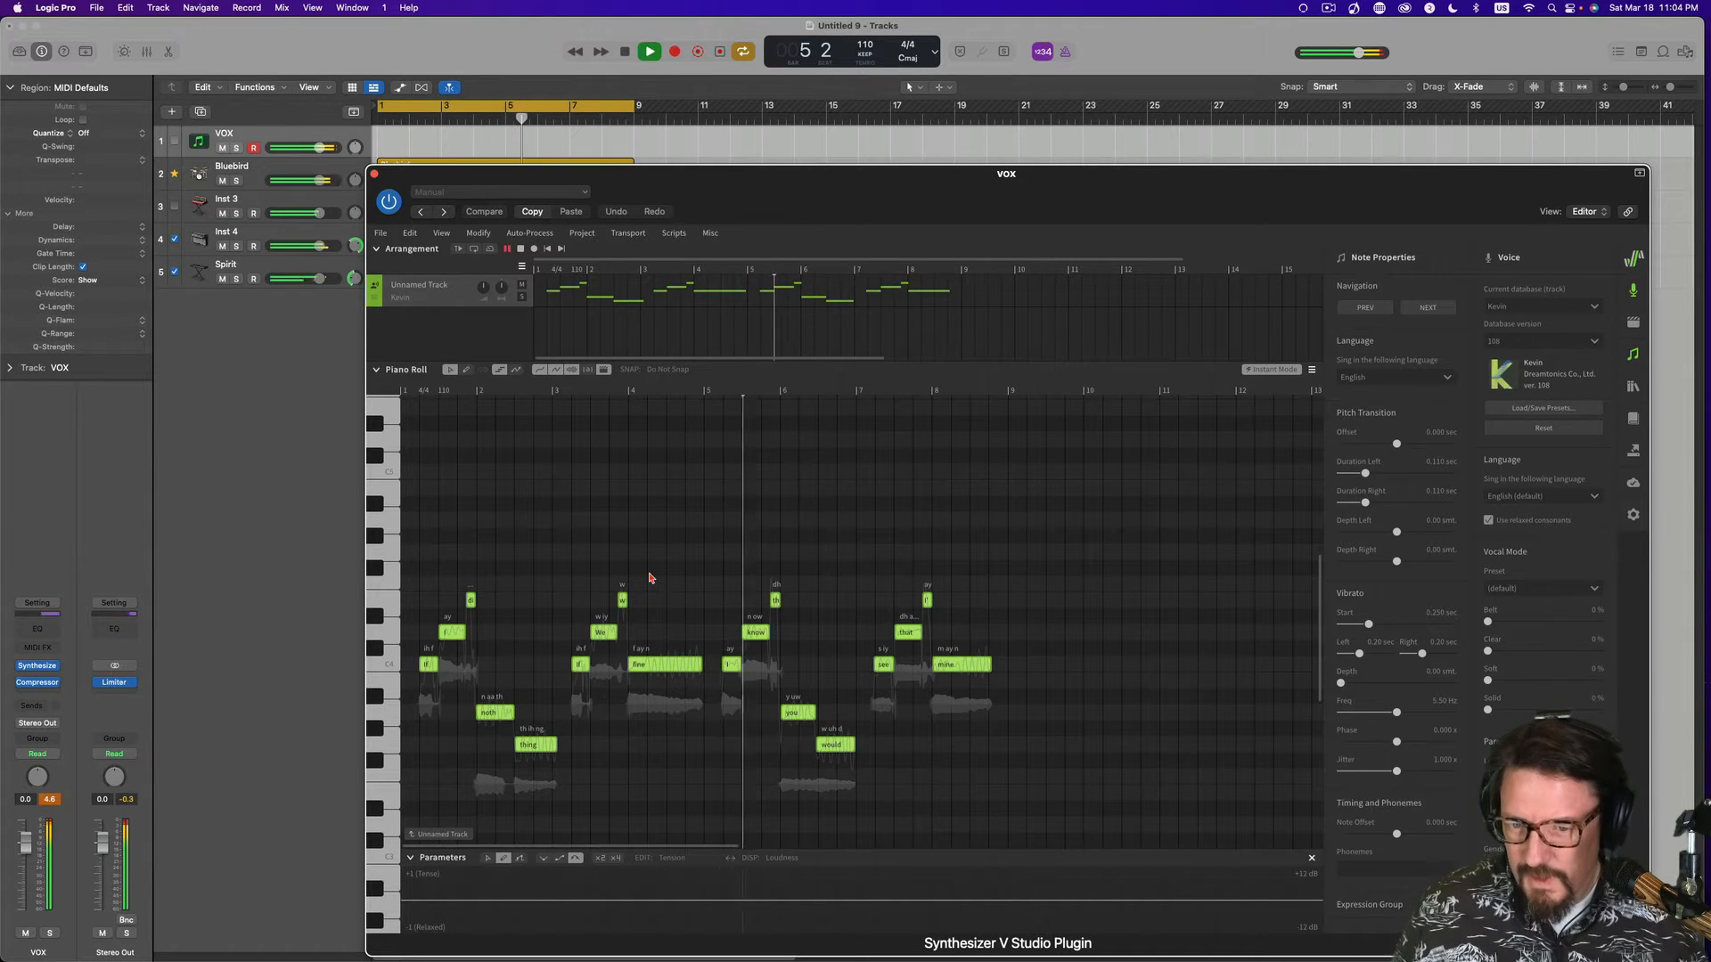
left_click(648, 50)
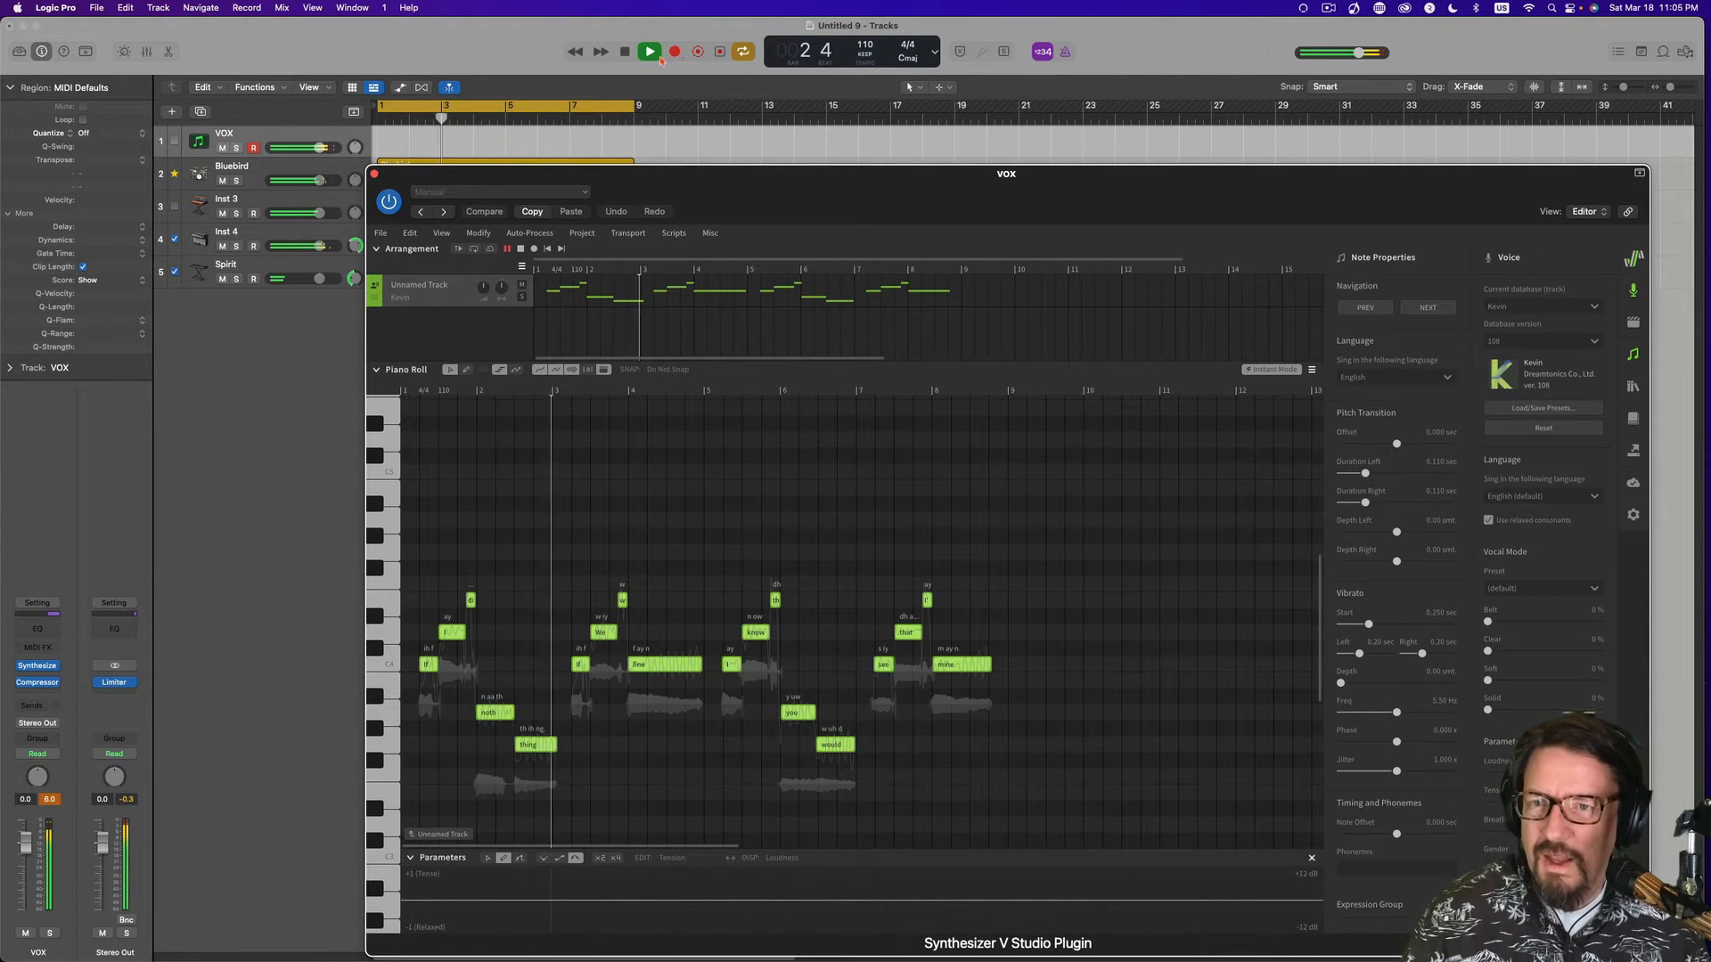
left_click(650, 52)
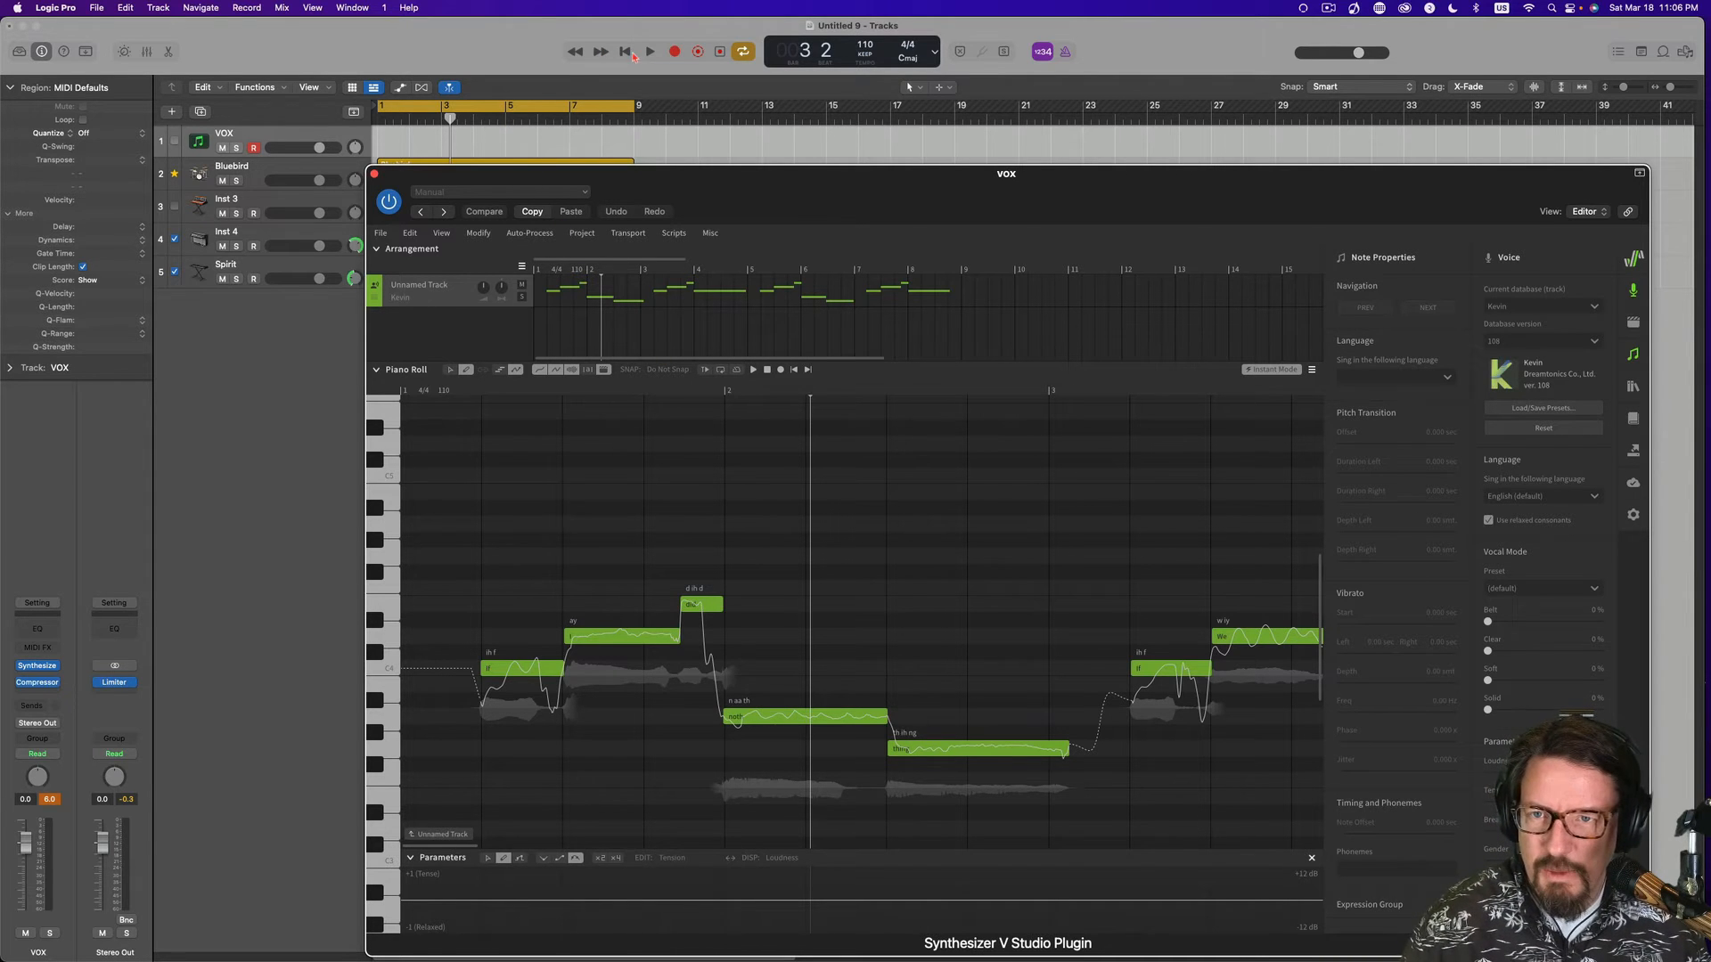
Audition the softened-vibrato melody, restarting playback from the beginning several times.
left_click(650, 51)
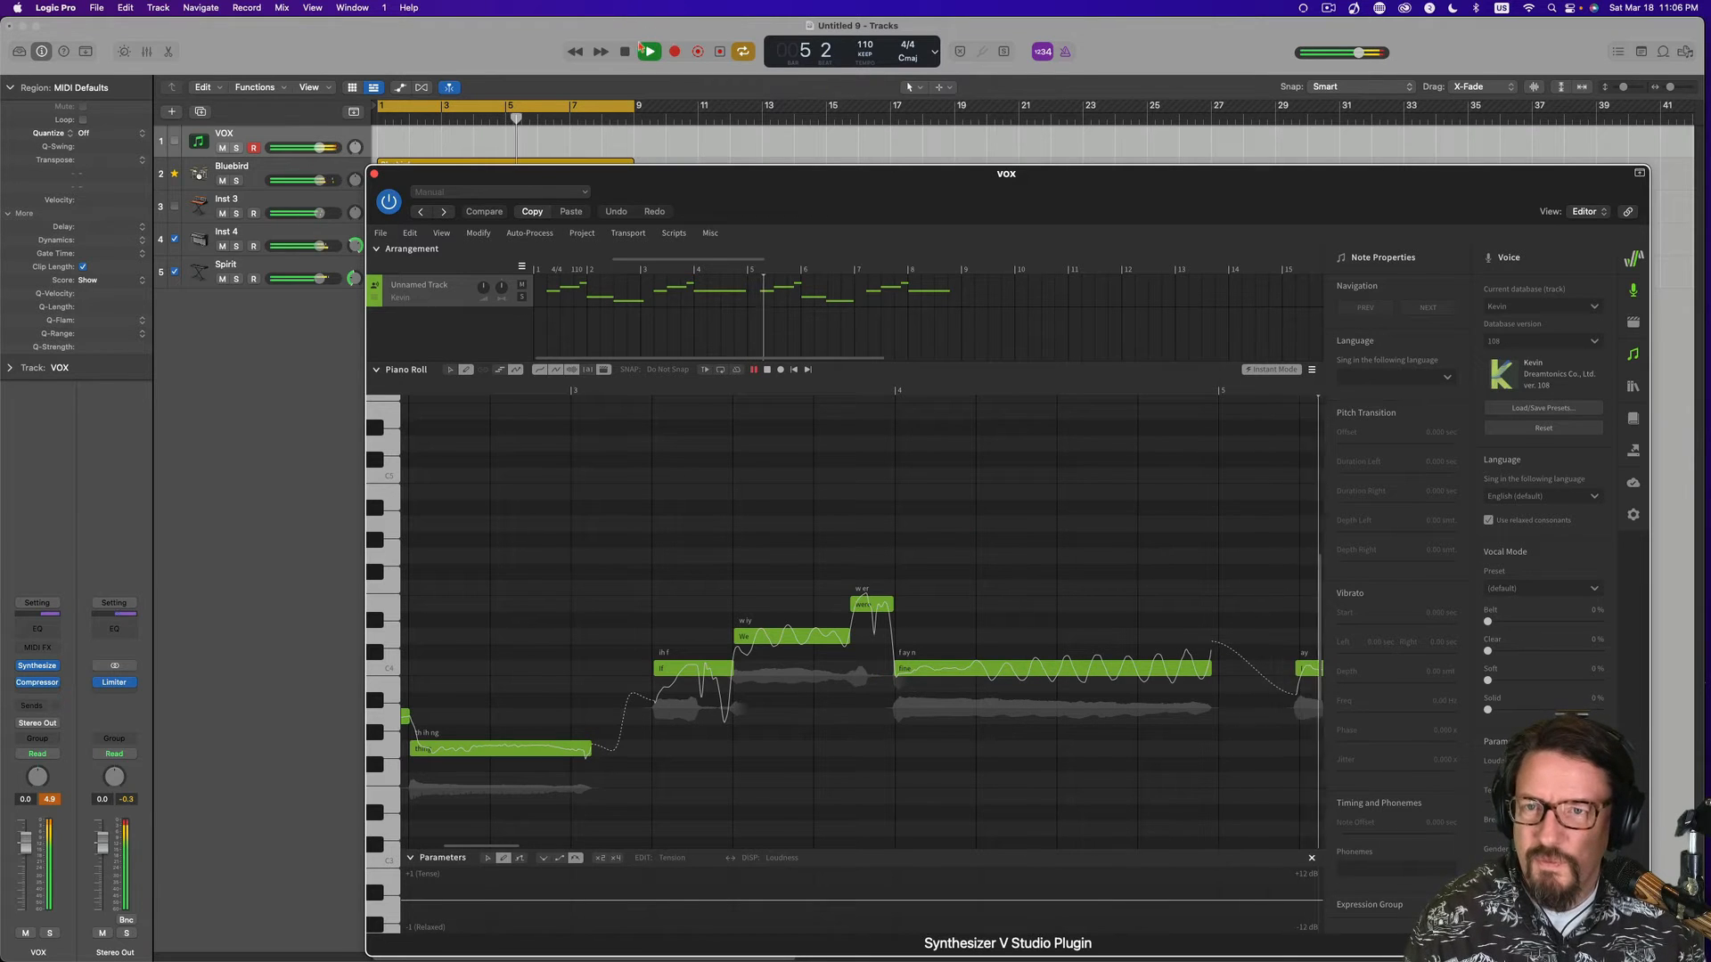
left_click(623, 52)
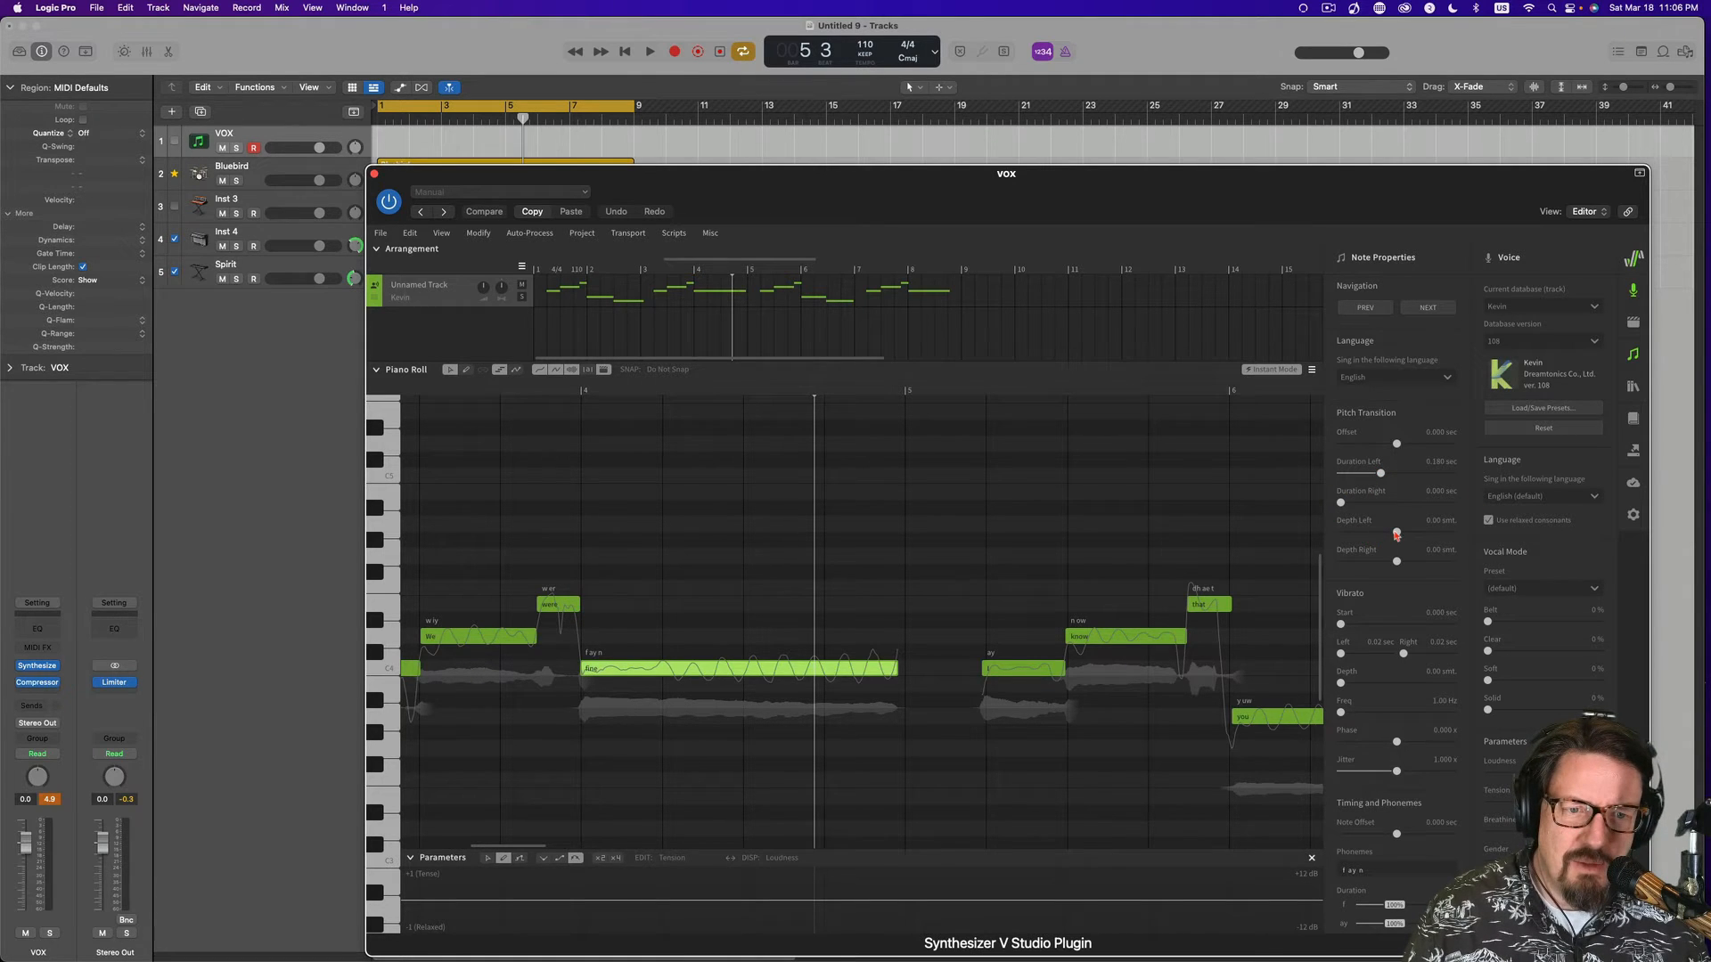
scroll("down", 3)
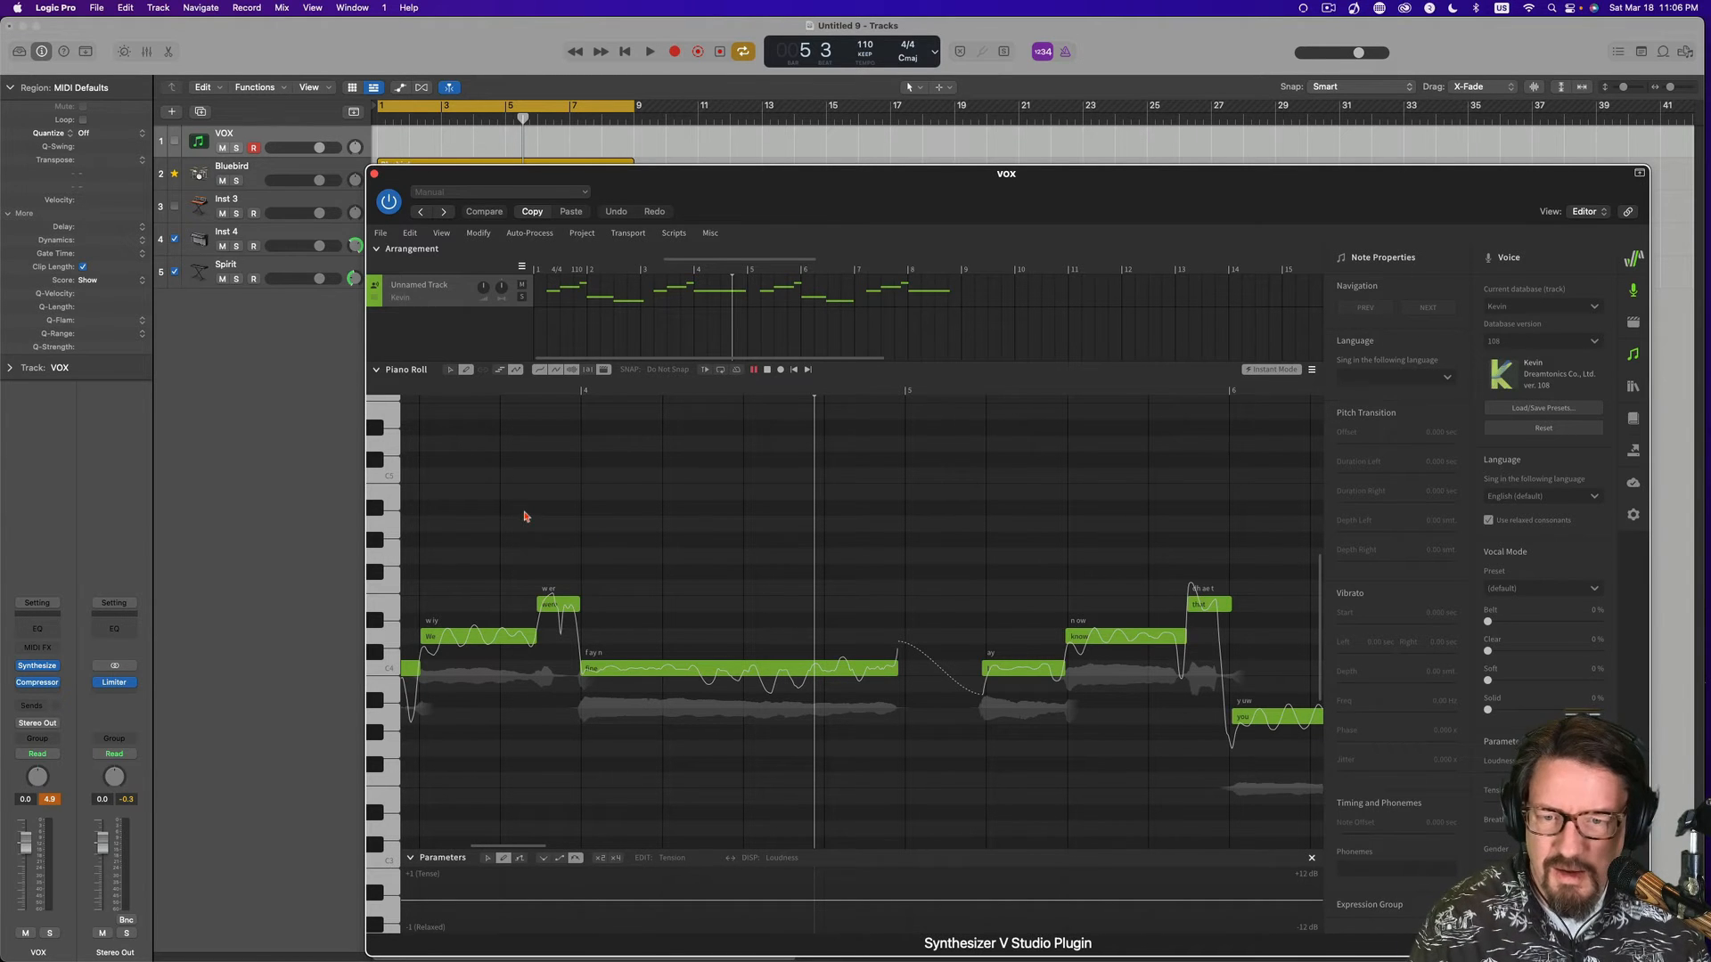
left_click(648, 52)
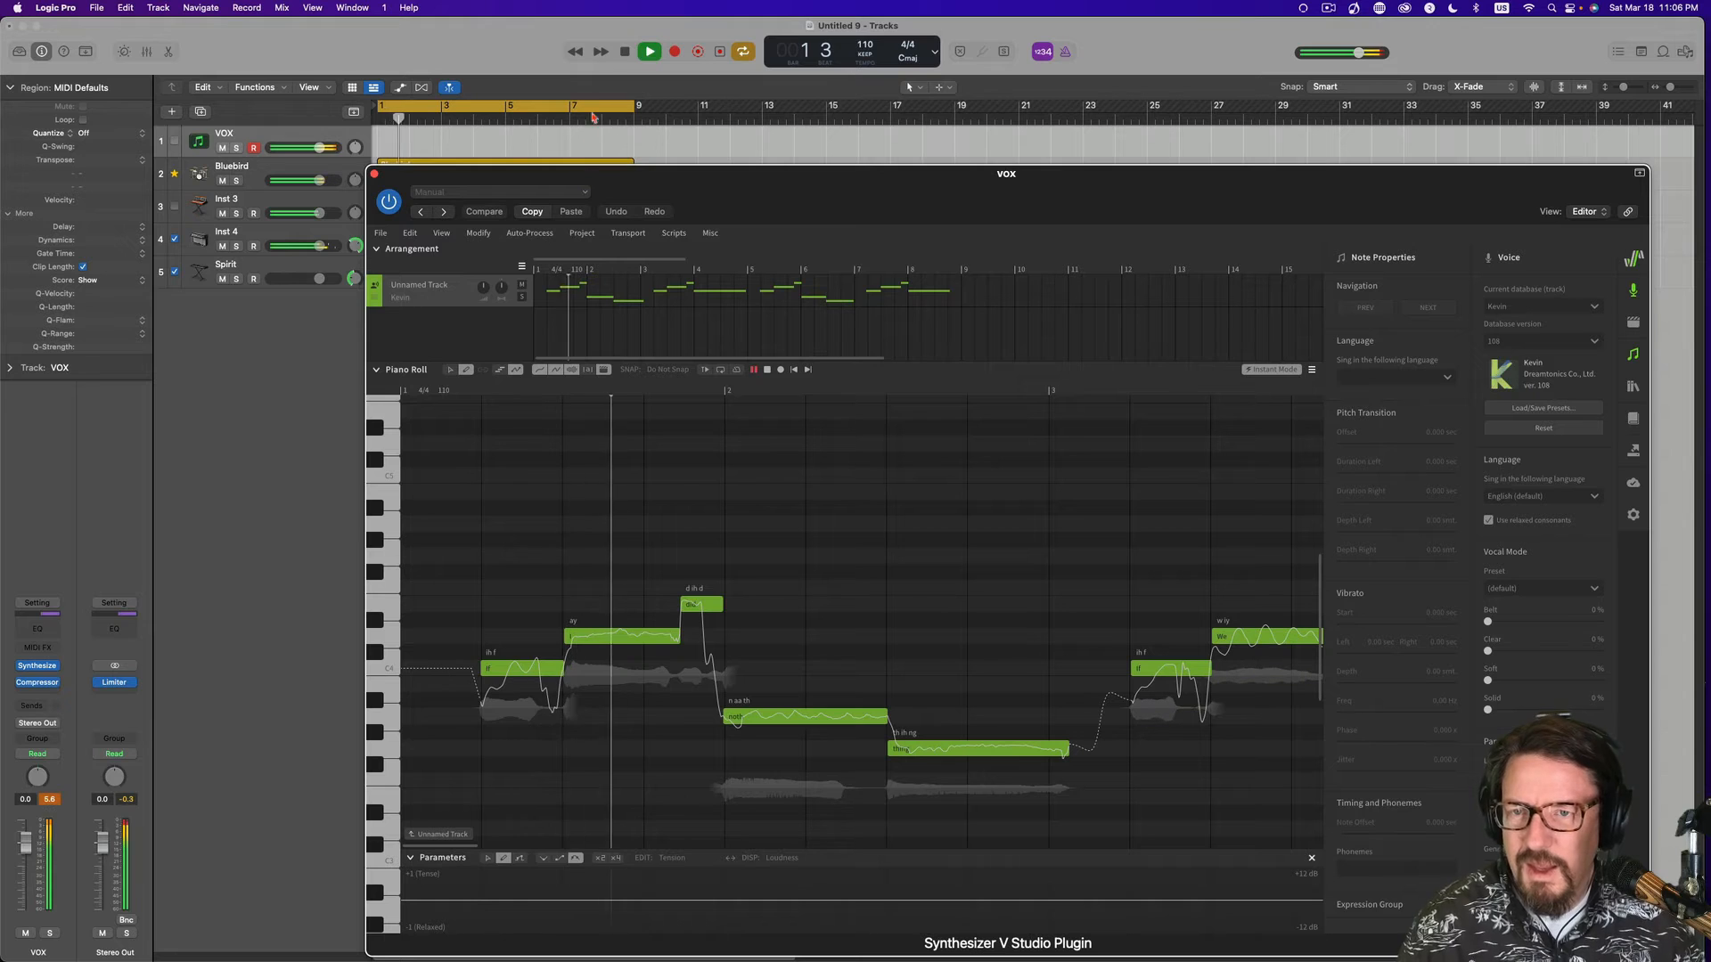
left_click(647, 52)
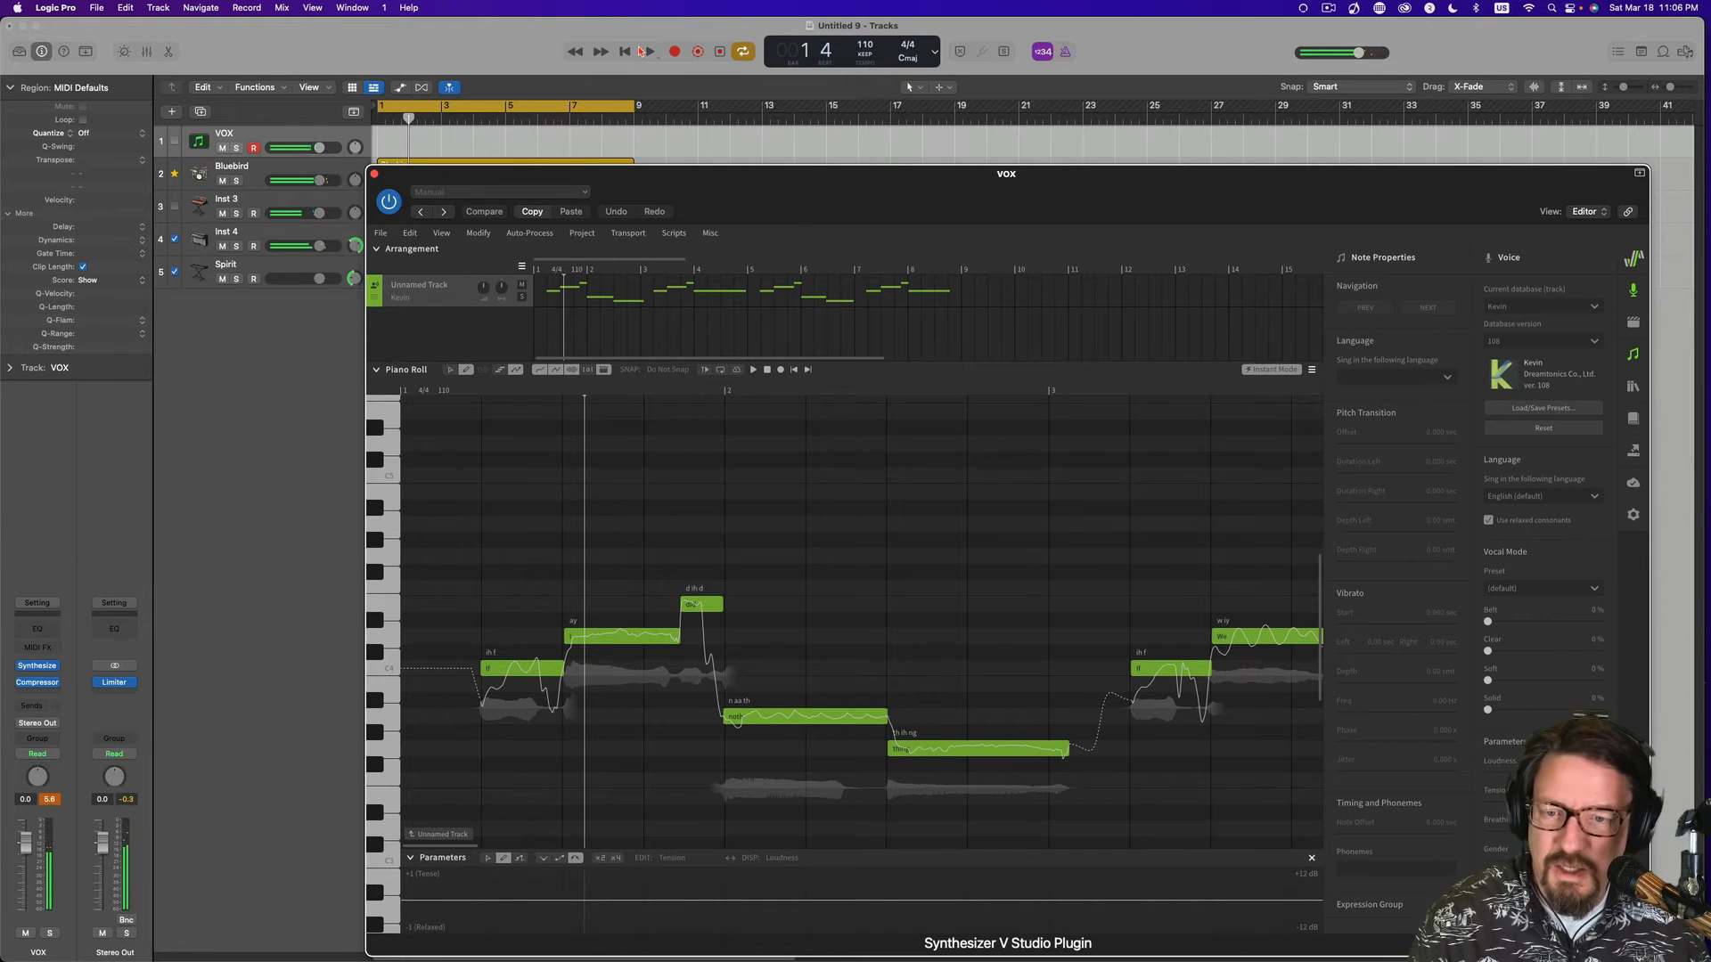
left_click(648, 52)
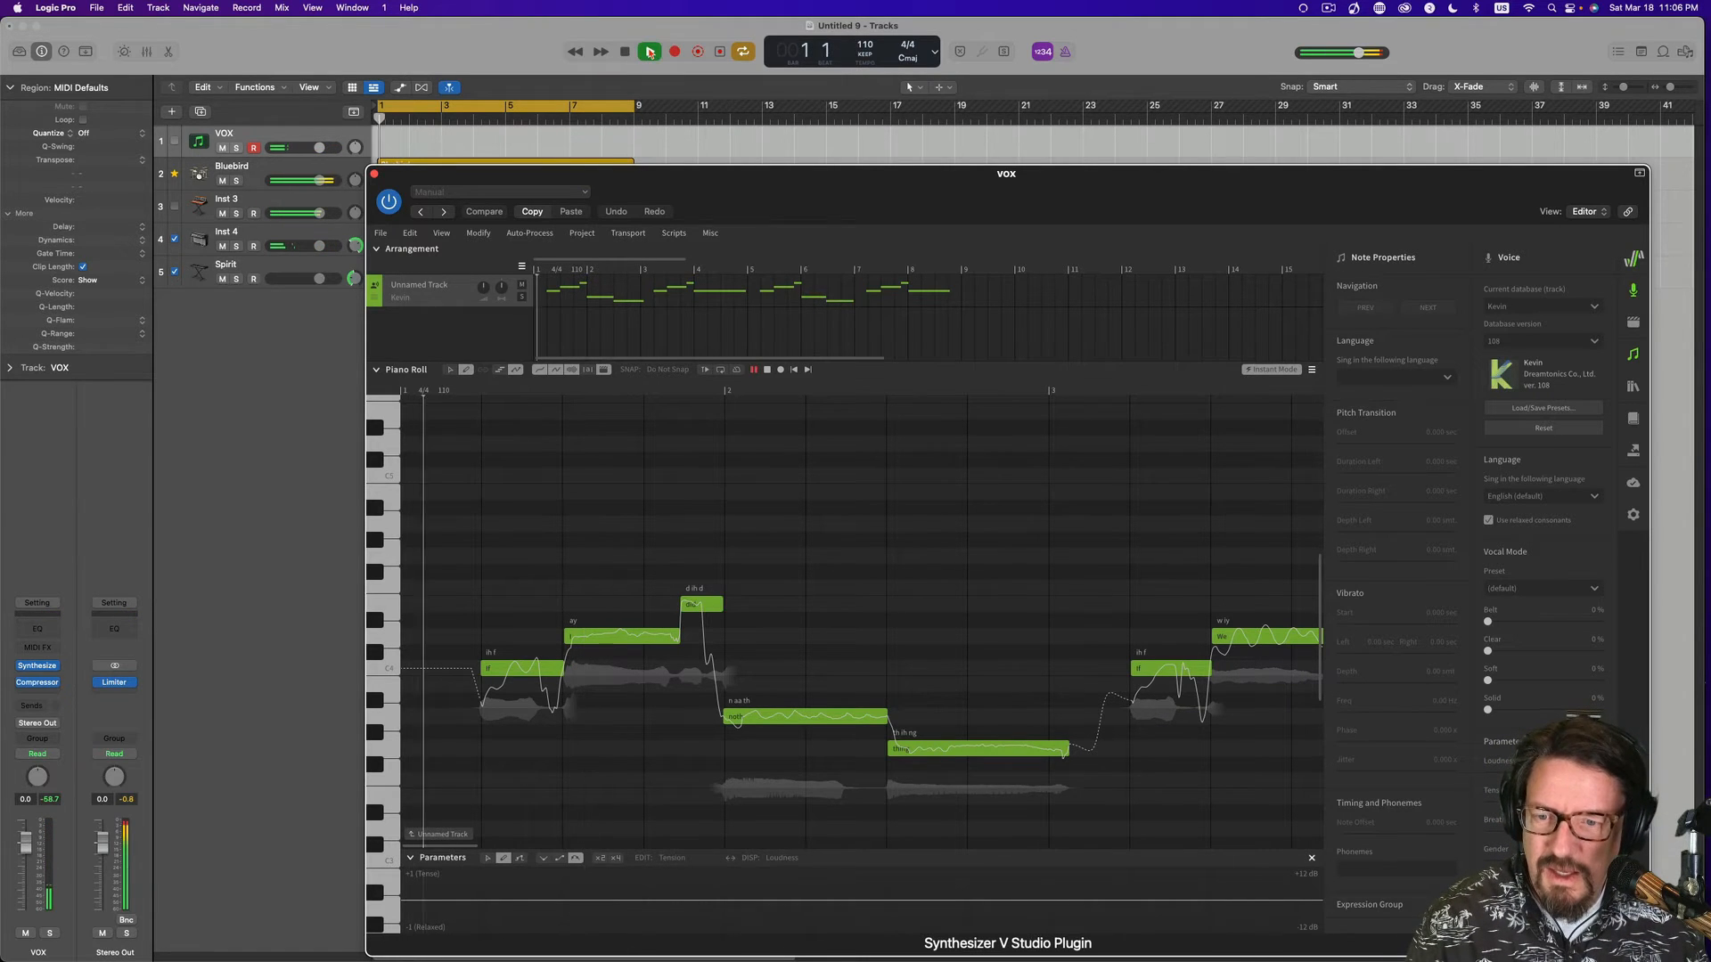
left_click(650, 52)
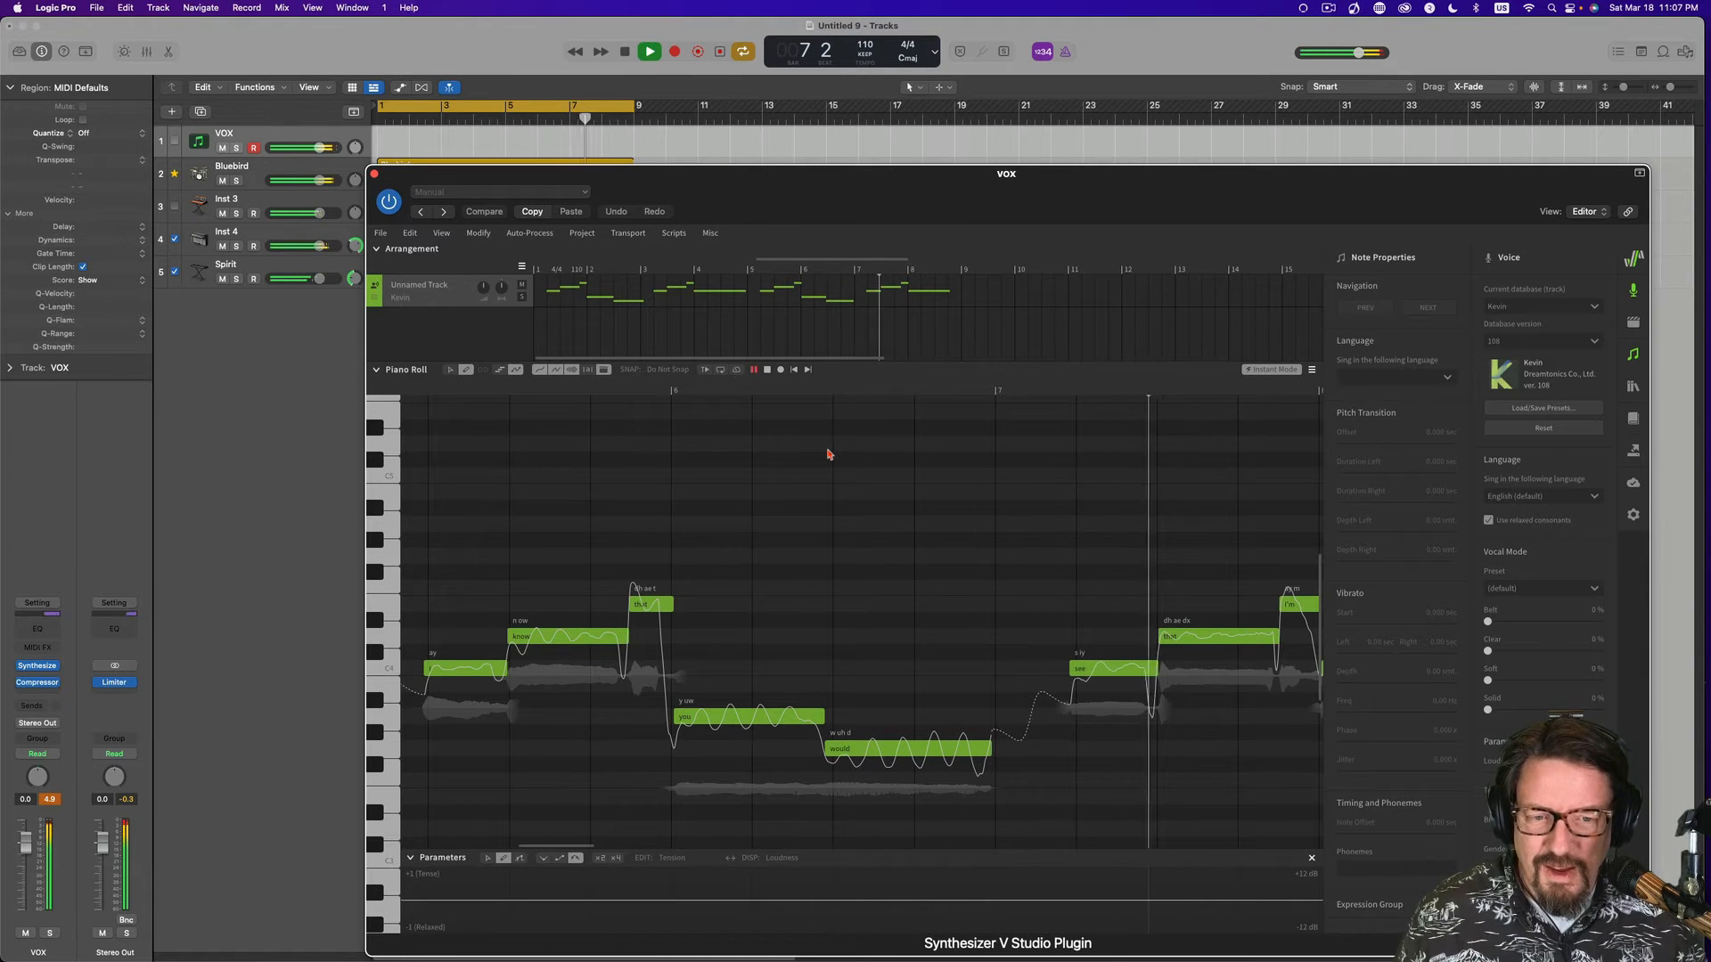
left_click(649, 52)
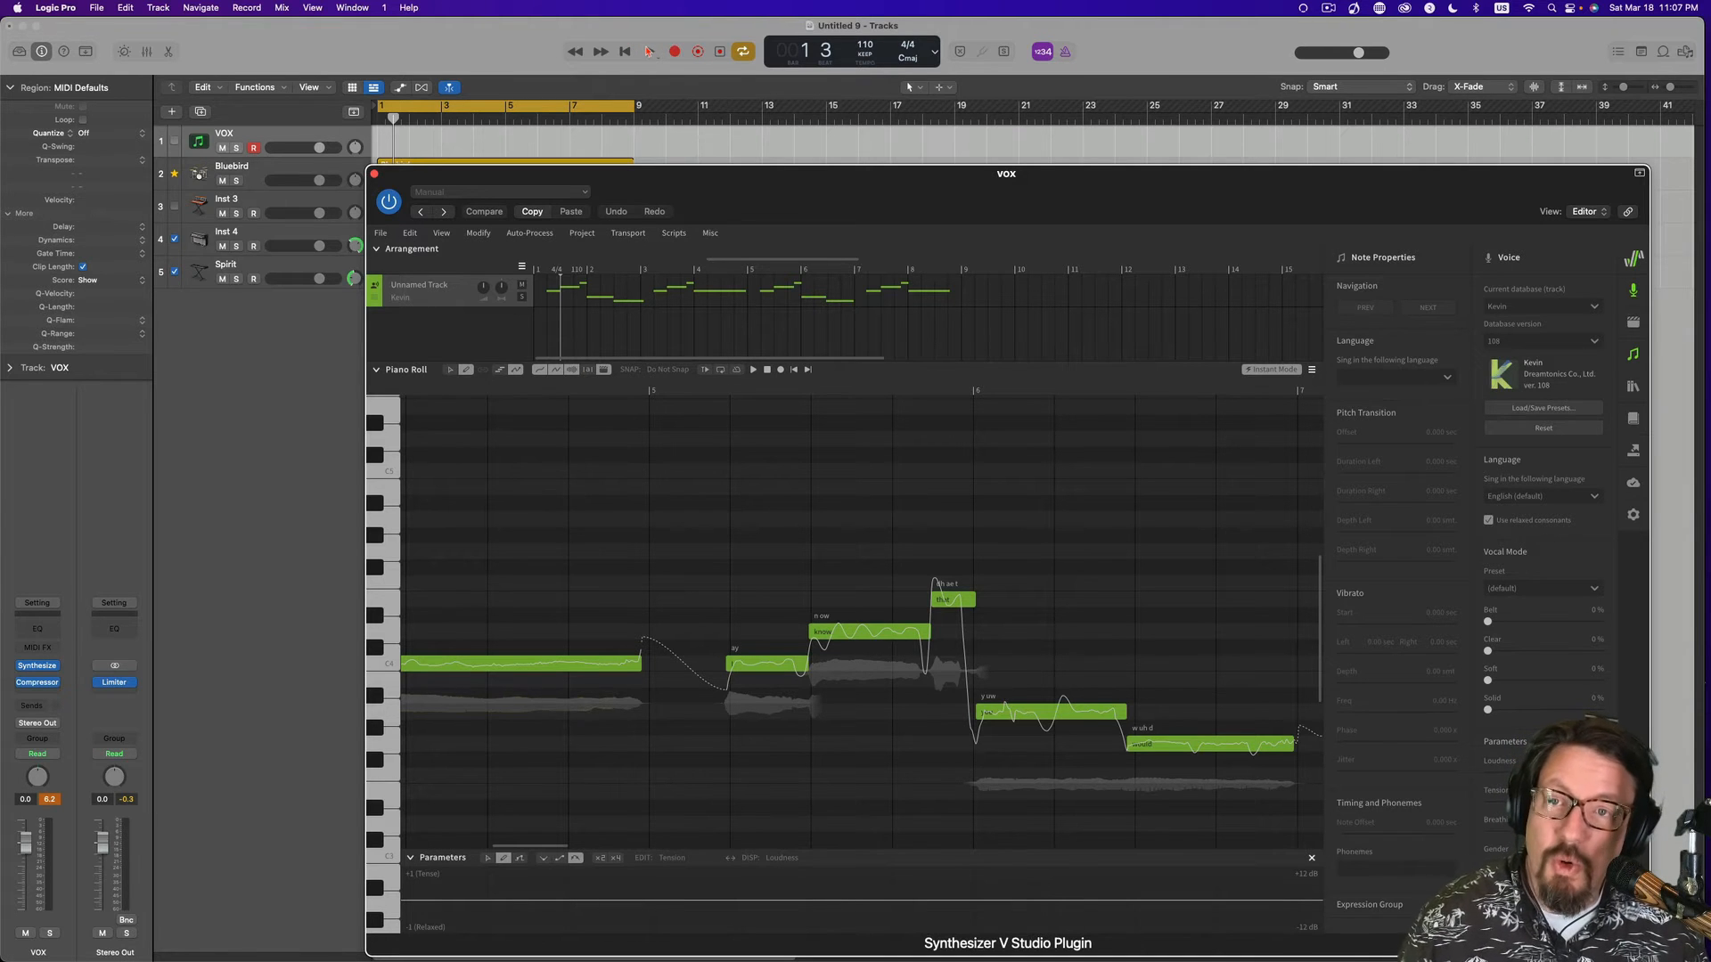
left_click(650, 52)
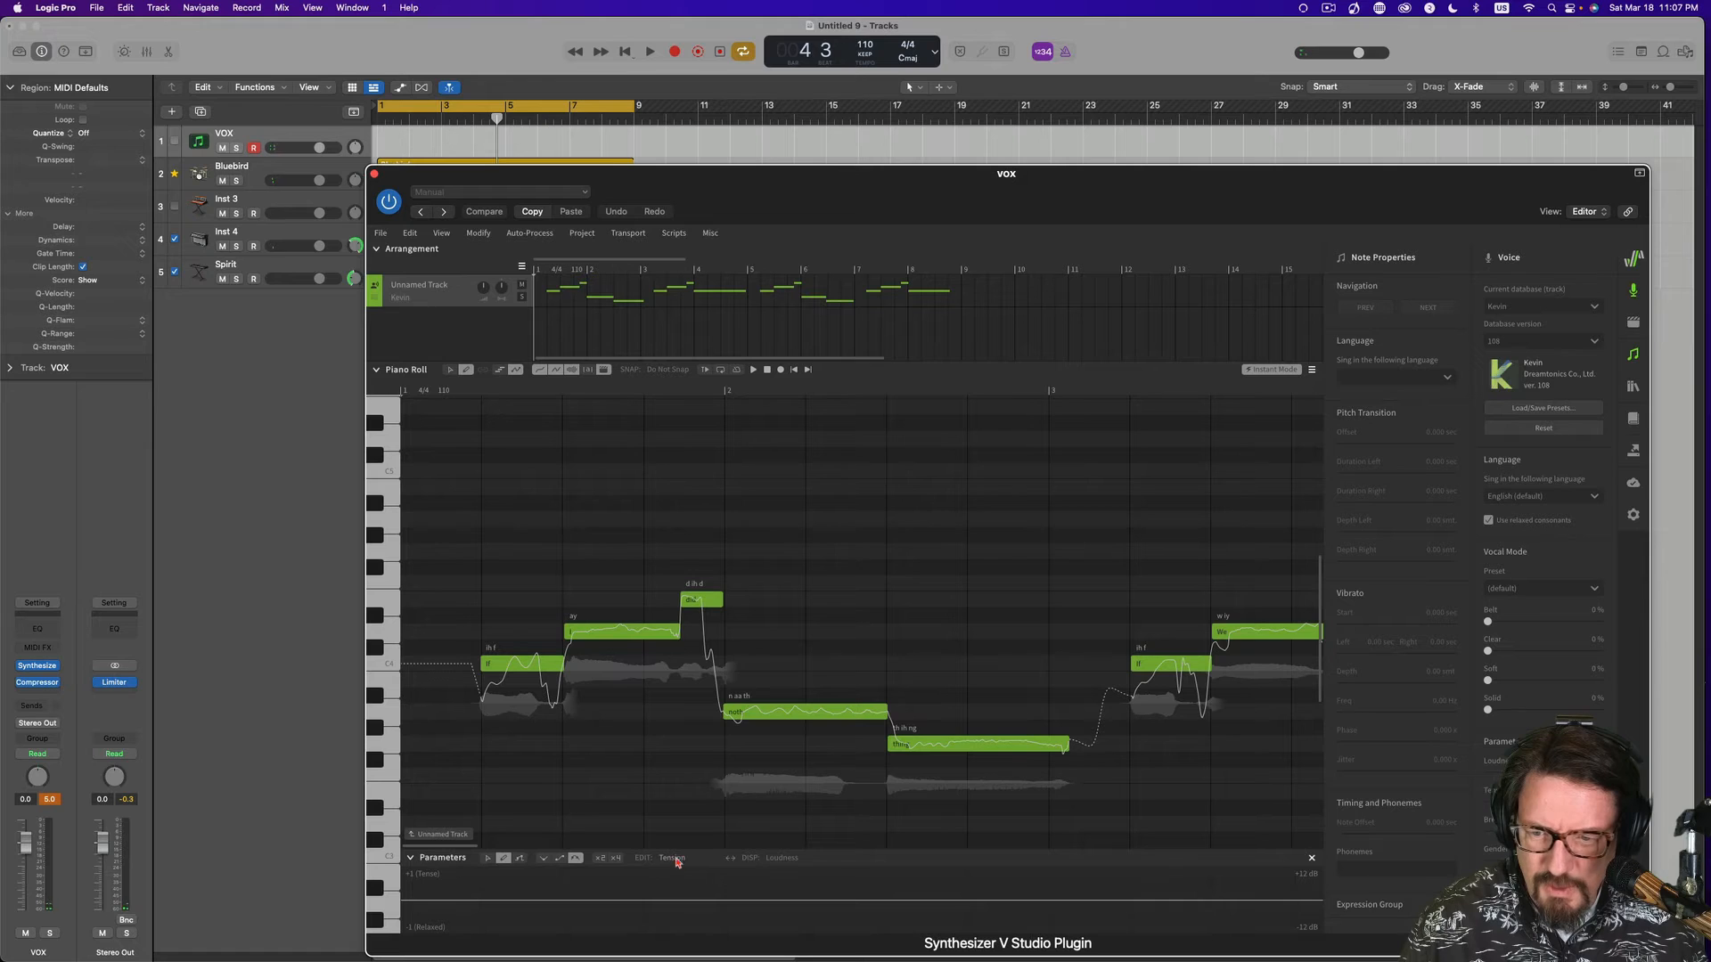
mouse_move(884, 904)
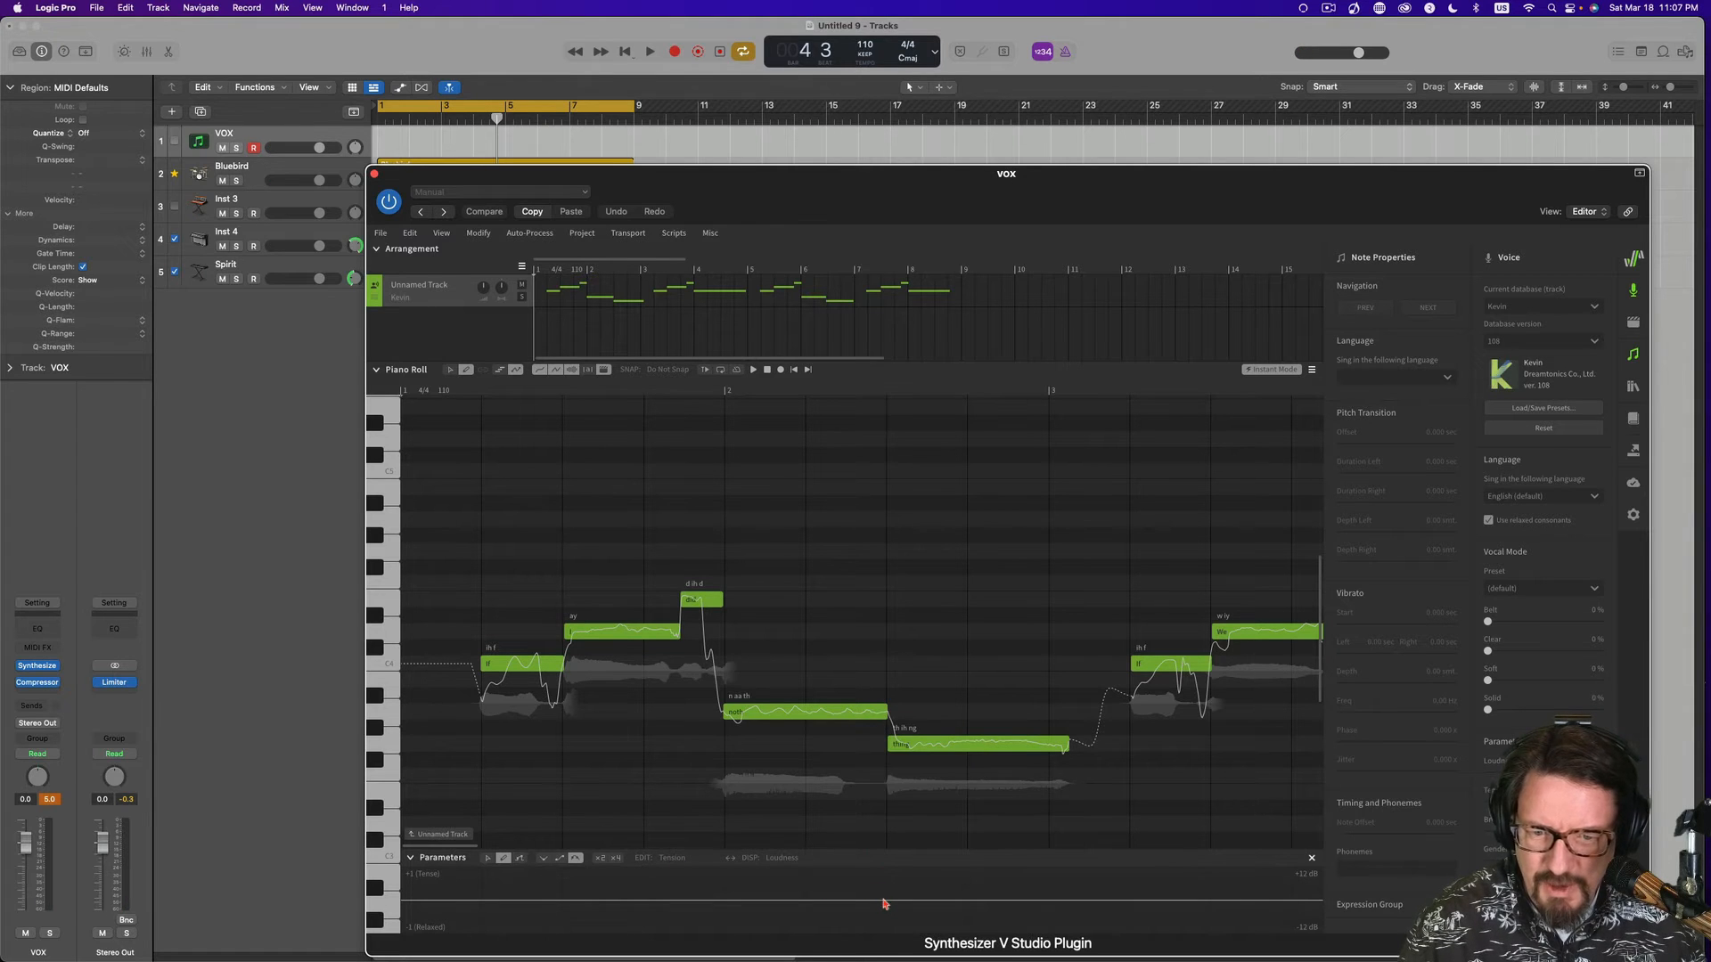
mouse_move(959, 903)
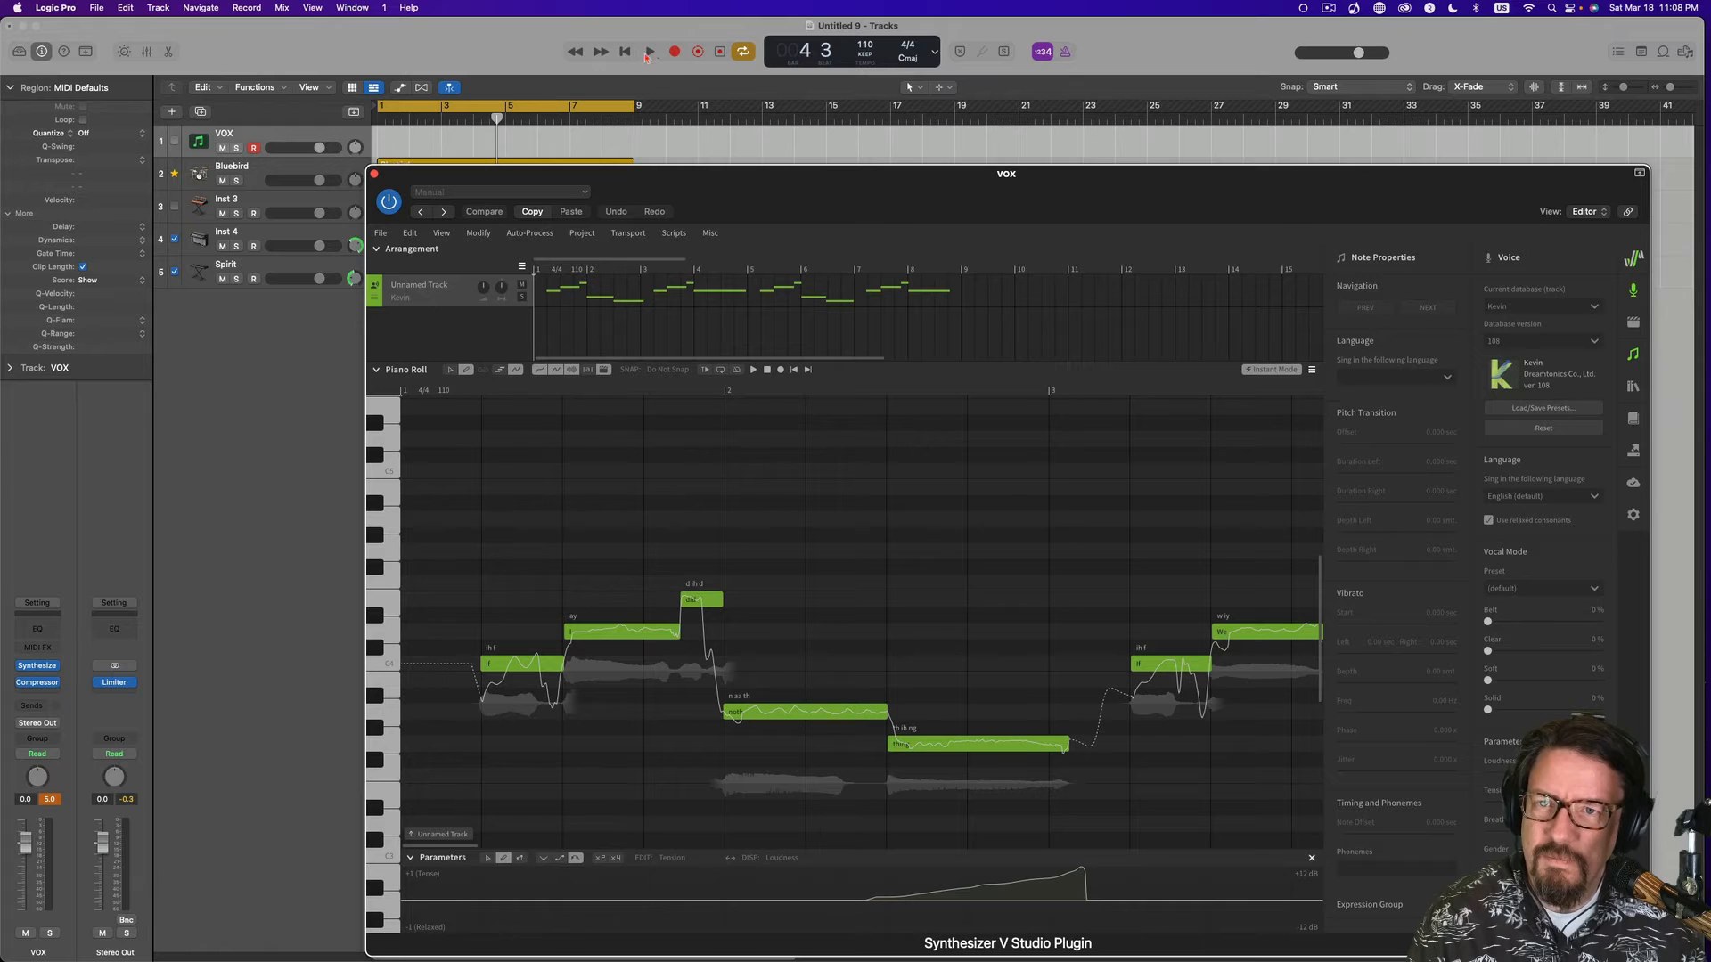
Replay the tension-curve vocal from the start repeatedly, stopping around bar seven.
left_click(650, 52)
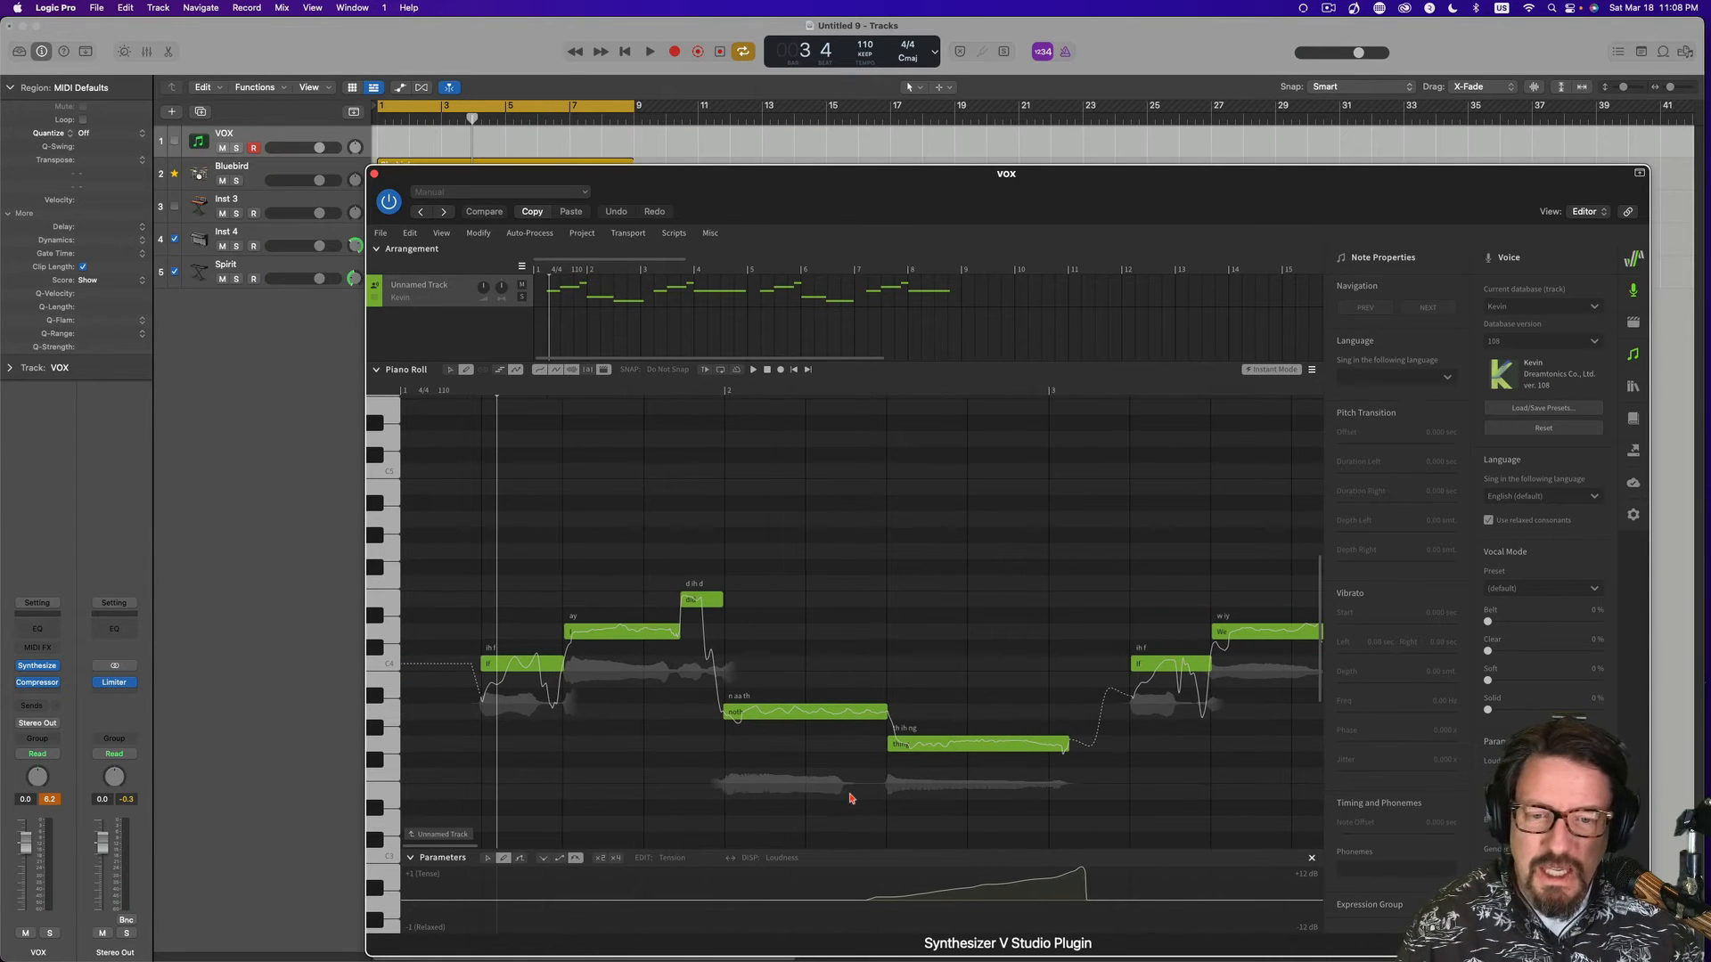
mouse_move(871, 808)
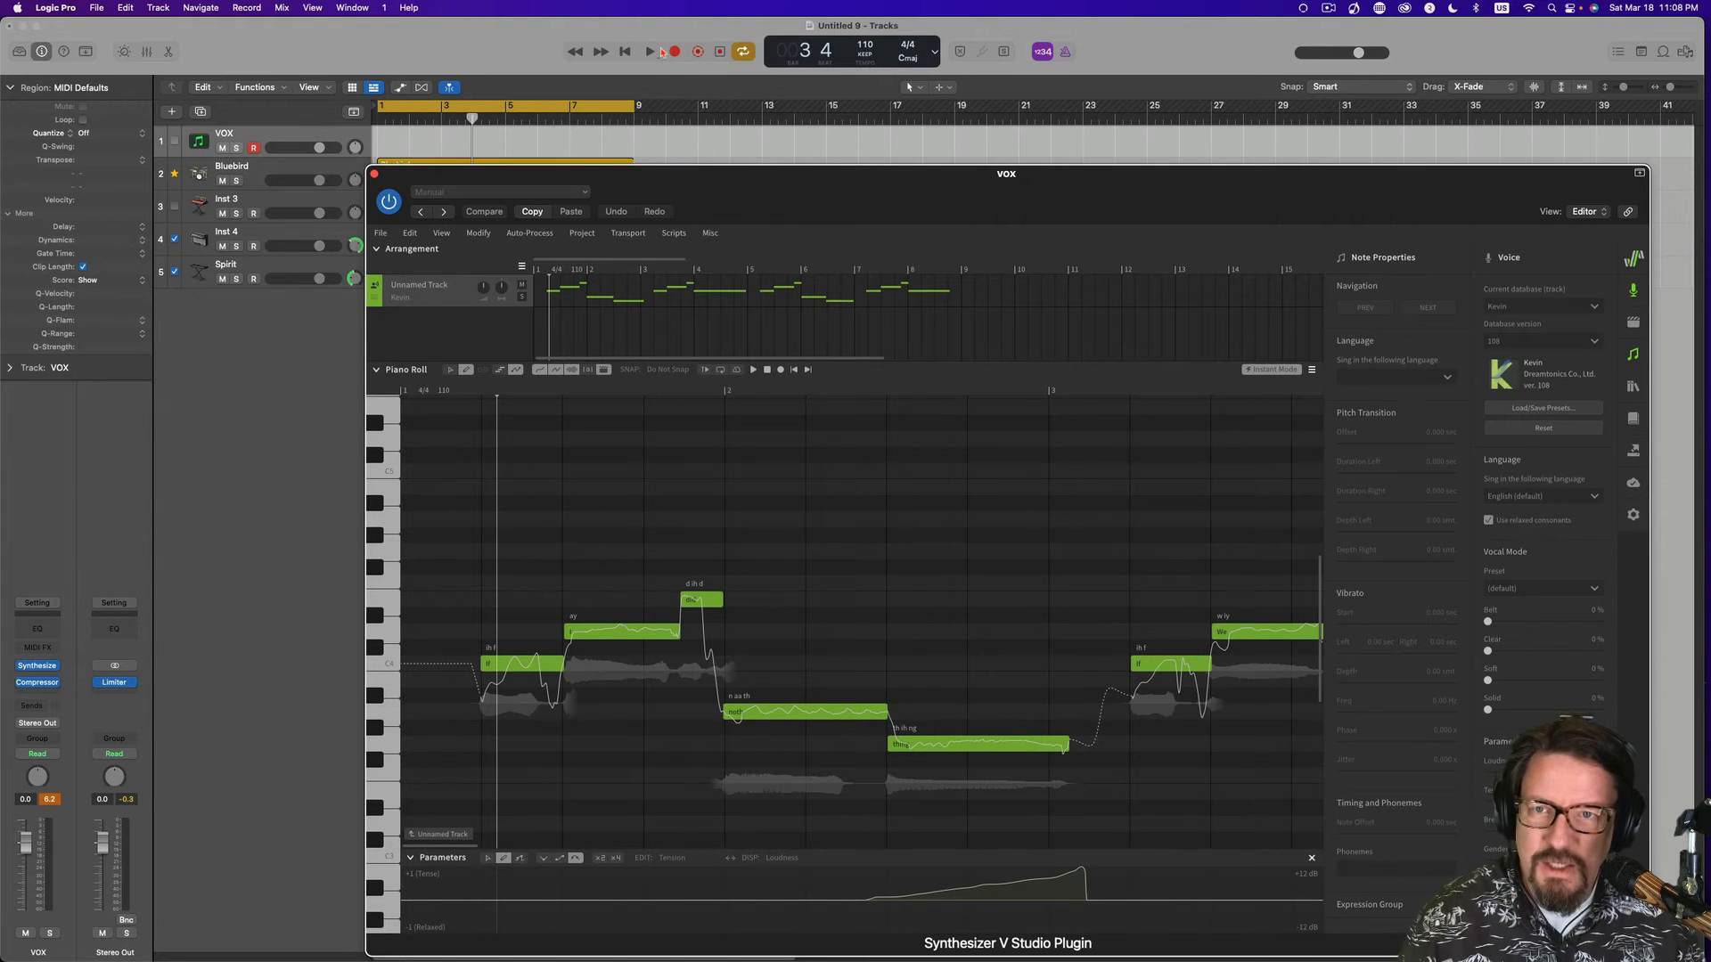
left_click(648, 52)
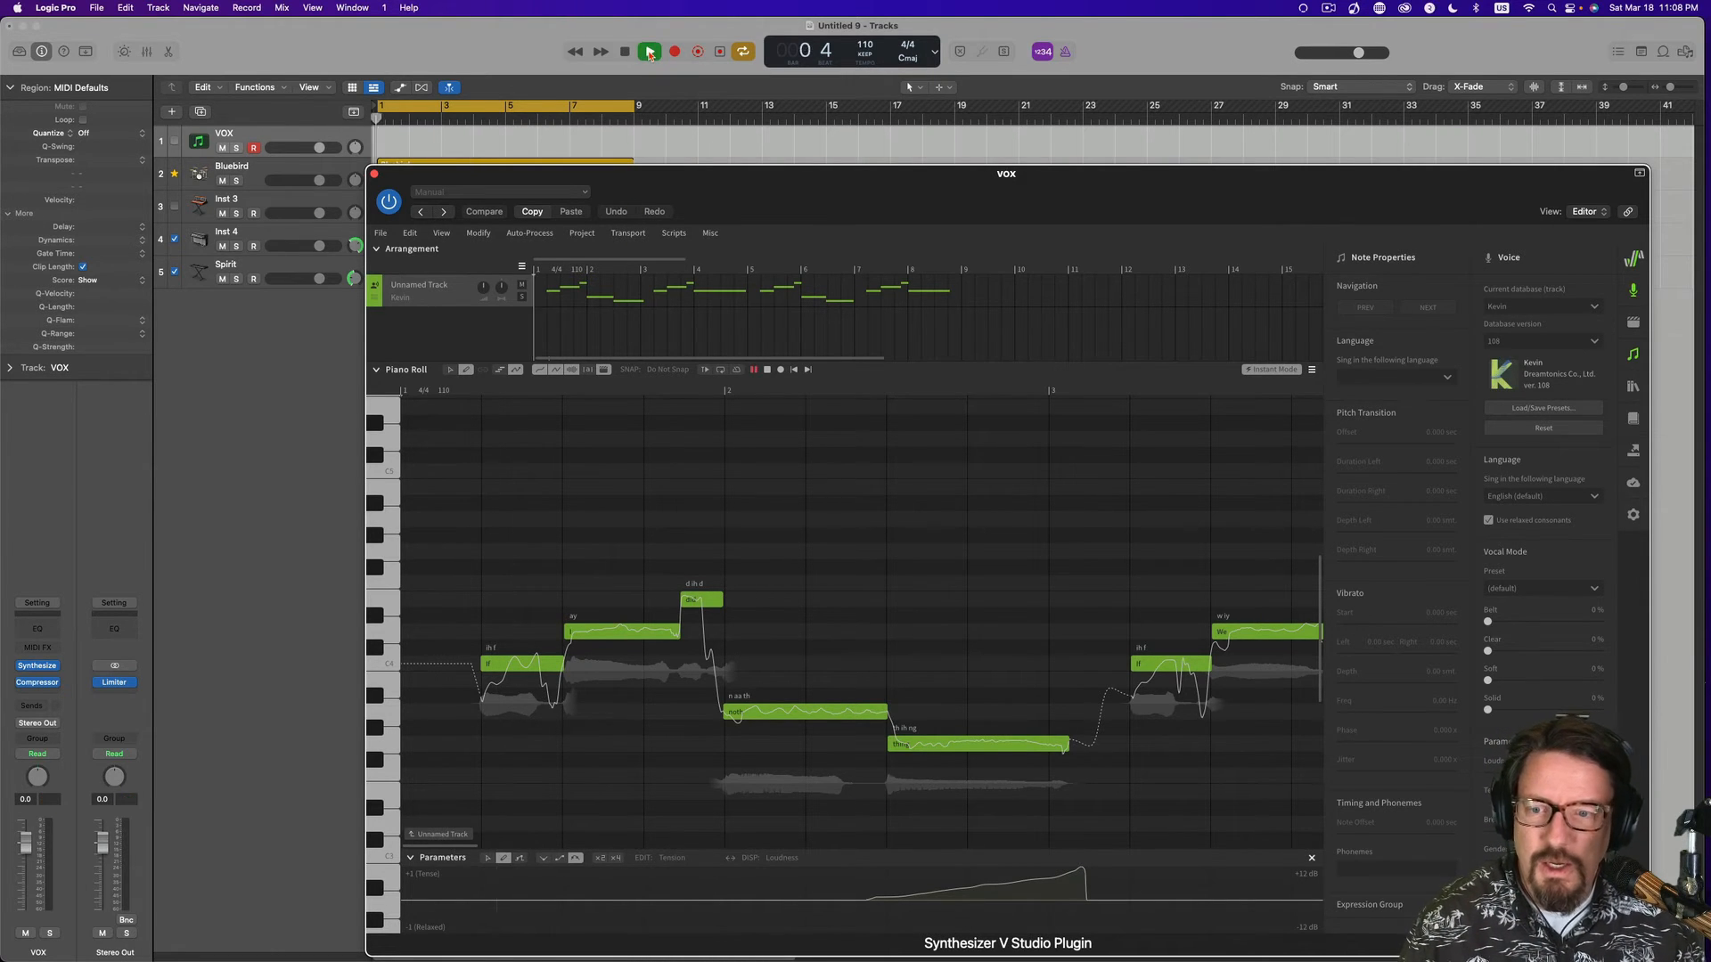
left_click(650, 51)
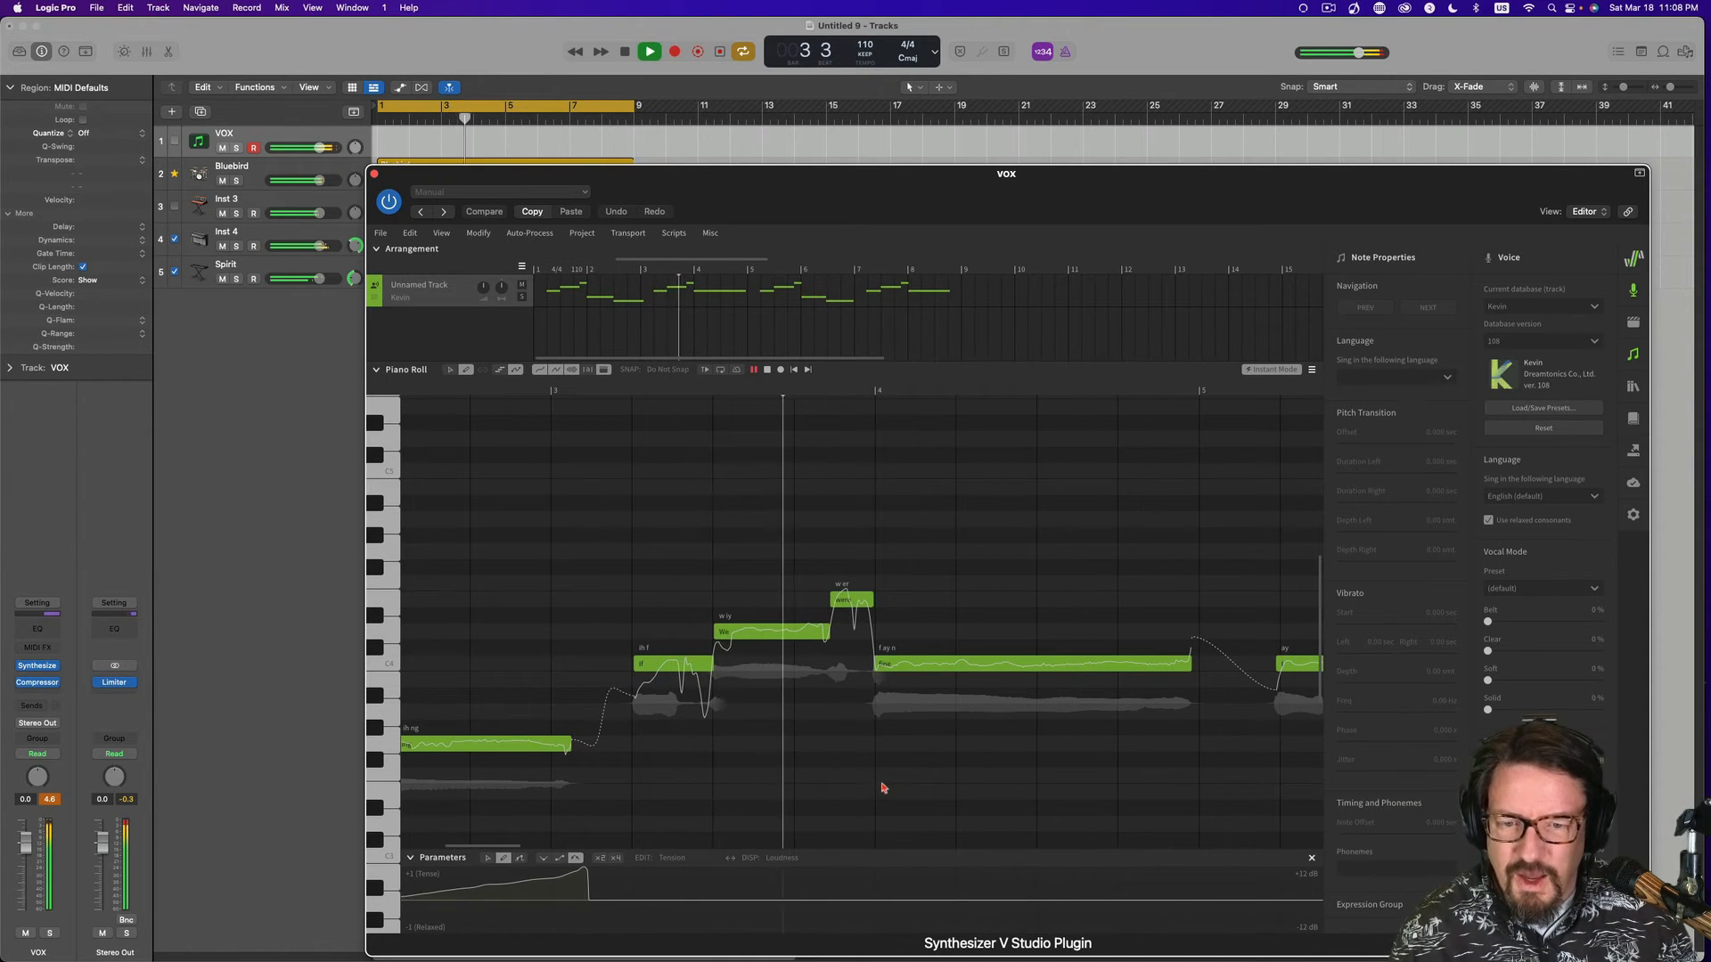
left_click(650, 51)
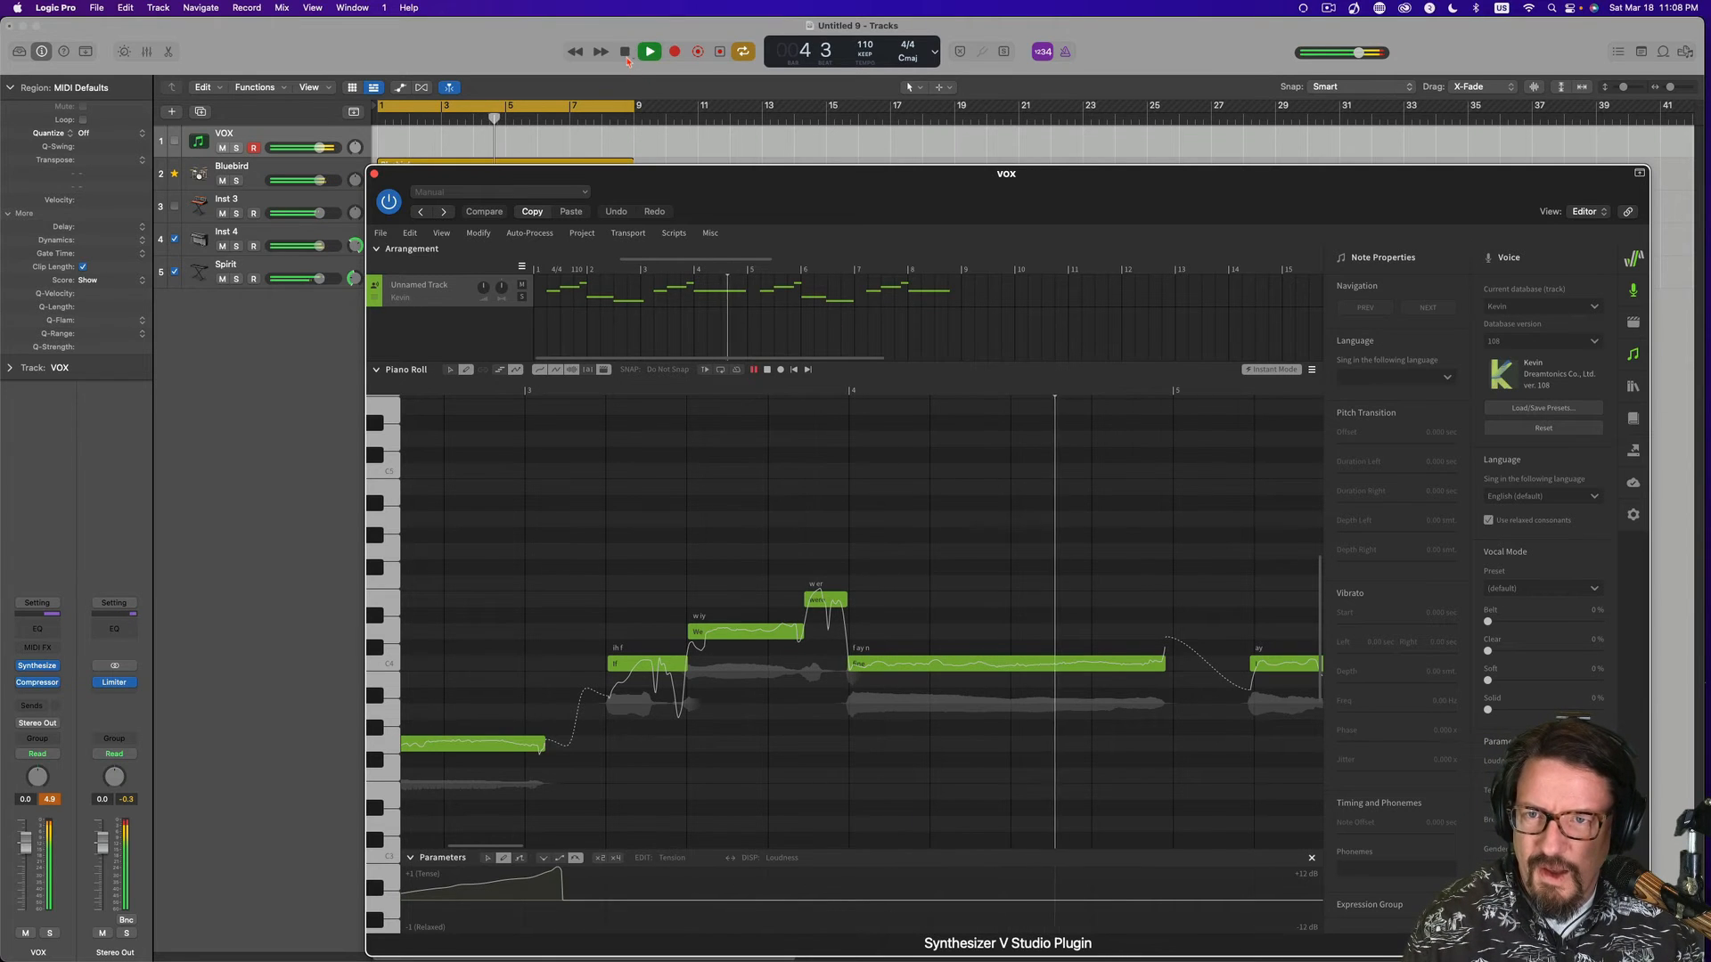
left_click(650, 52)
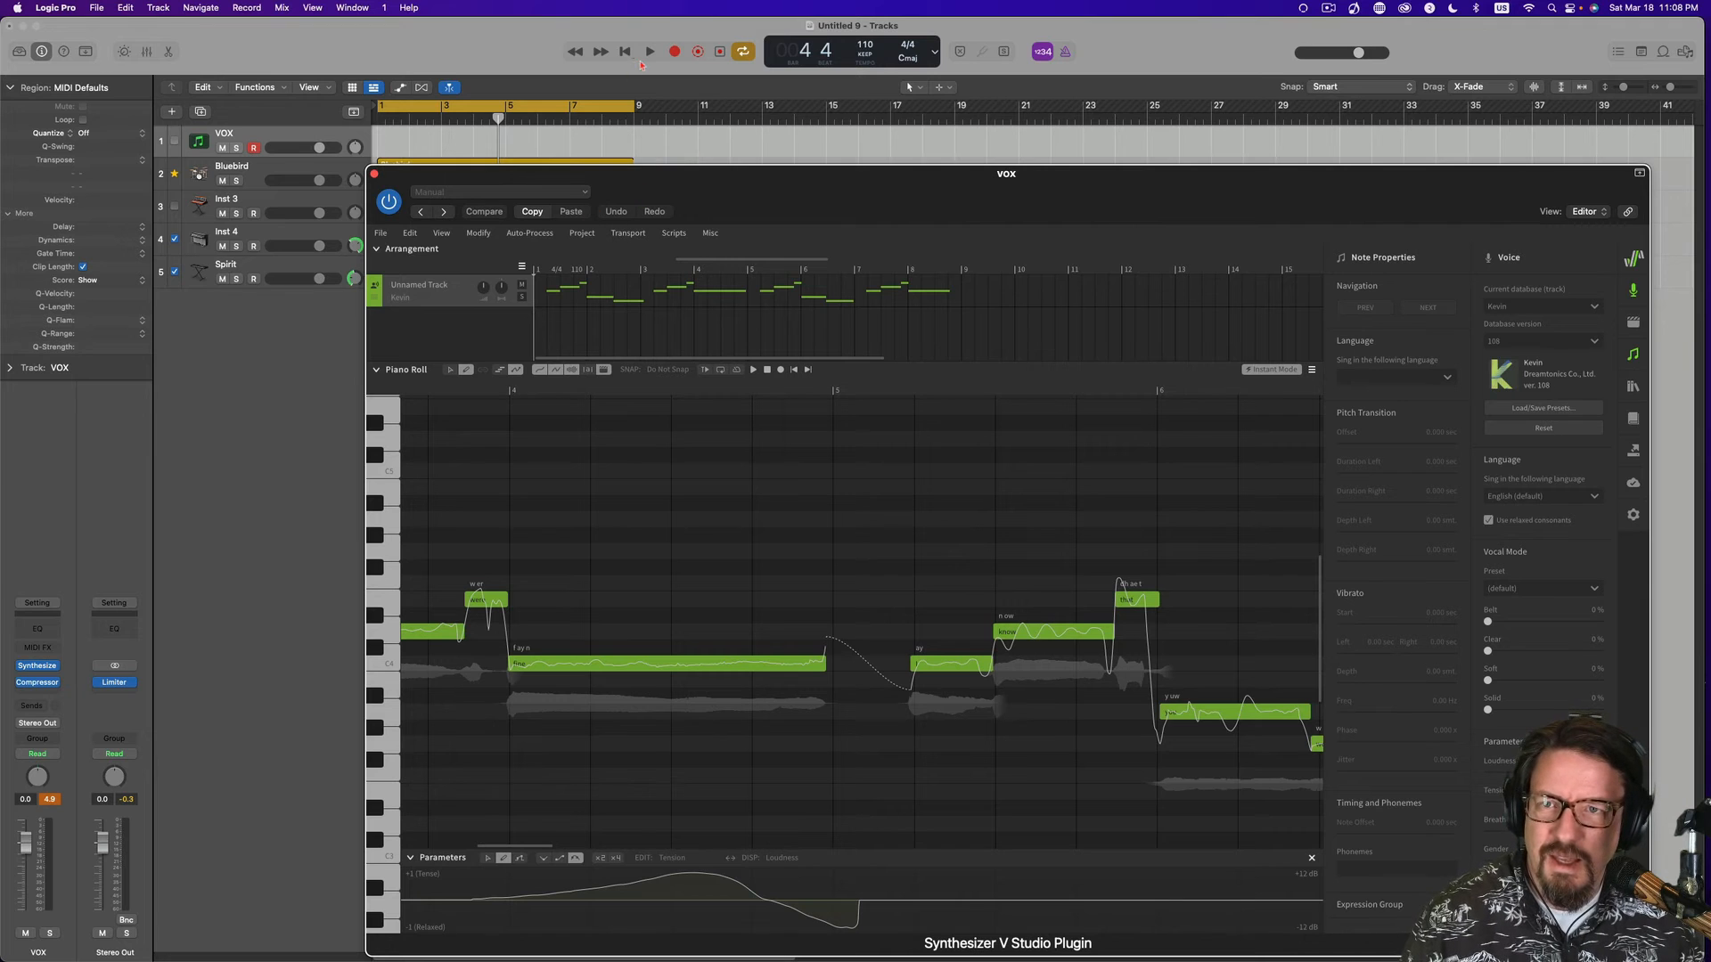
mouse_move(650, 52)
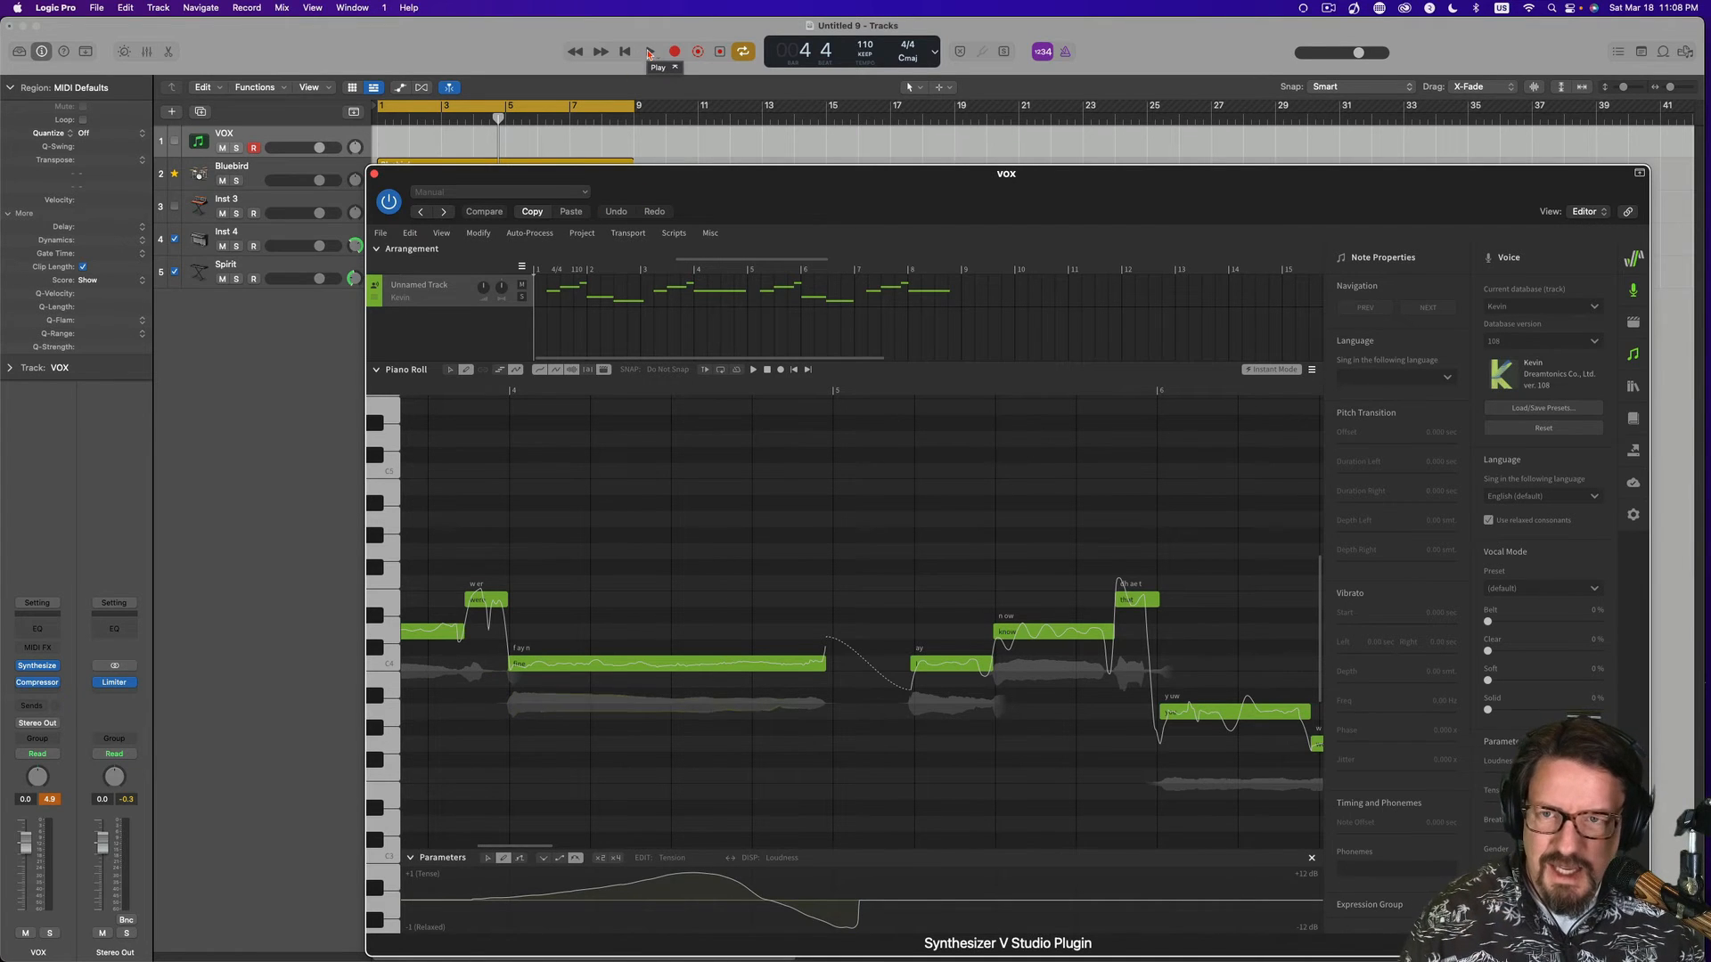
left_click(648, 52)
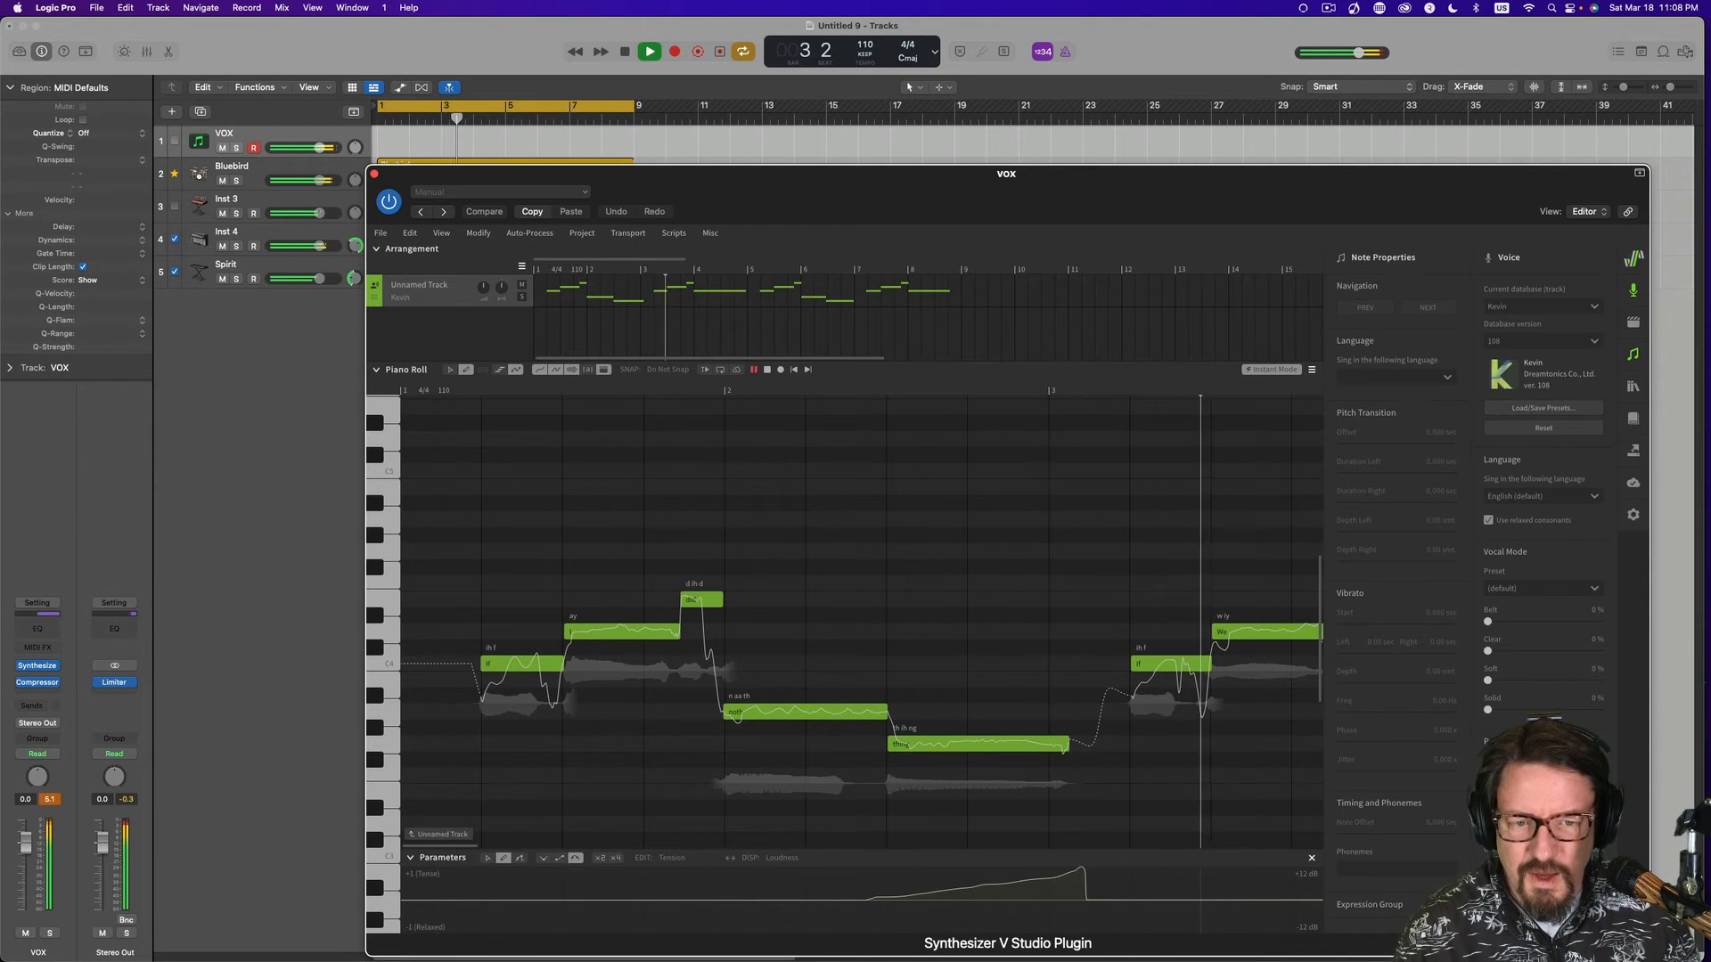
left_click(649, 52)
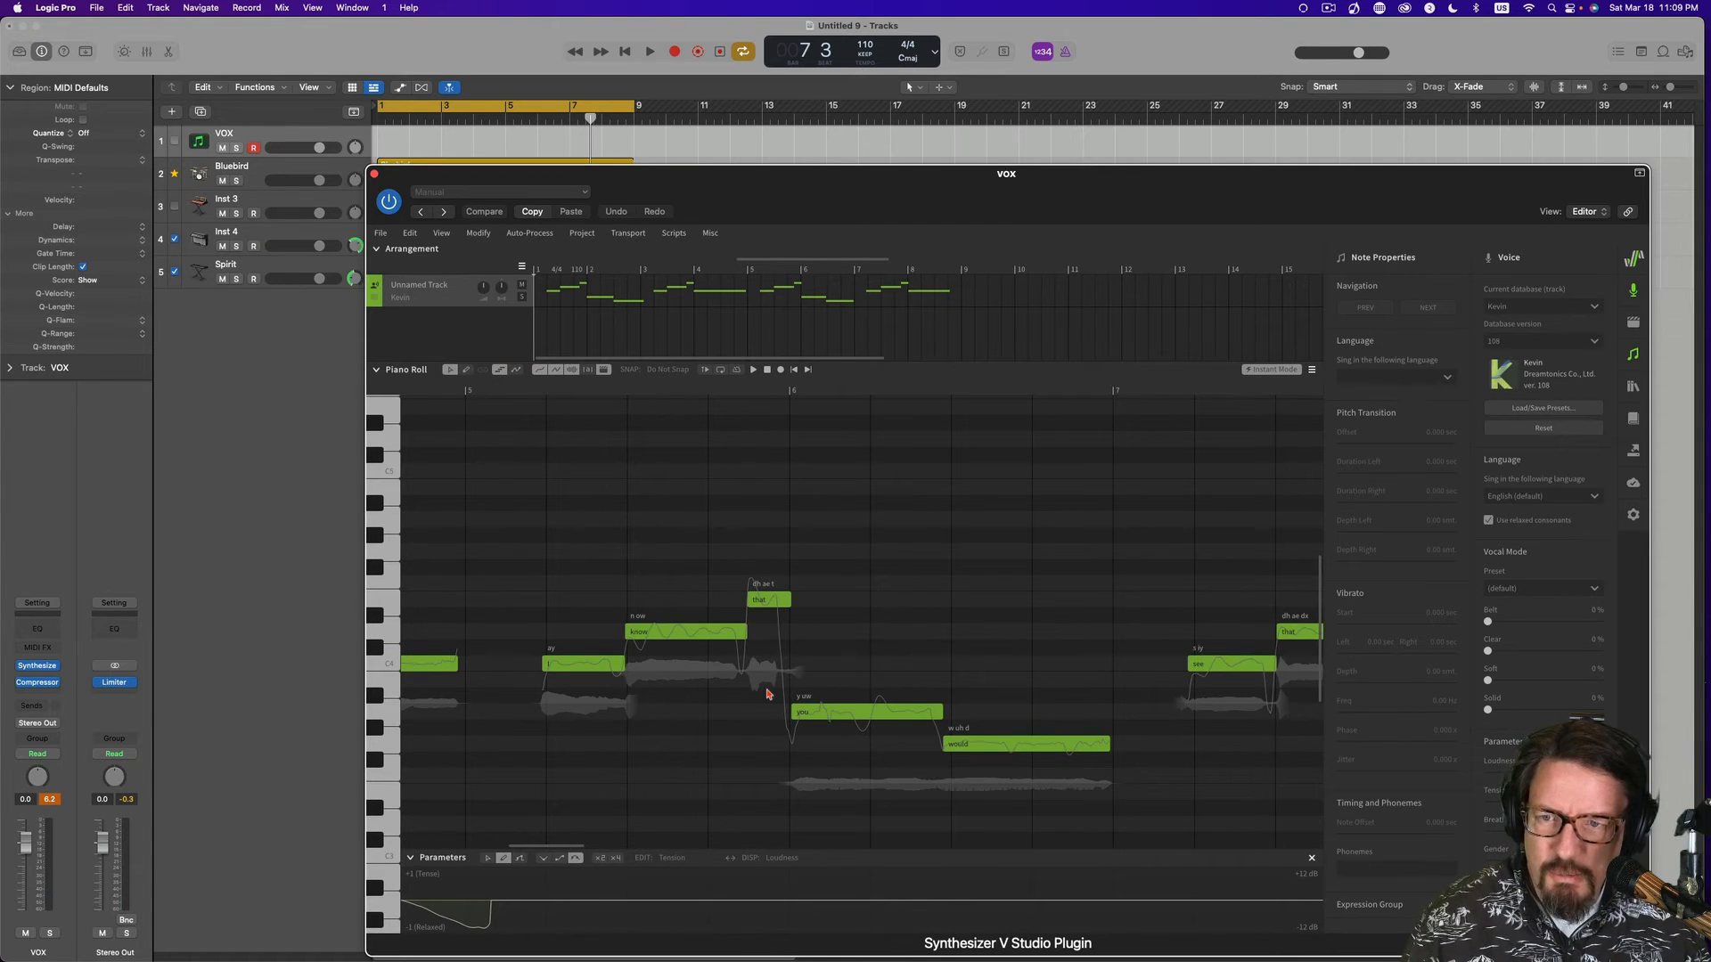
Select the note sung on 'you would', then play and stop that phrase.
left_click(861, 710)
type(" would")
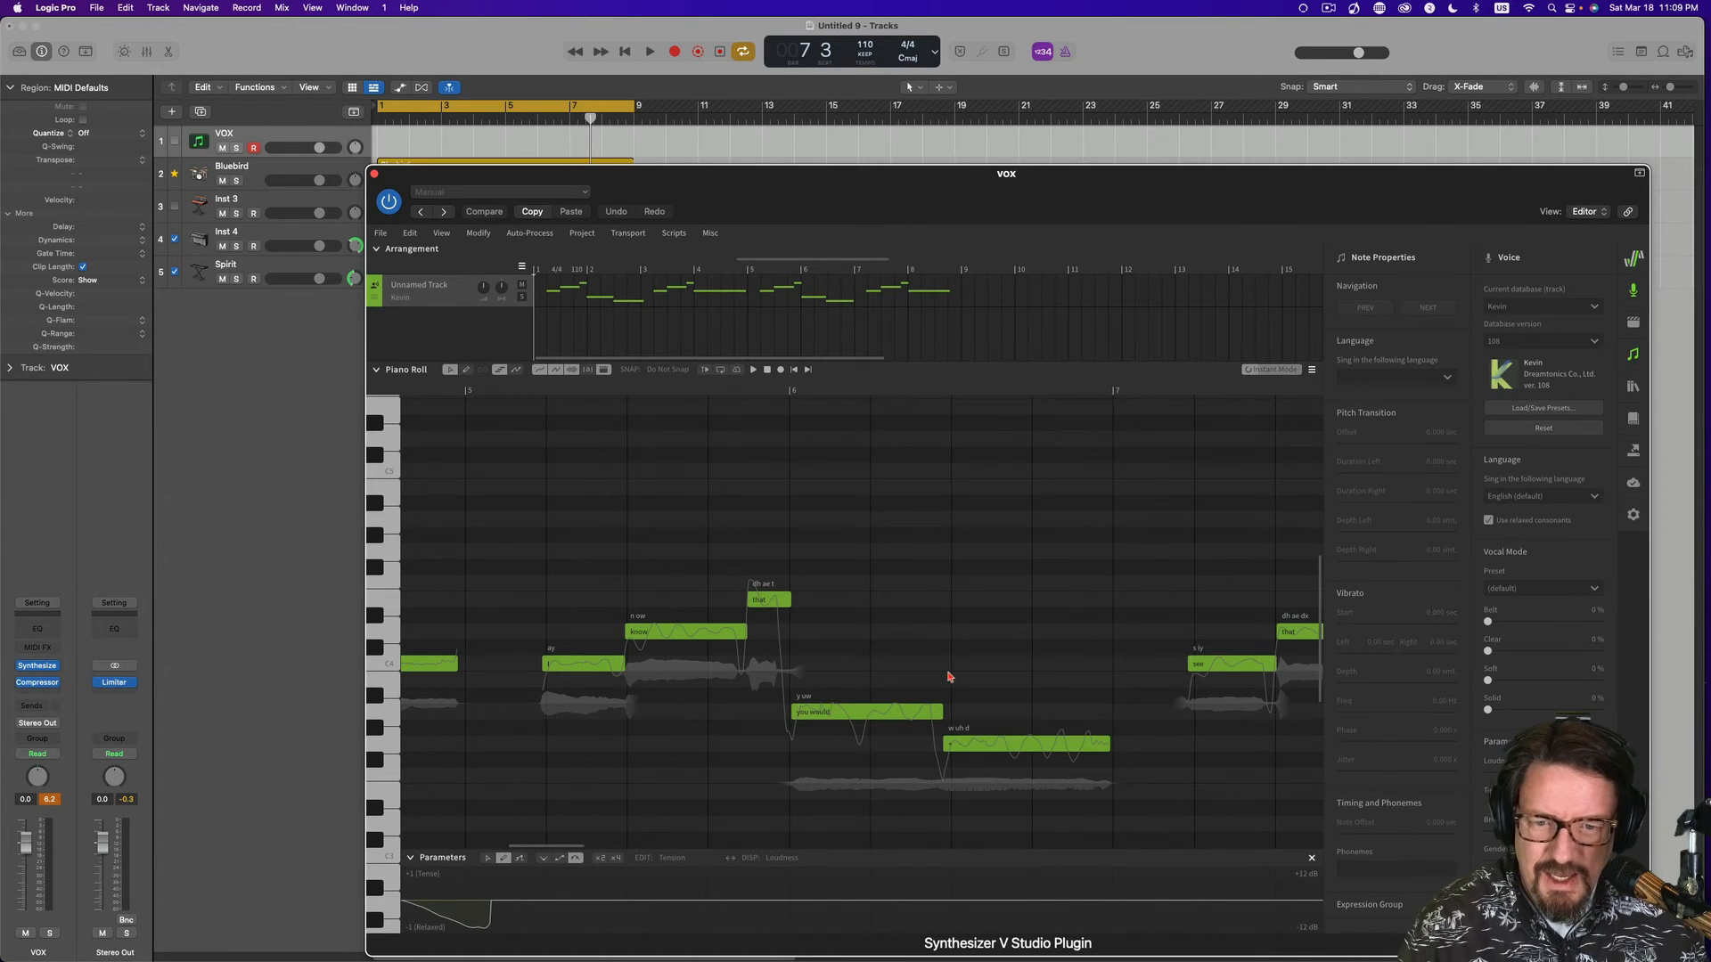
left_click(865, 711)
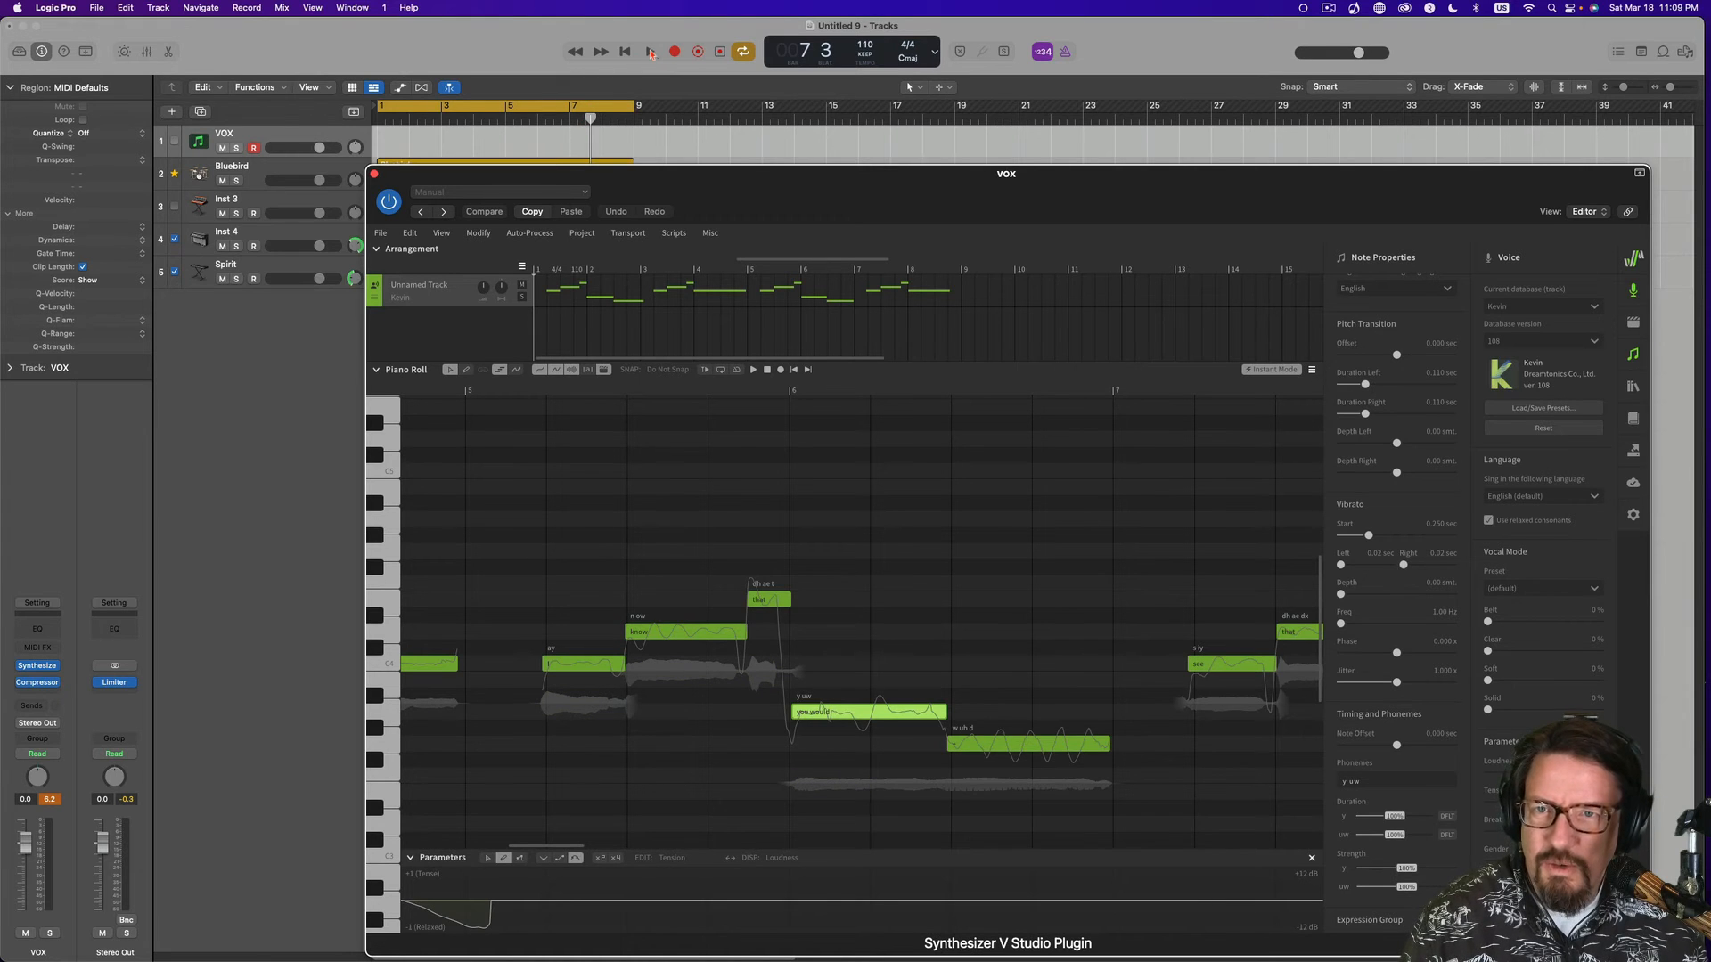
left_click(647, 52)
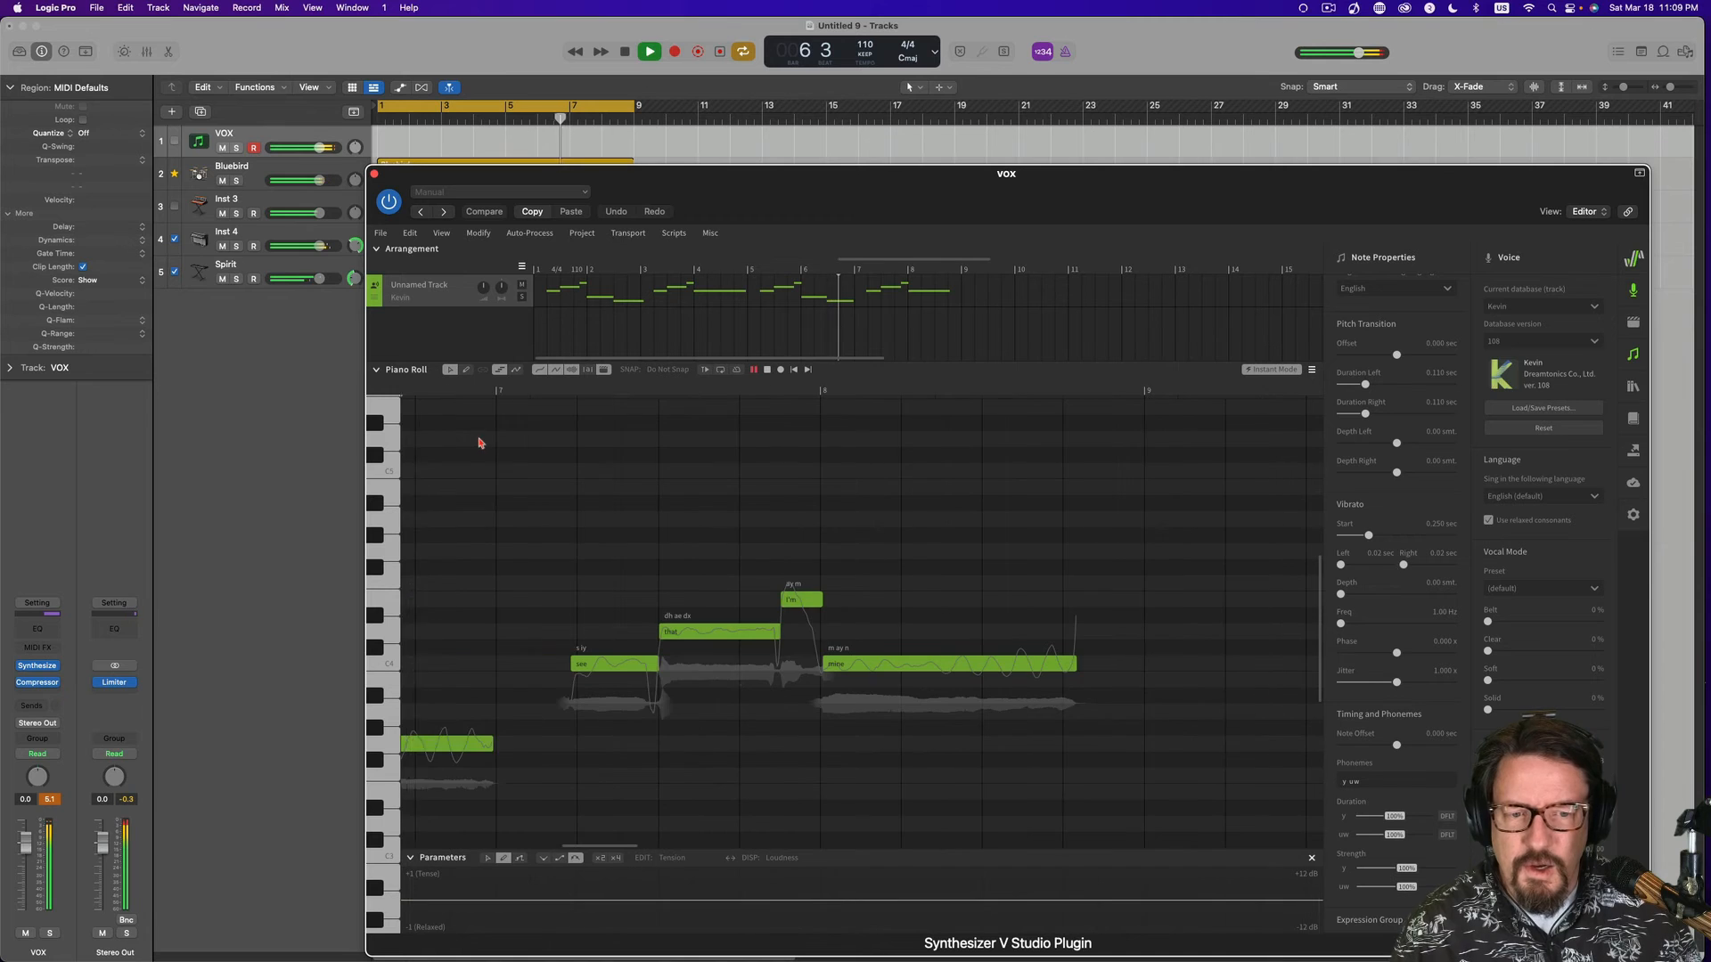
left_click(624, 52)
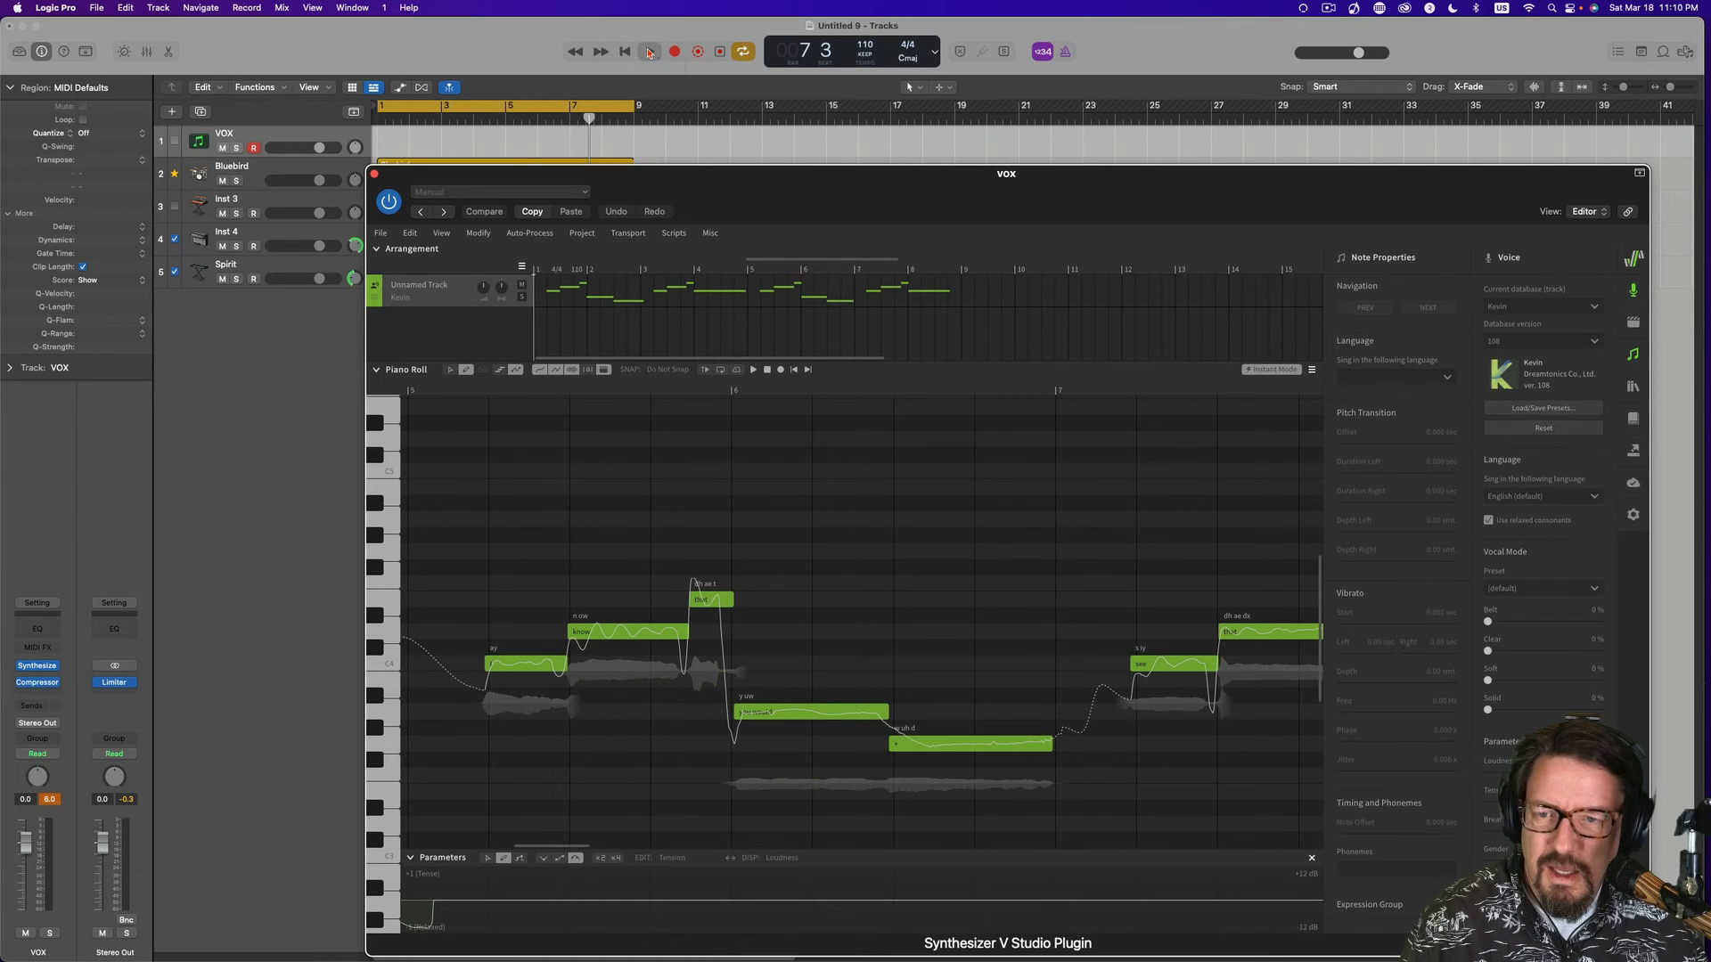
Play the song again from the beginning to audition the Kevin vocal.
left_click(650, 51)
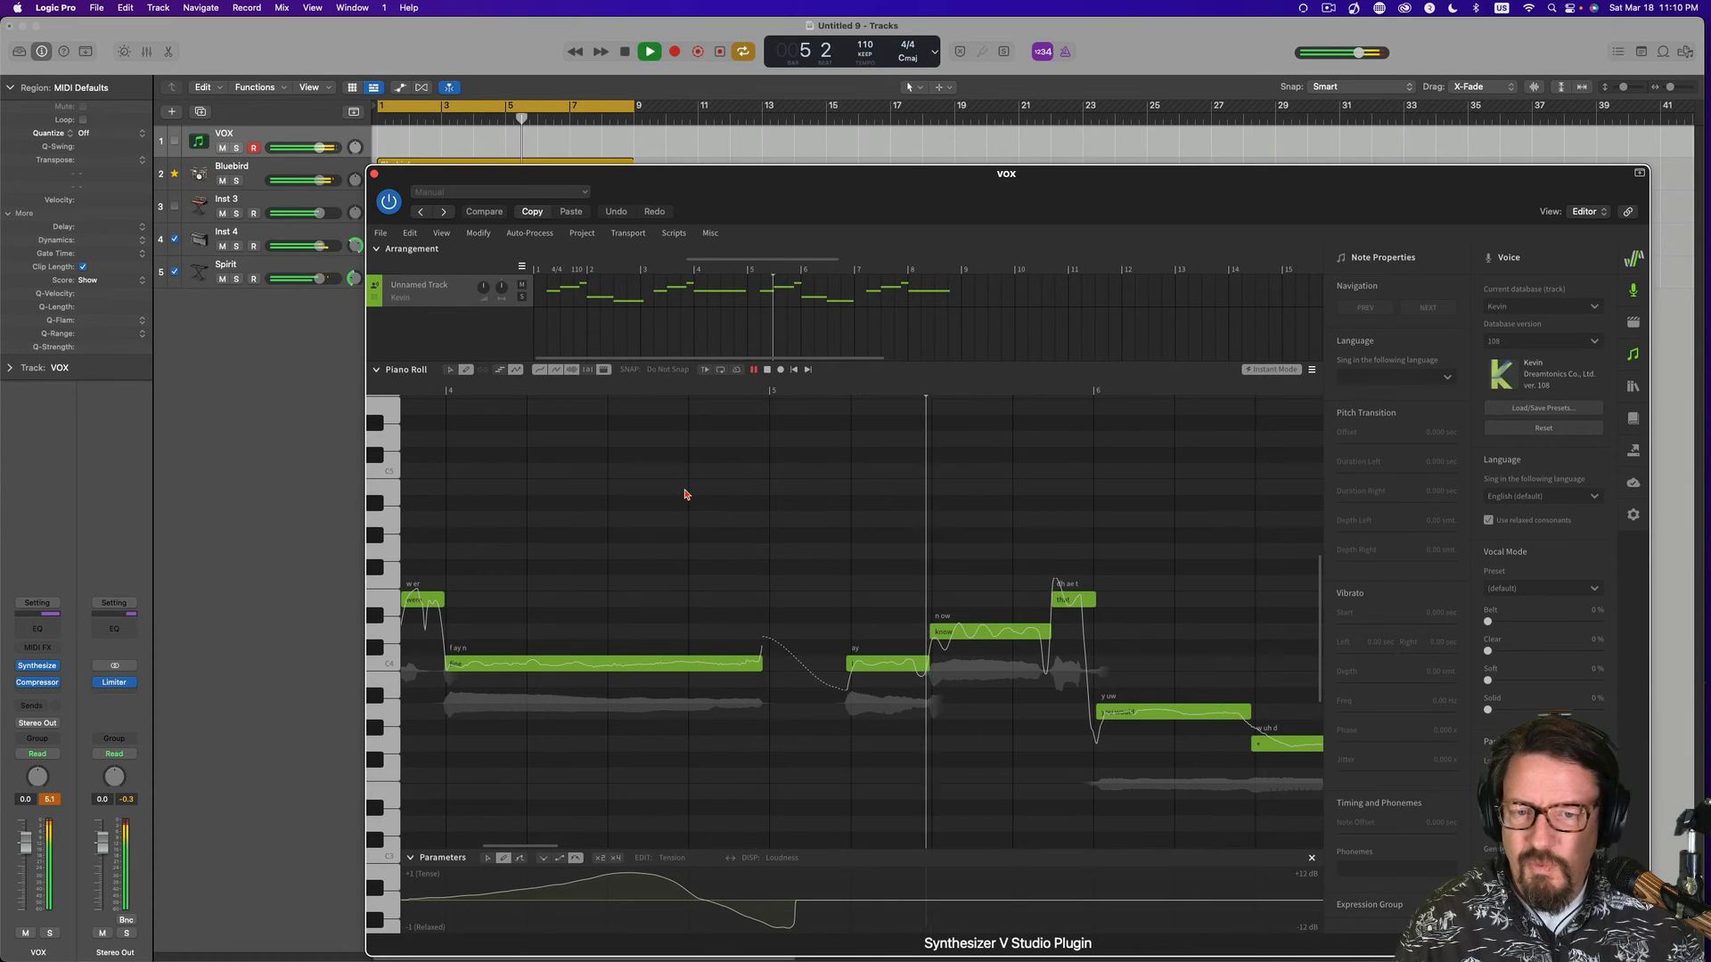
left_click(647, 52)
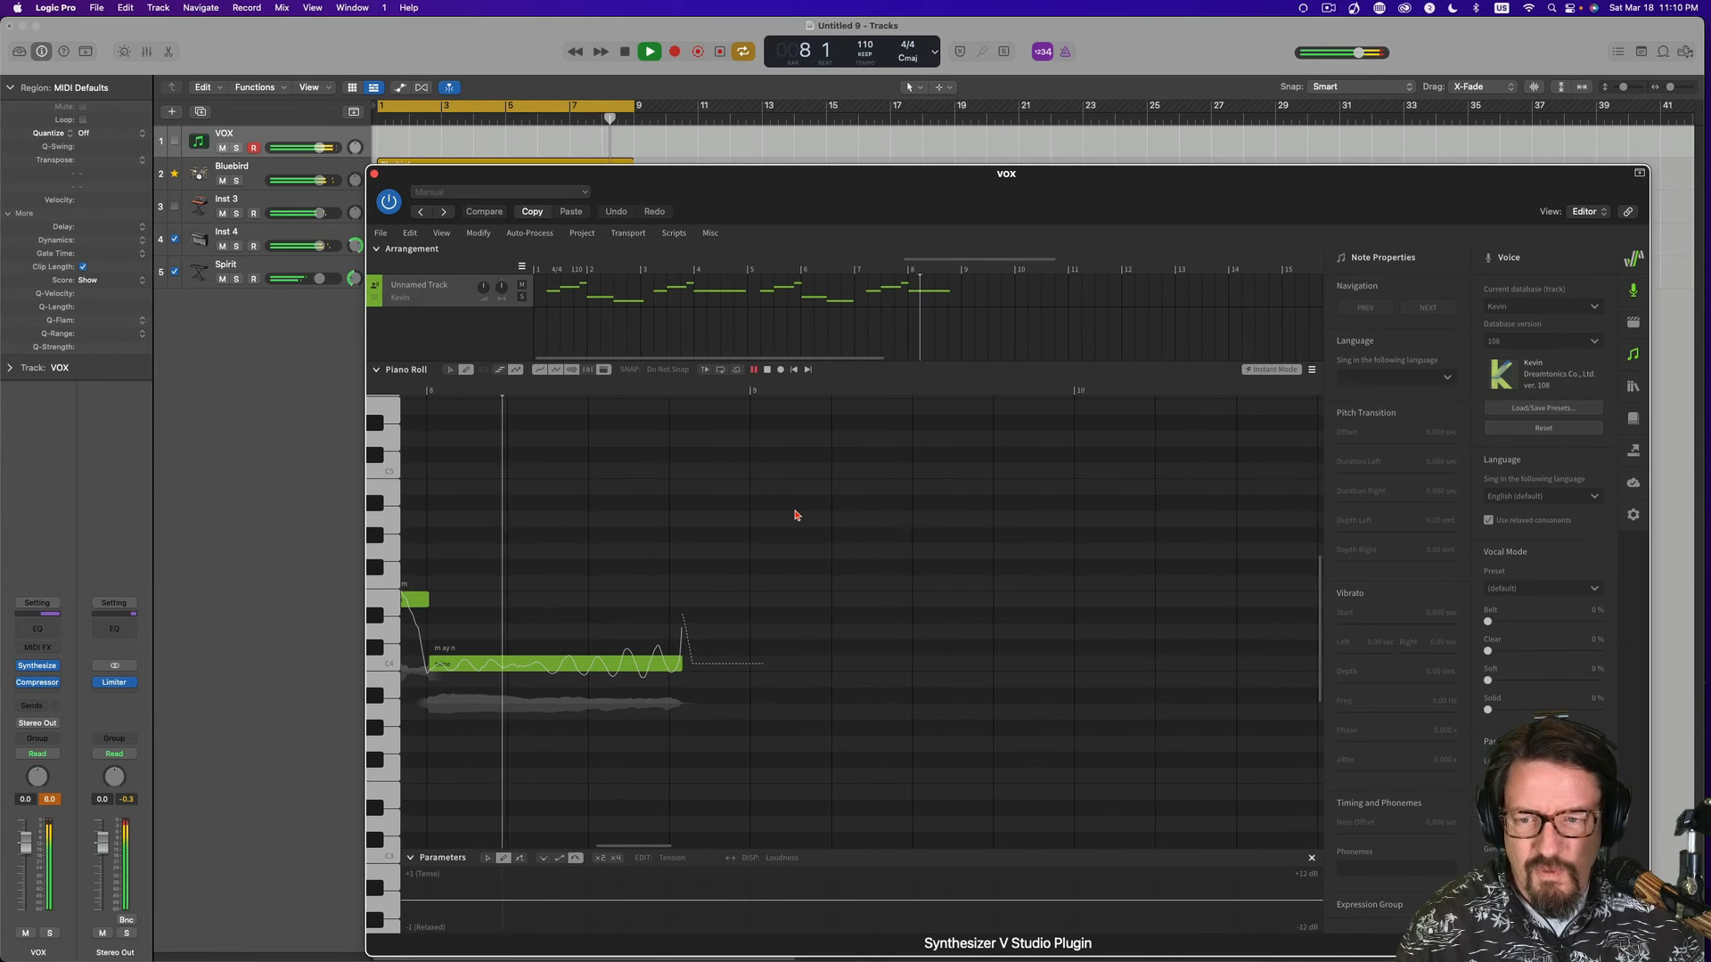
left_click(623, 52)
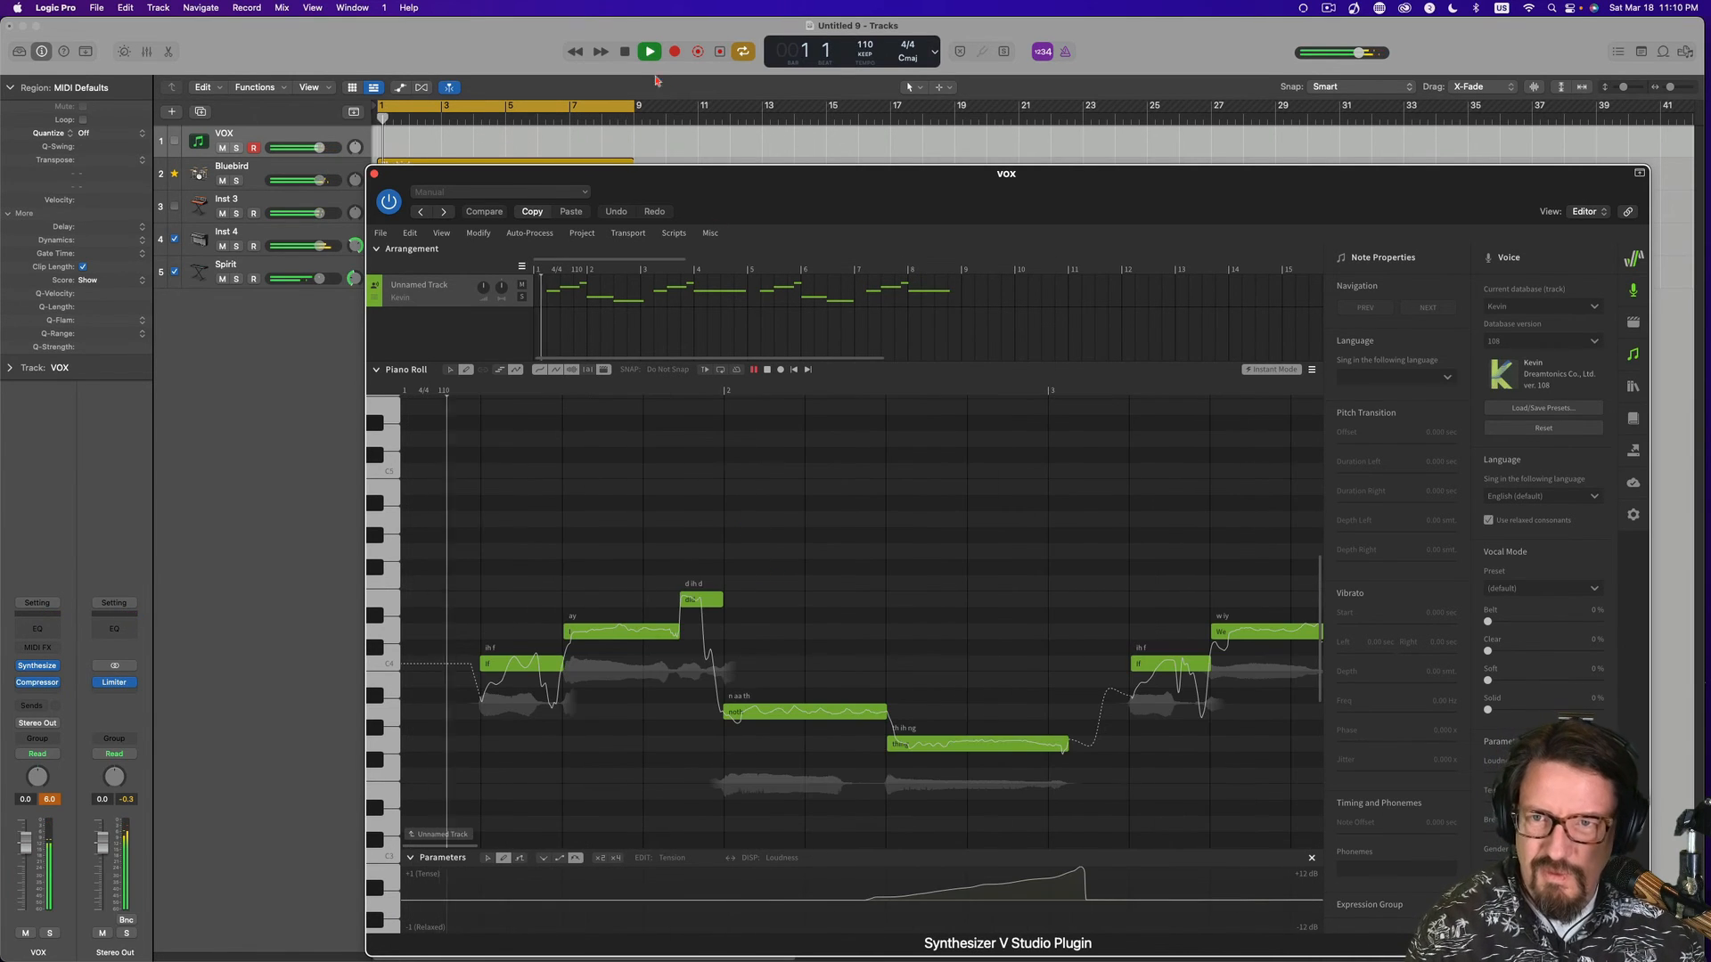
left_click(648, 52)
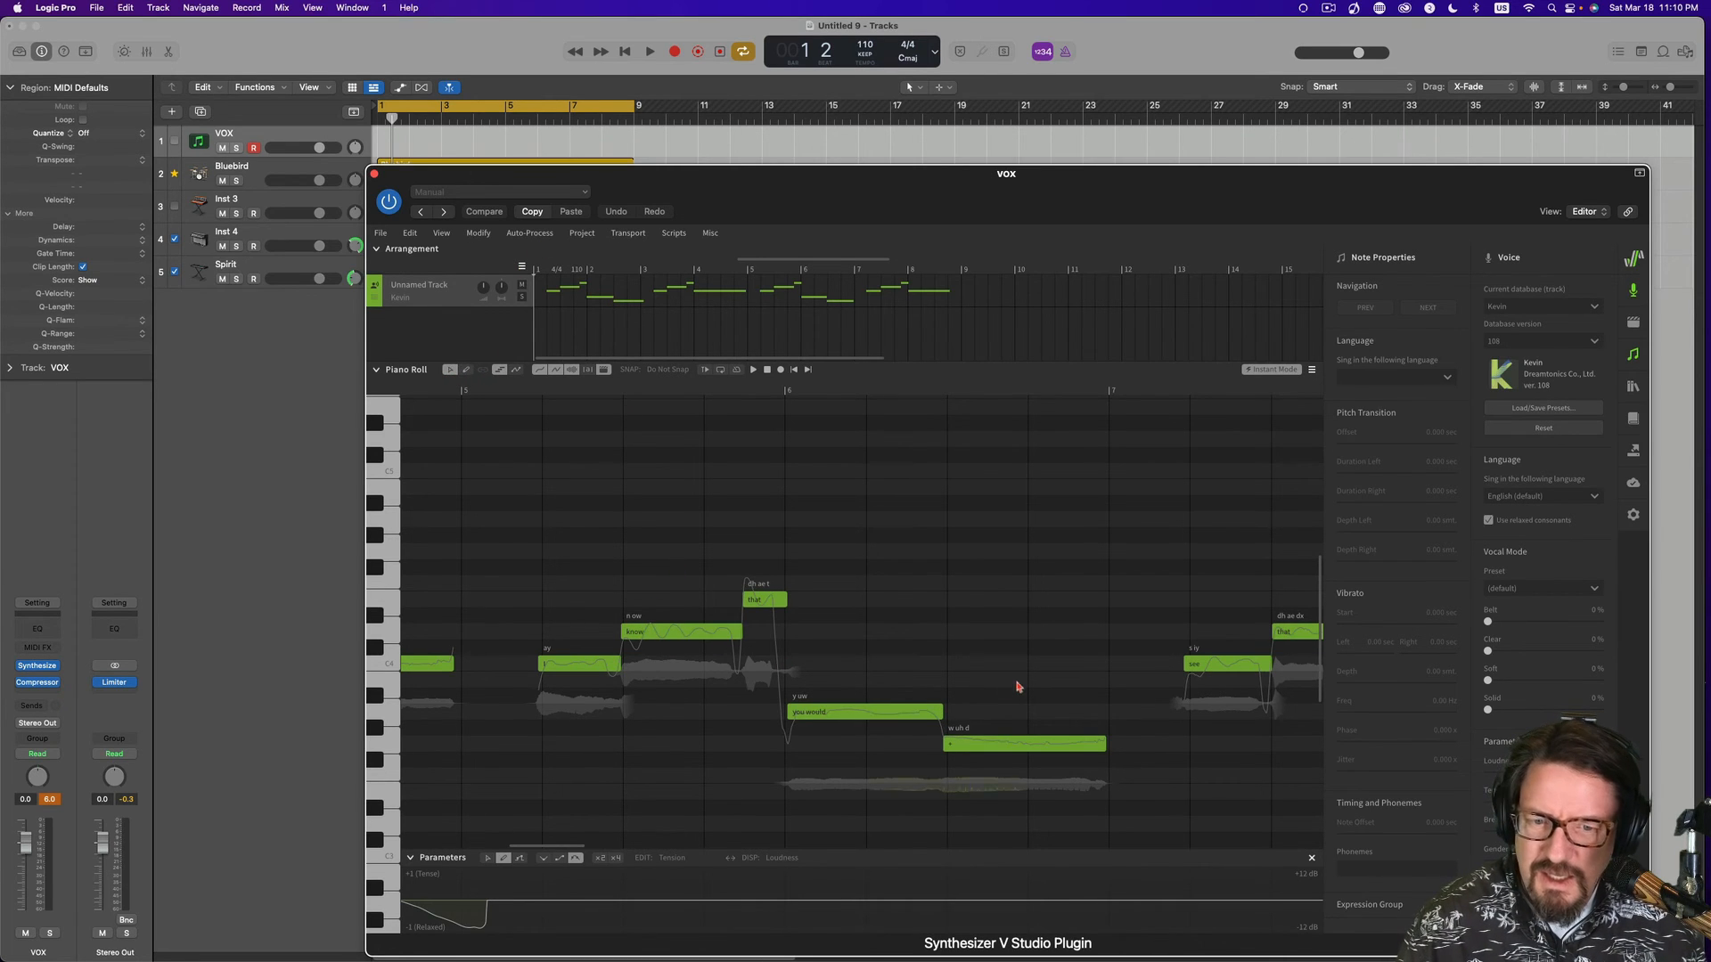
Give the held note after 'you would' a stronger vibrato and listen back.
left_click(861, 711)
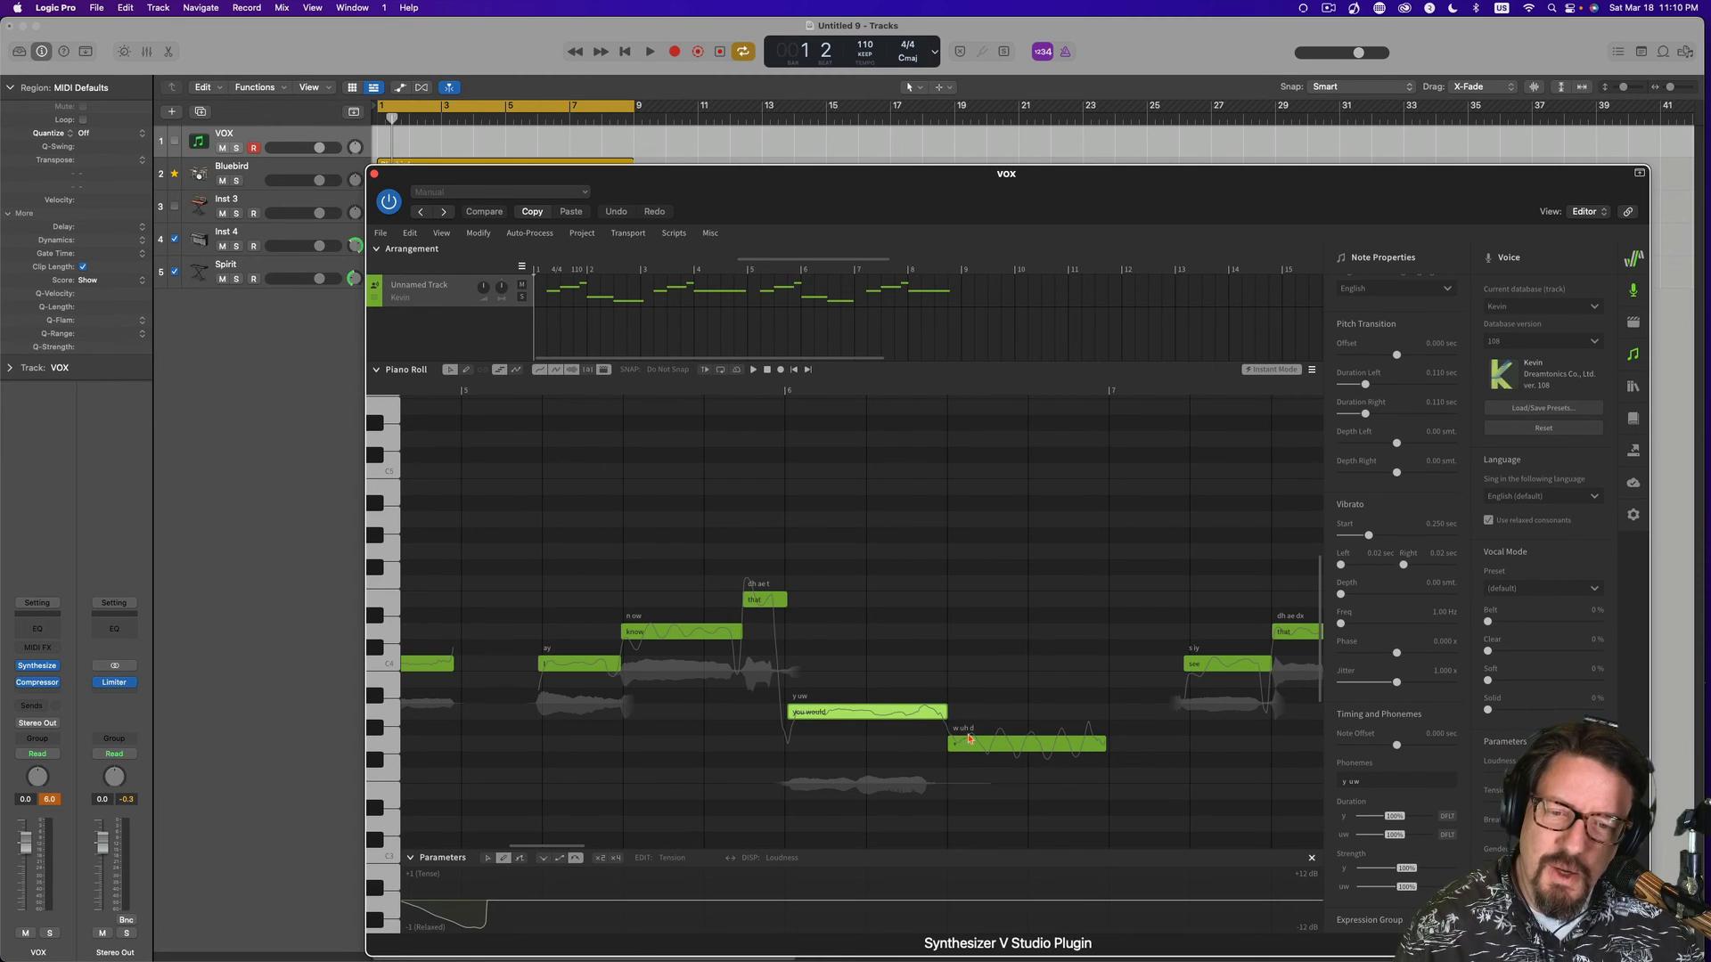
mouse_move(925, 655)
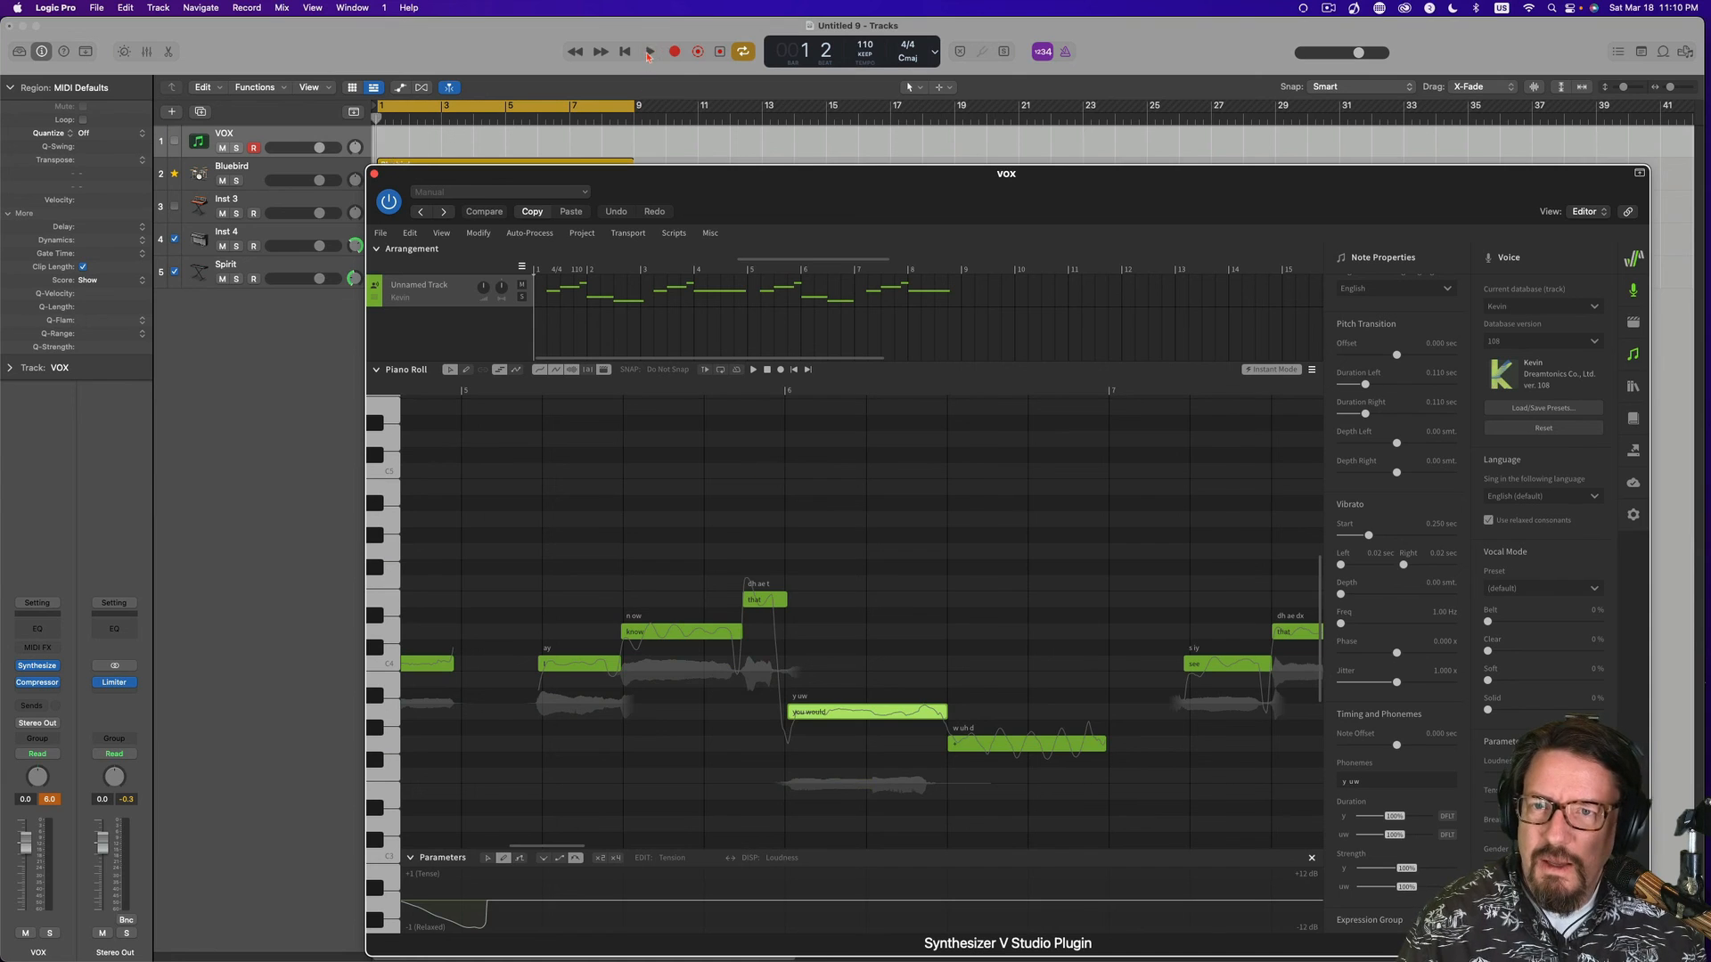
left_click(648, 51)
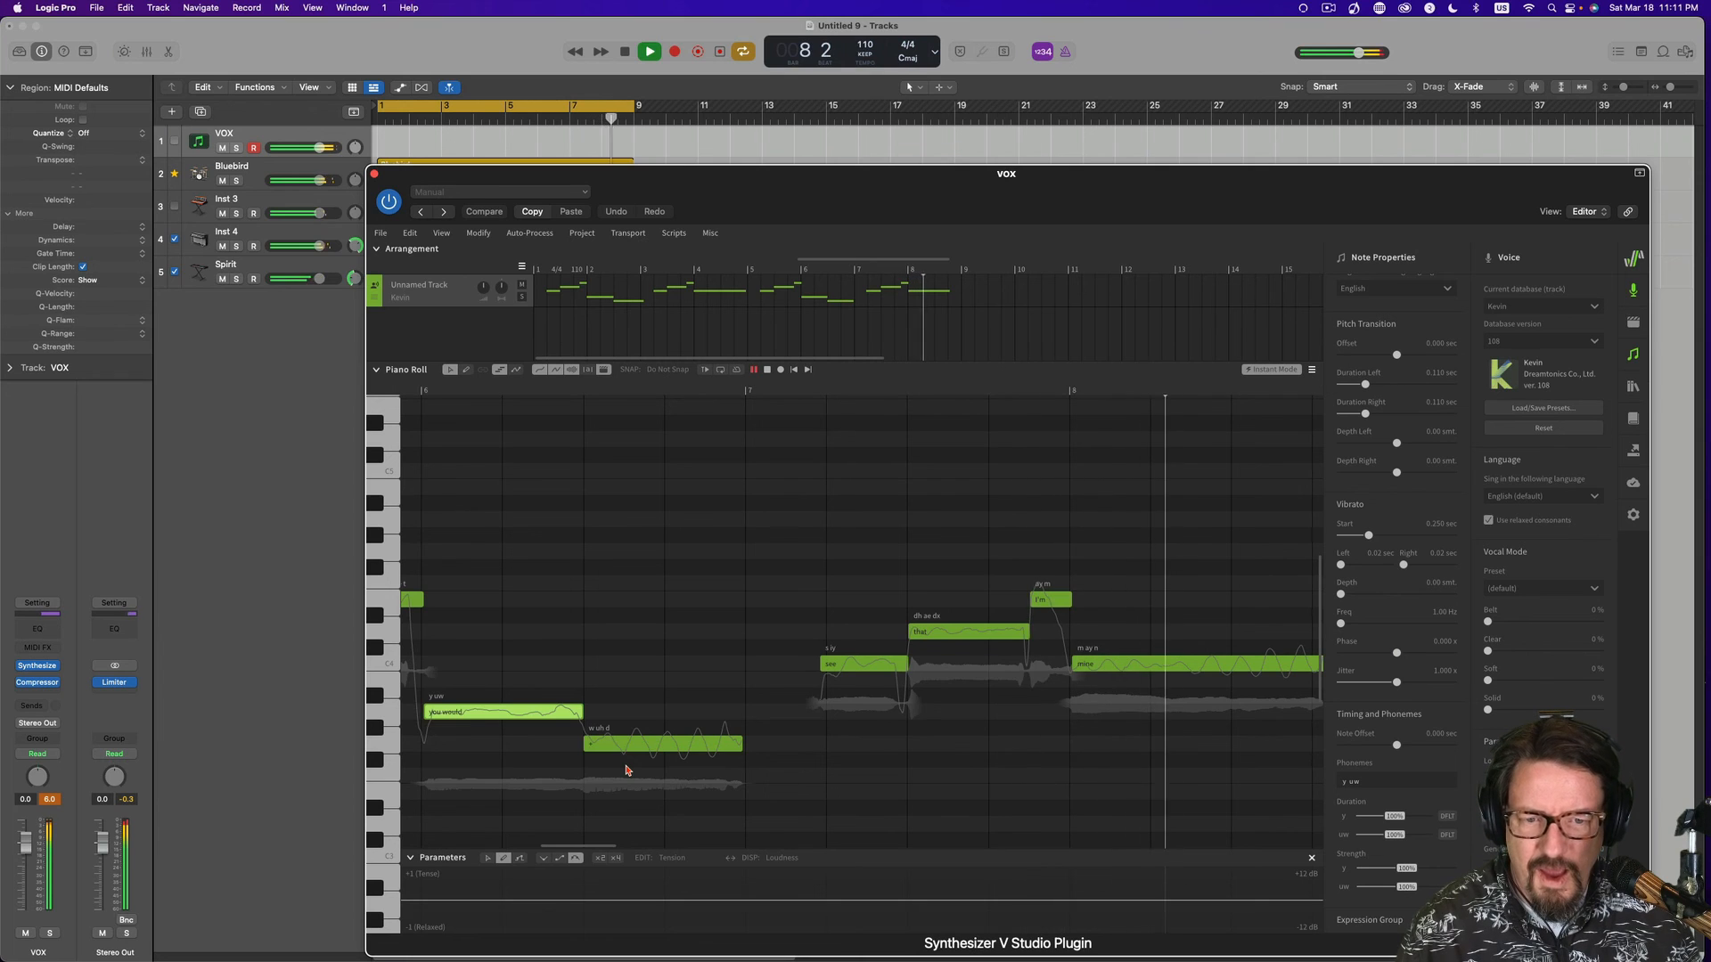
left_click(650, 52)
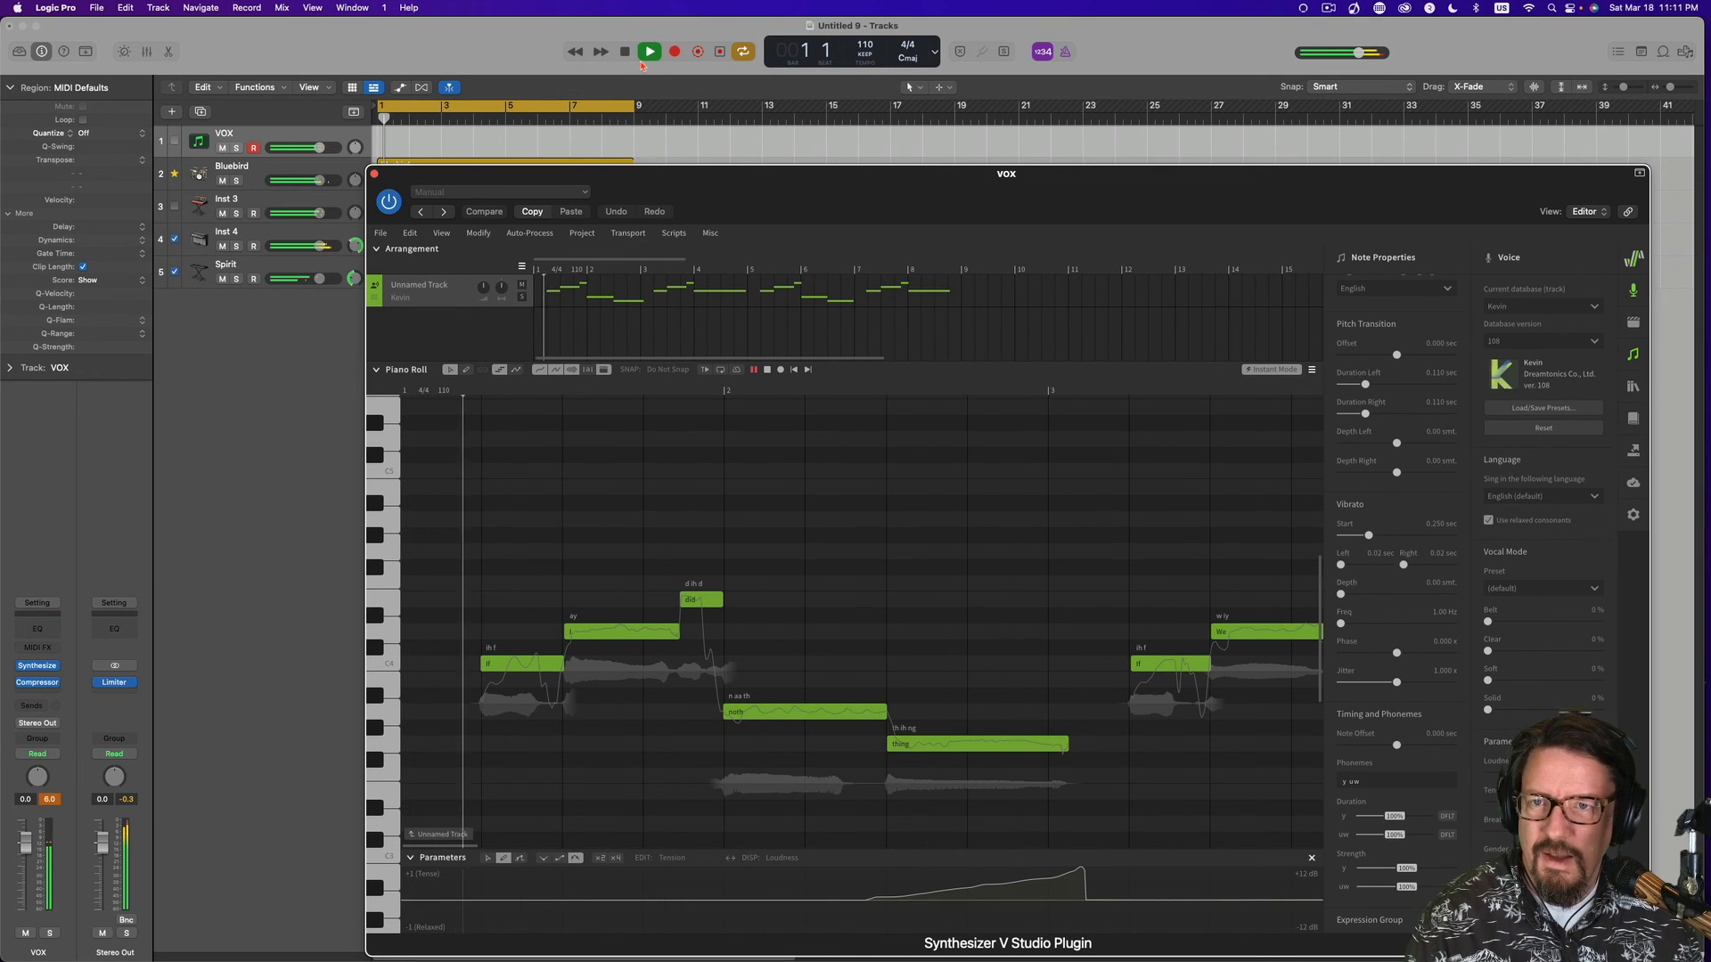
Stop playback, then scroll the piano roll right and back left to review the opening phrases.
left_click(623, 52)
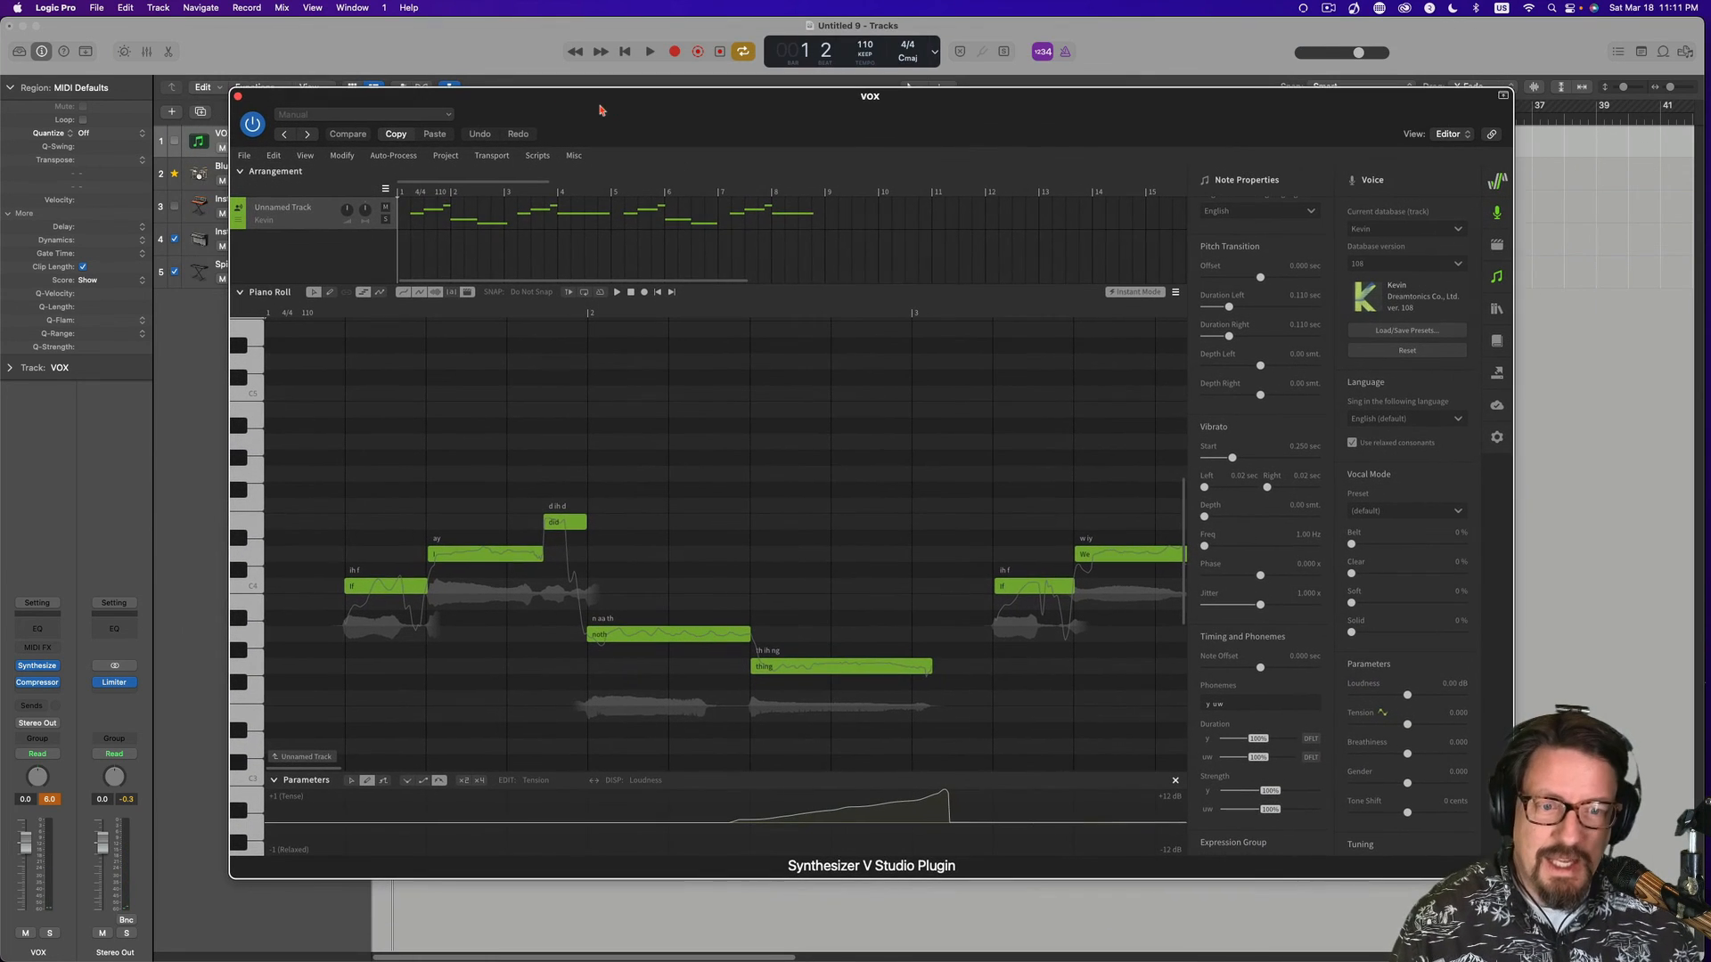
mouse_move(626, 226)
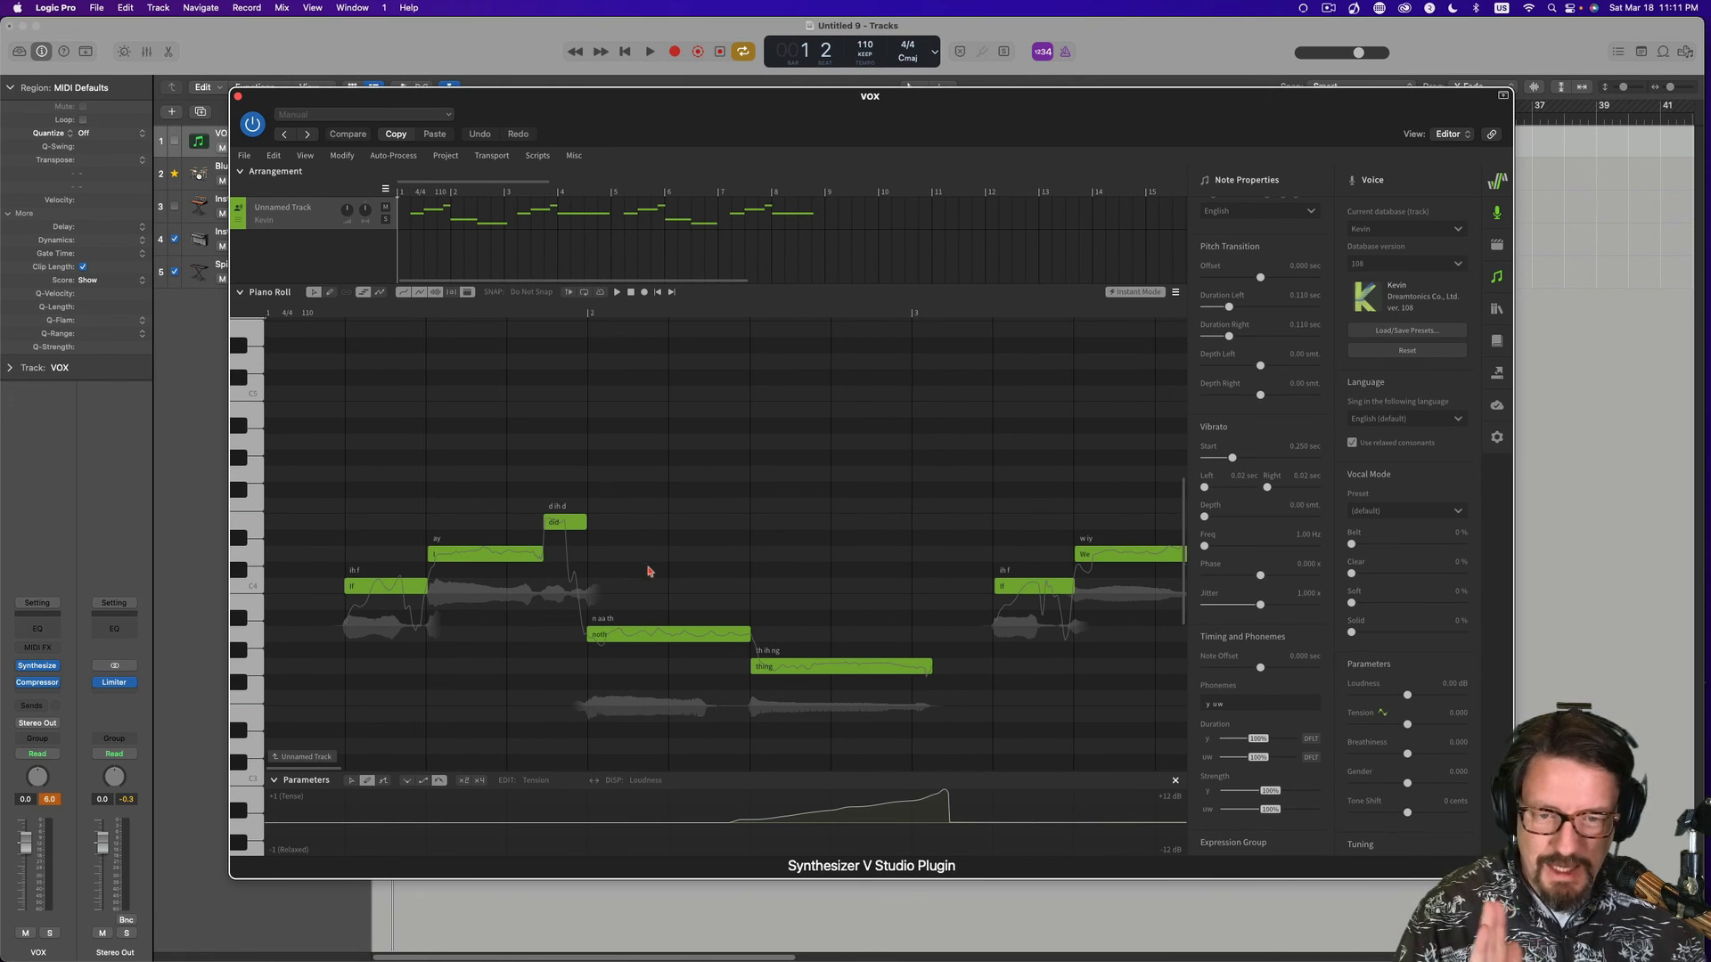
mouse_move(400, 525)
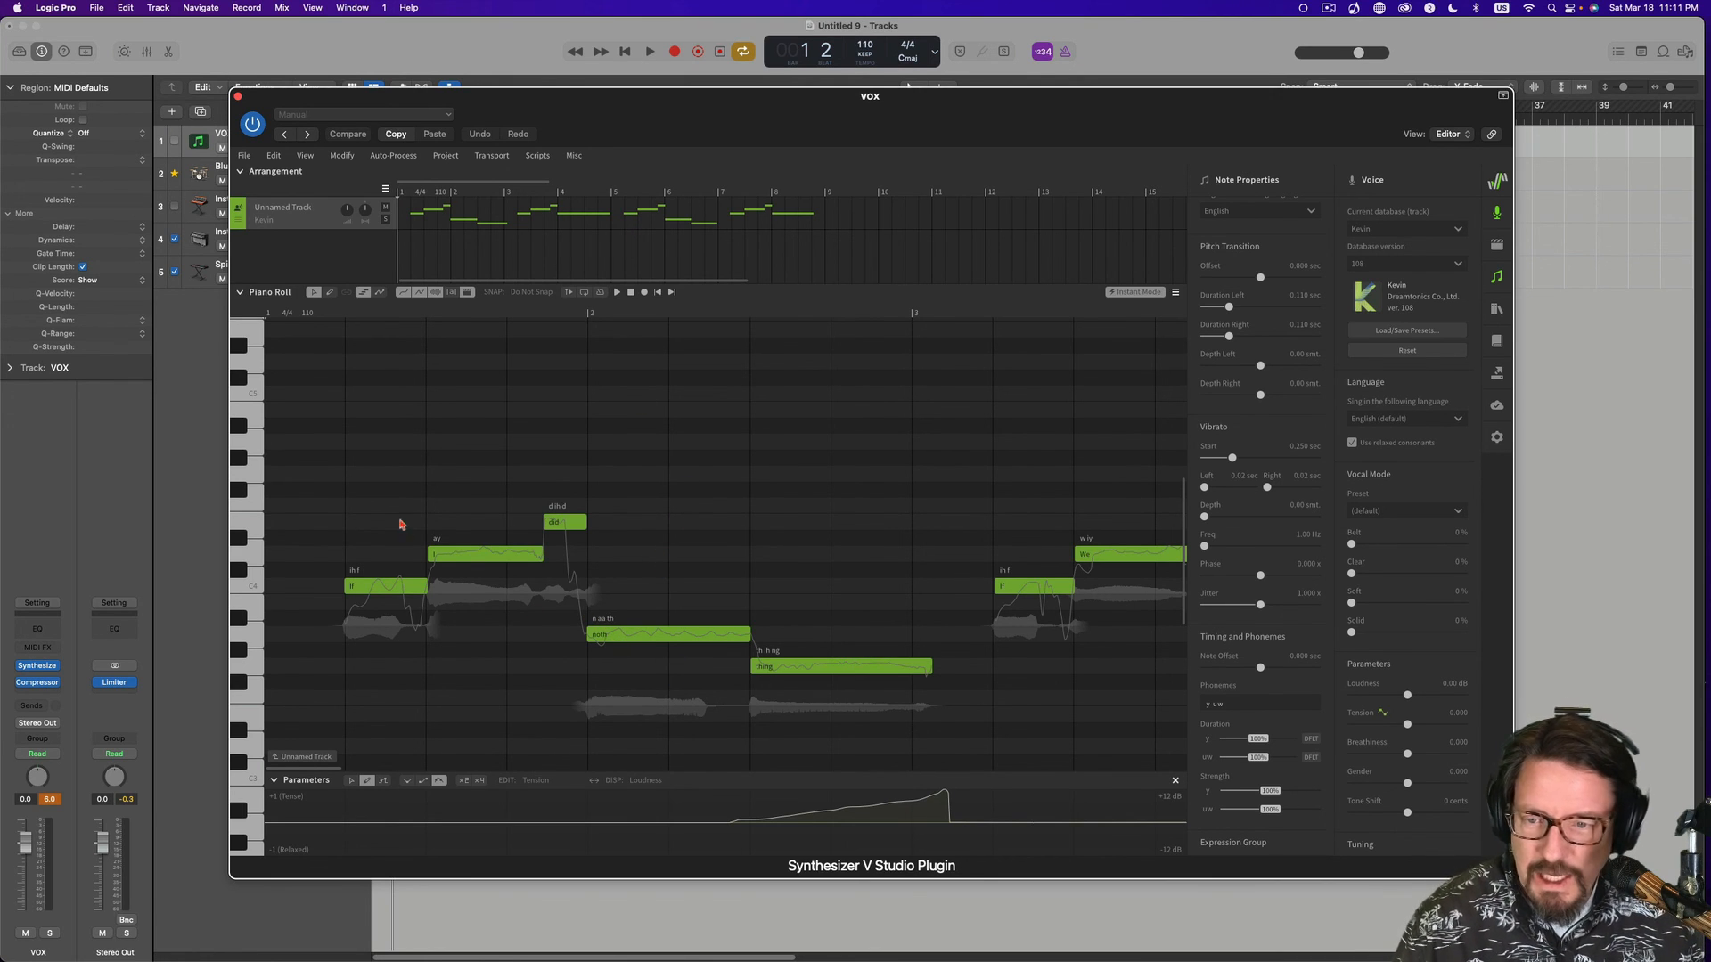
scroll("right", 3)
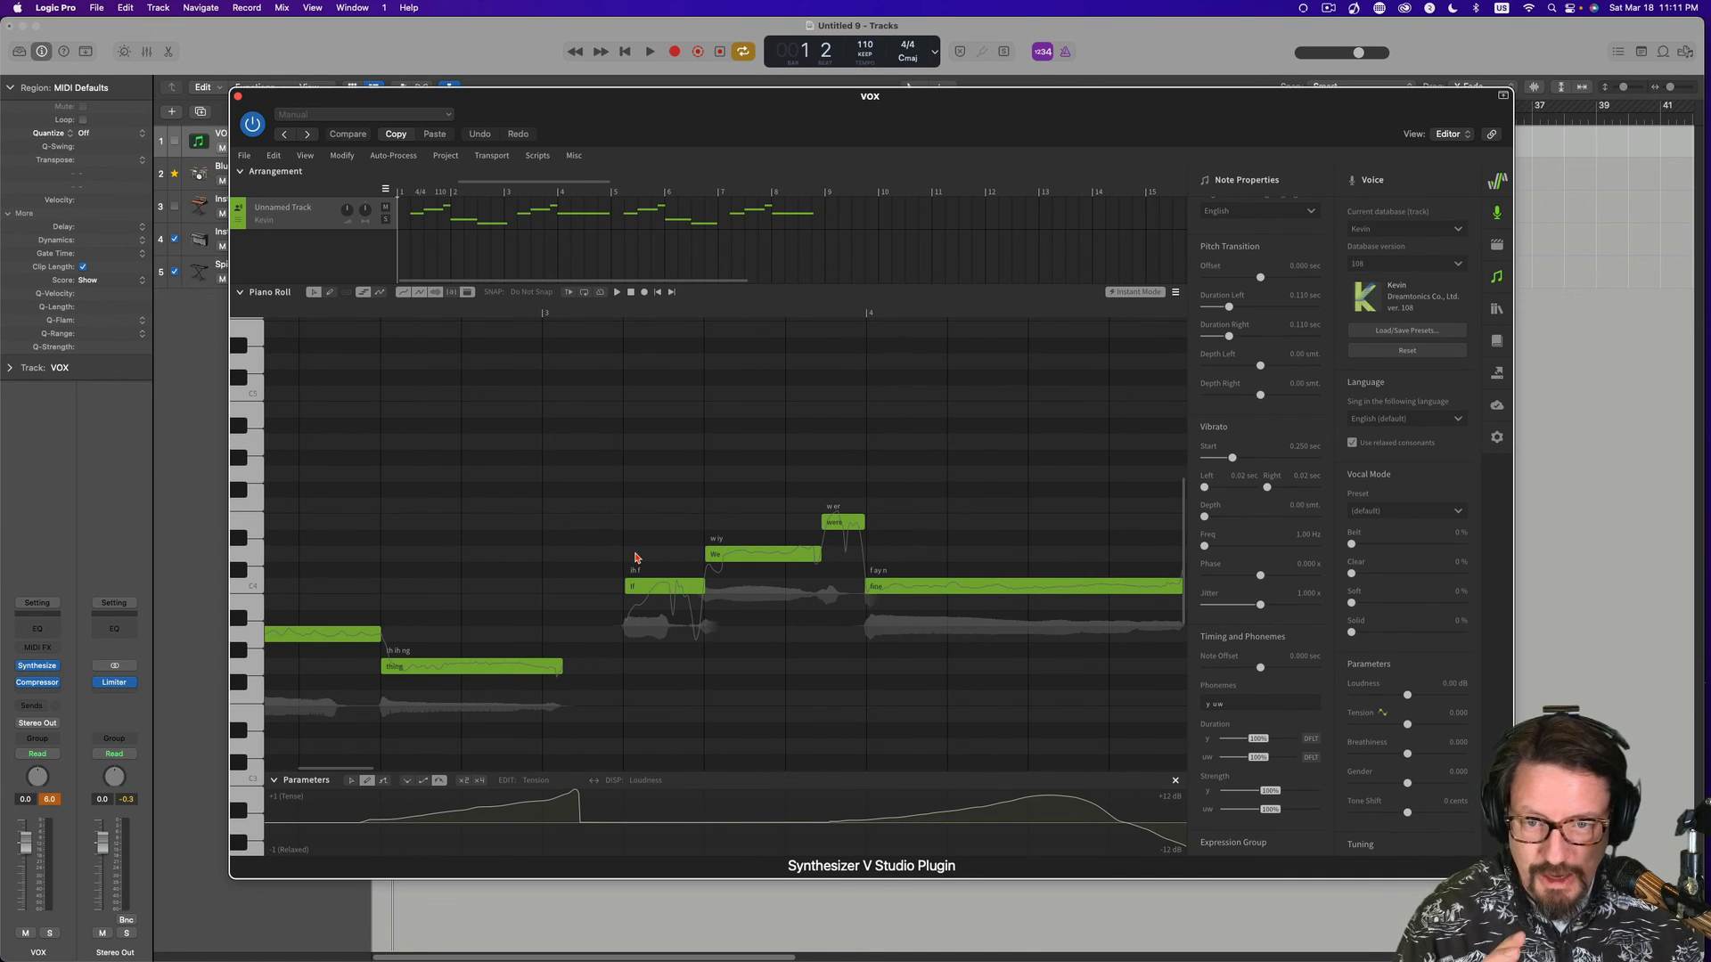
scroll("left", 3)
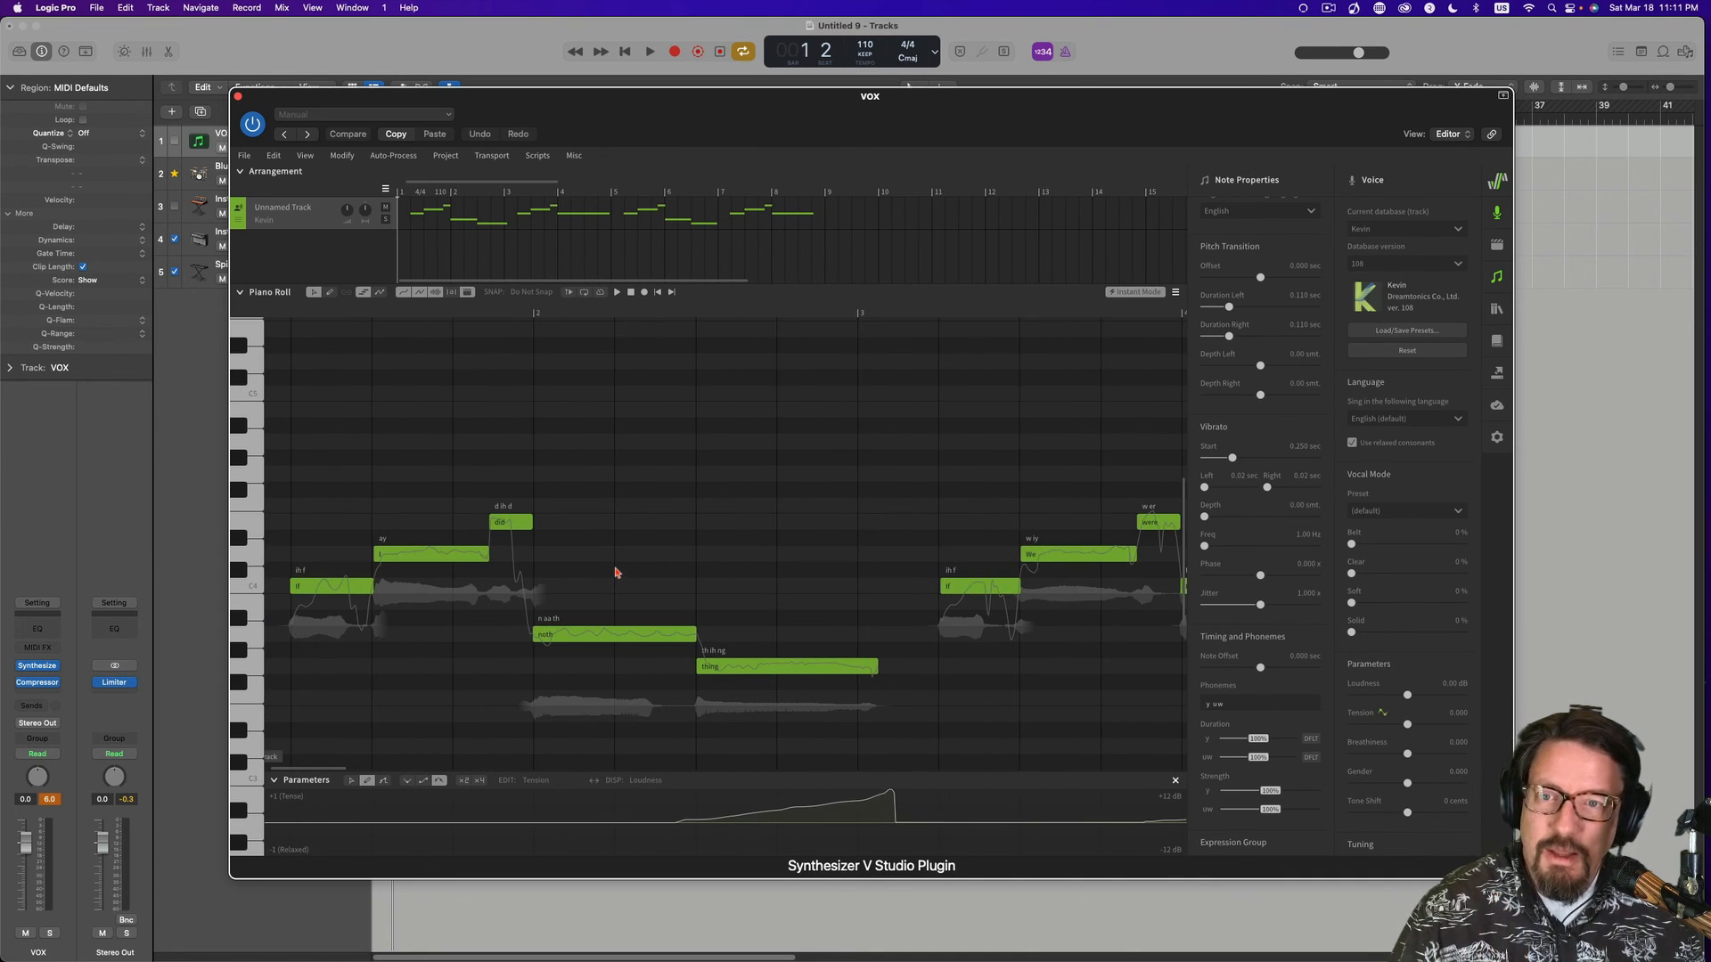
mouse_move(575, 340)
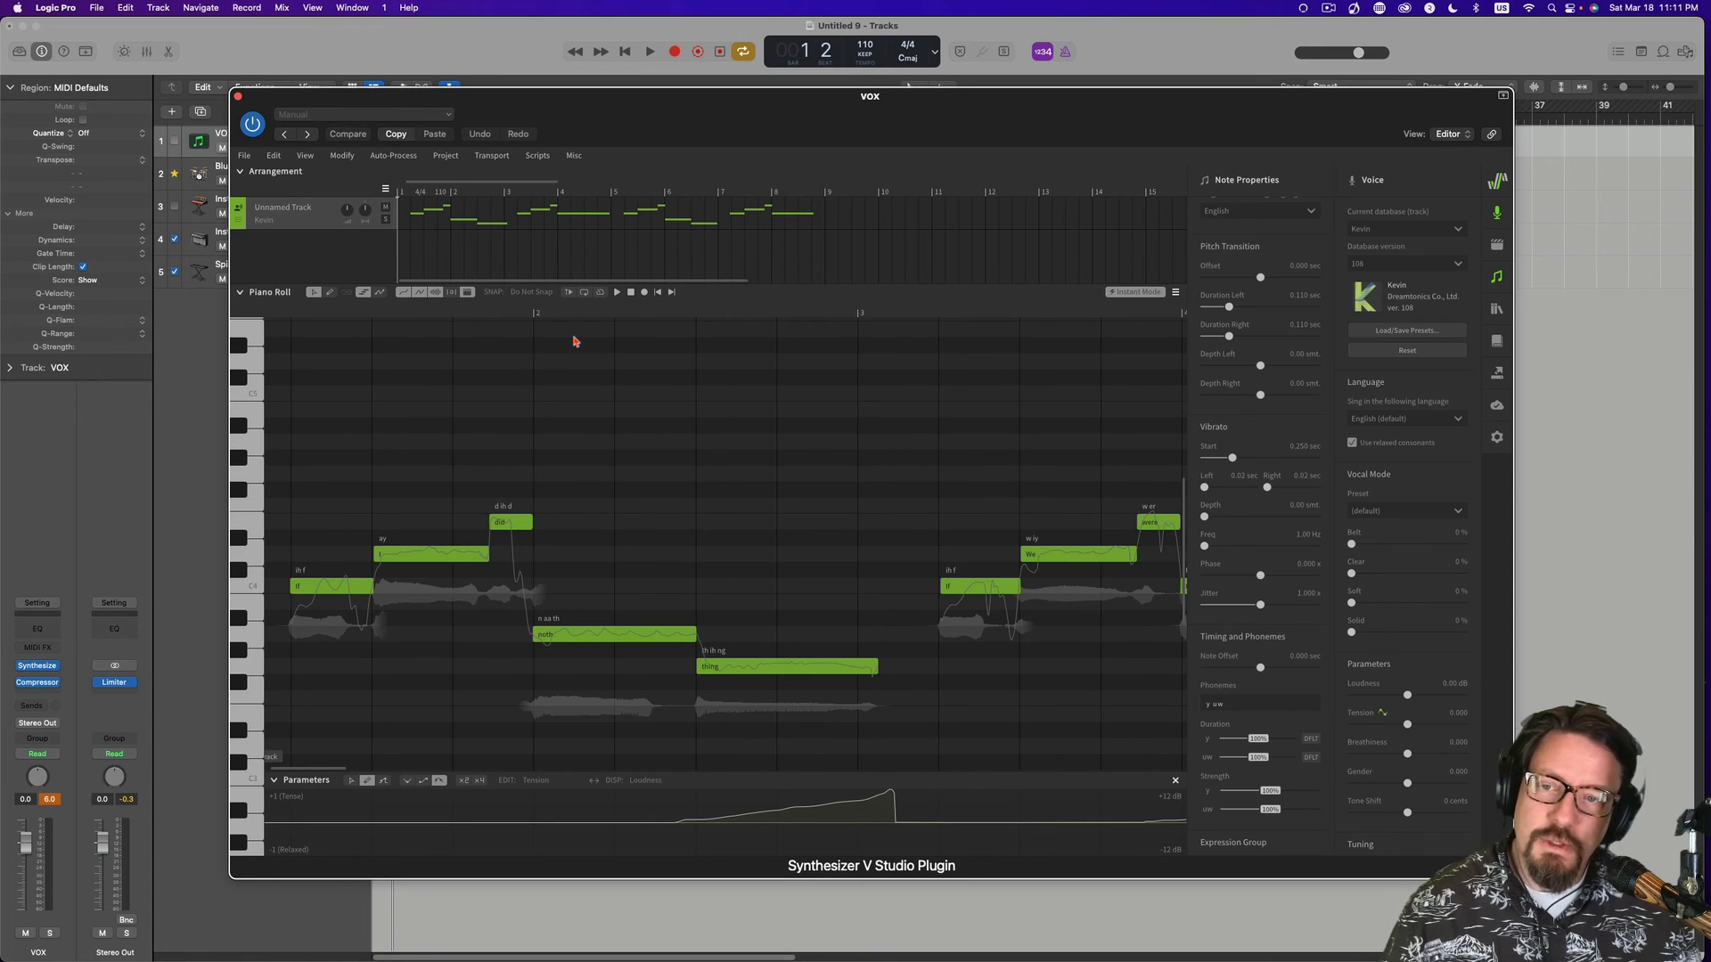
mouse_move(618, 443)
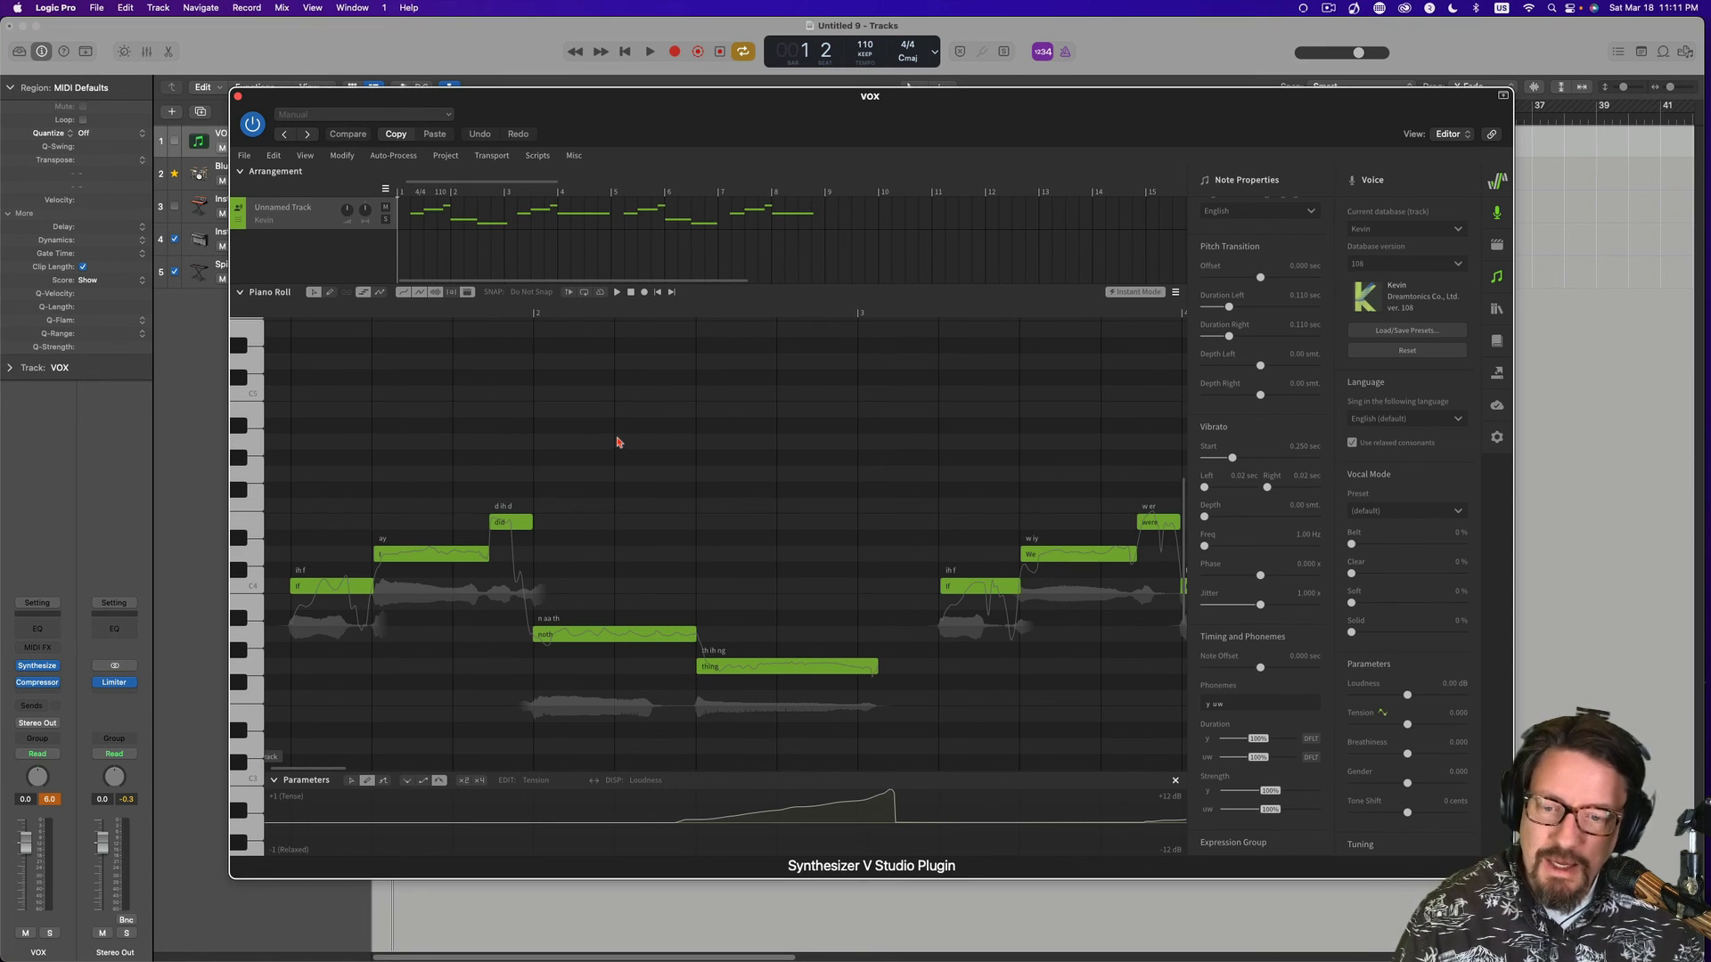
mouse_move(616, 434)
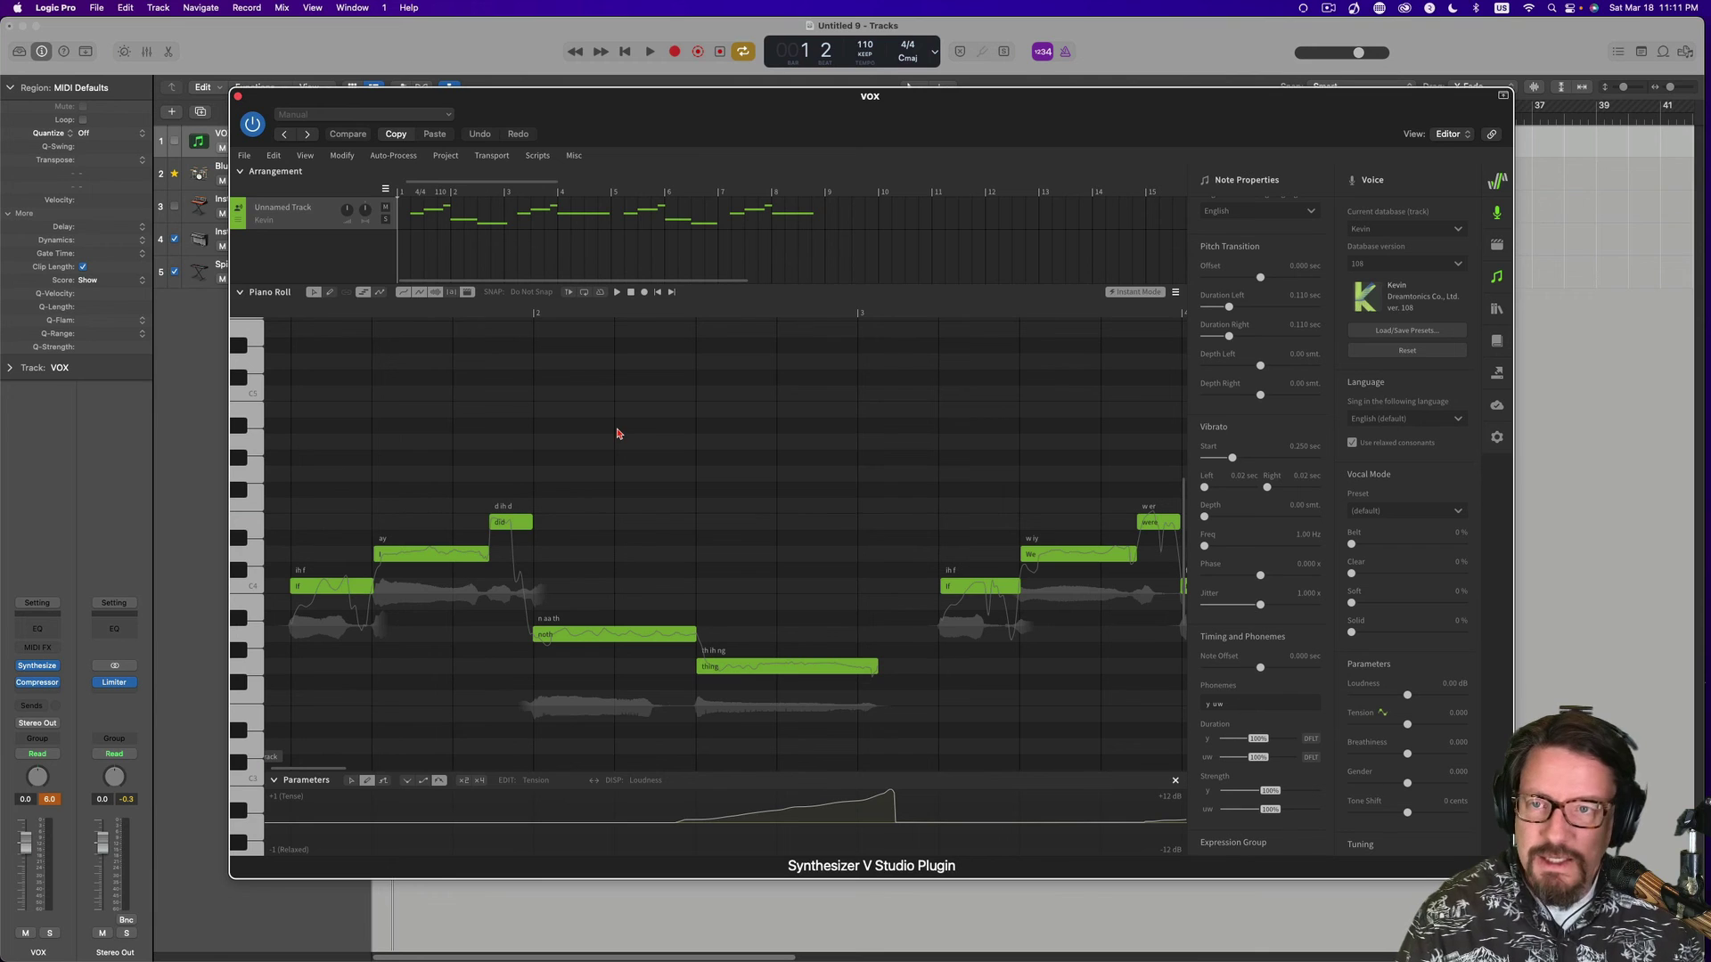